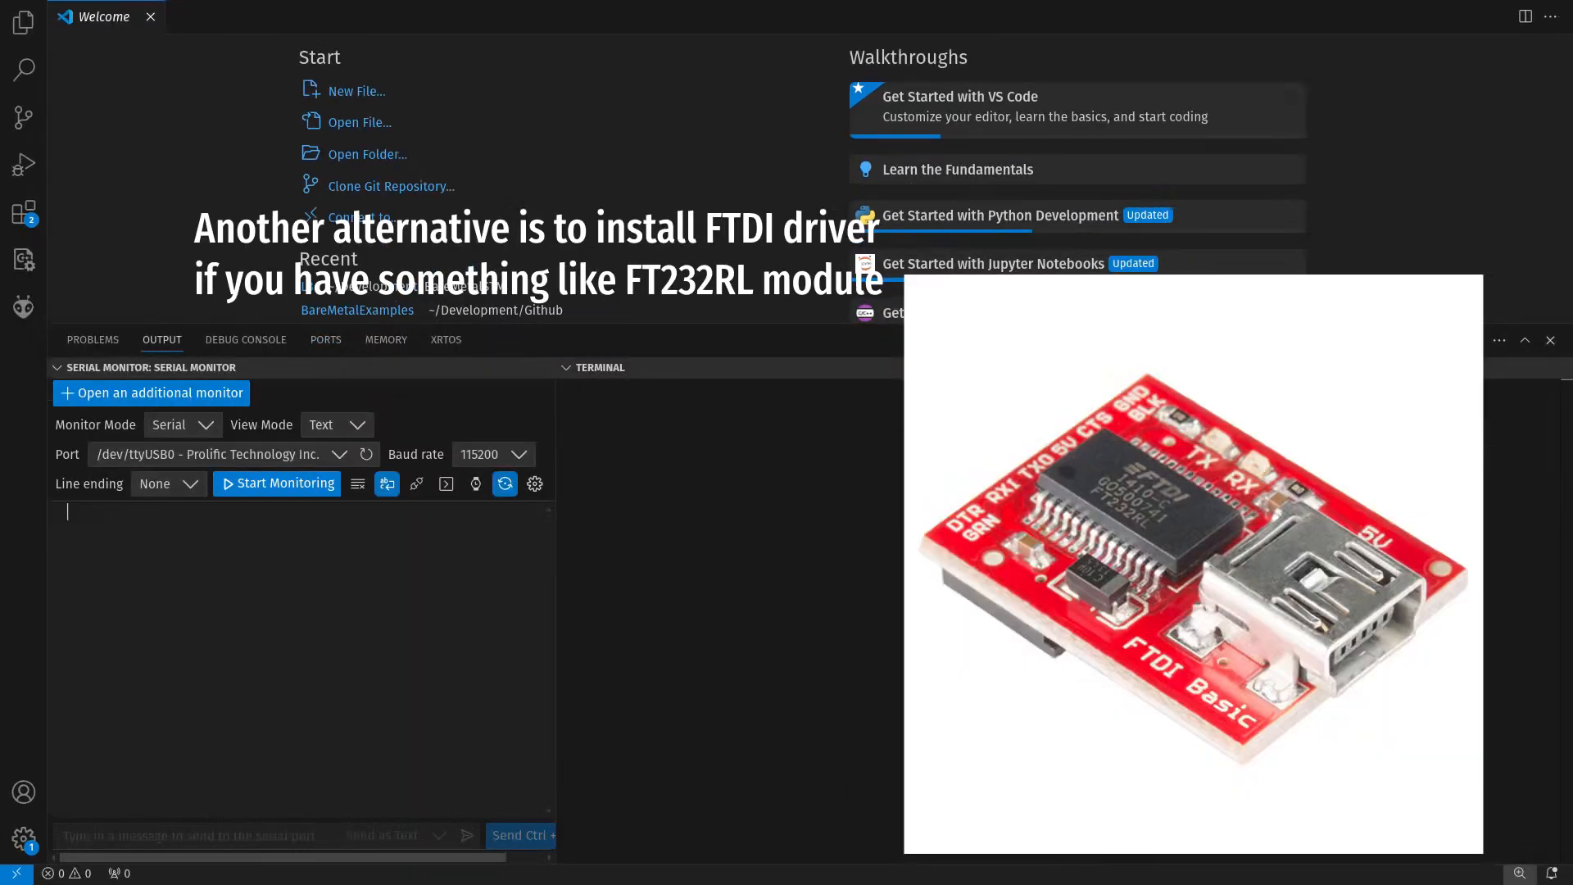
Set /dev/ttyUSB0 to 115200 baud with stty and confirm its speed
left_click(598, 367)
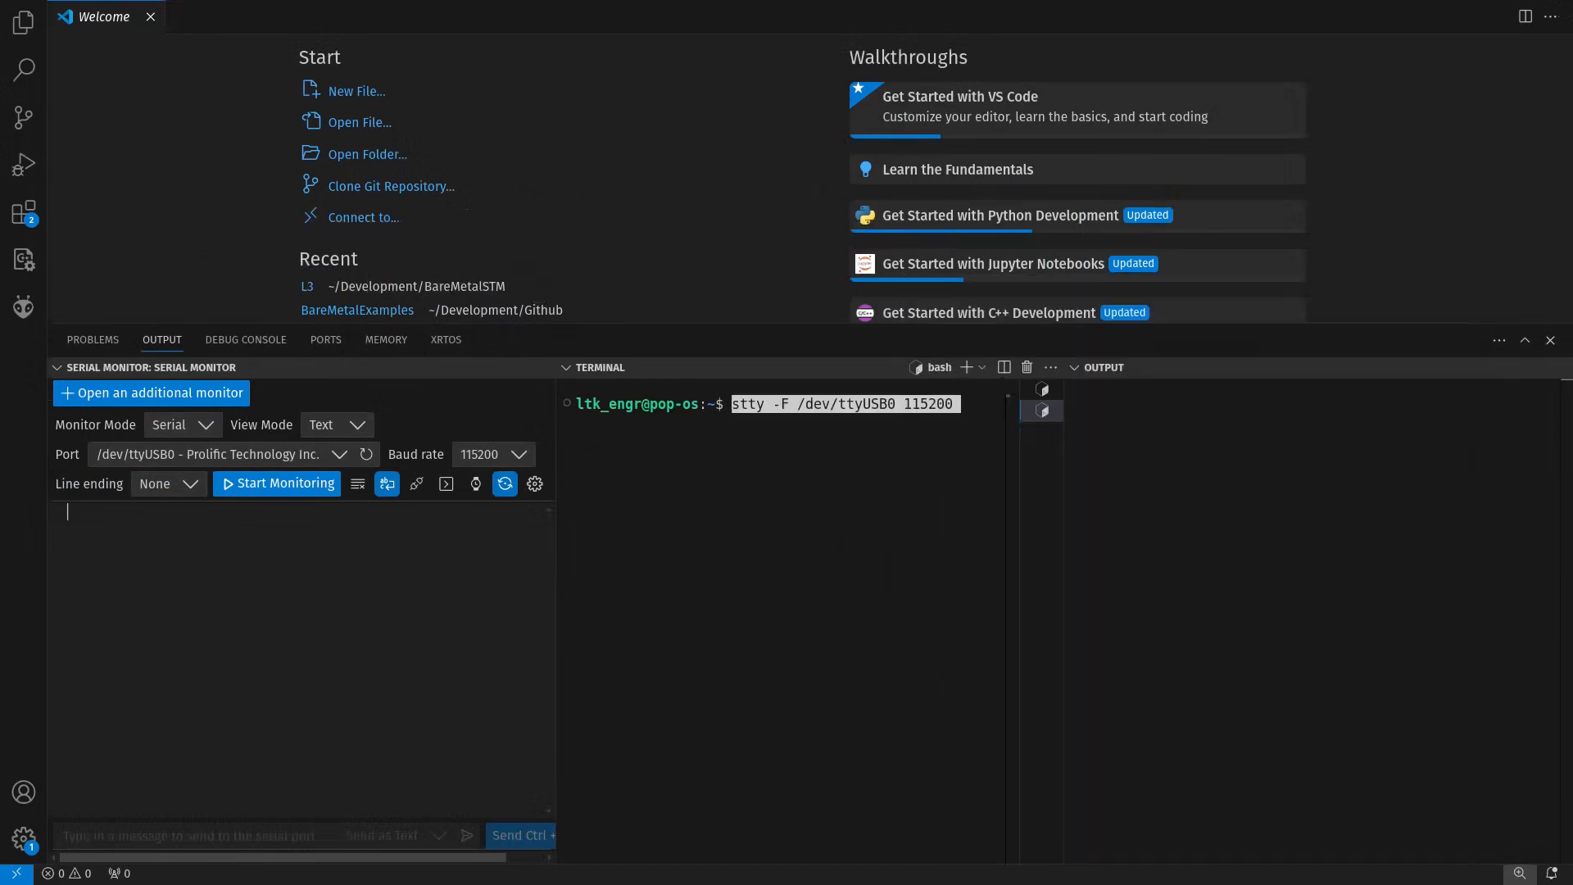
key("Return")
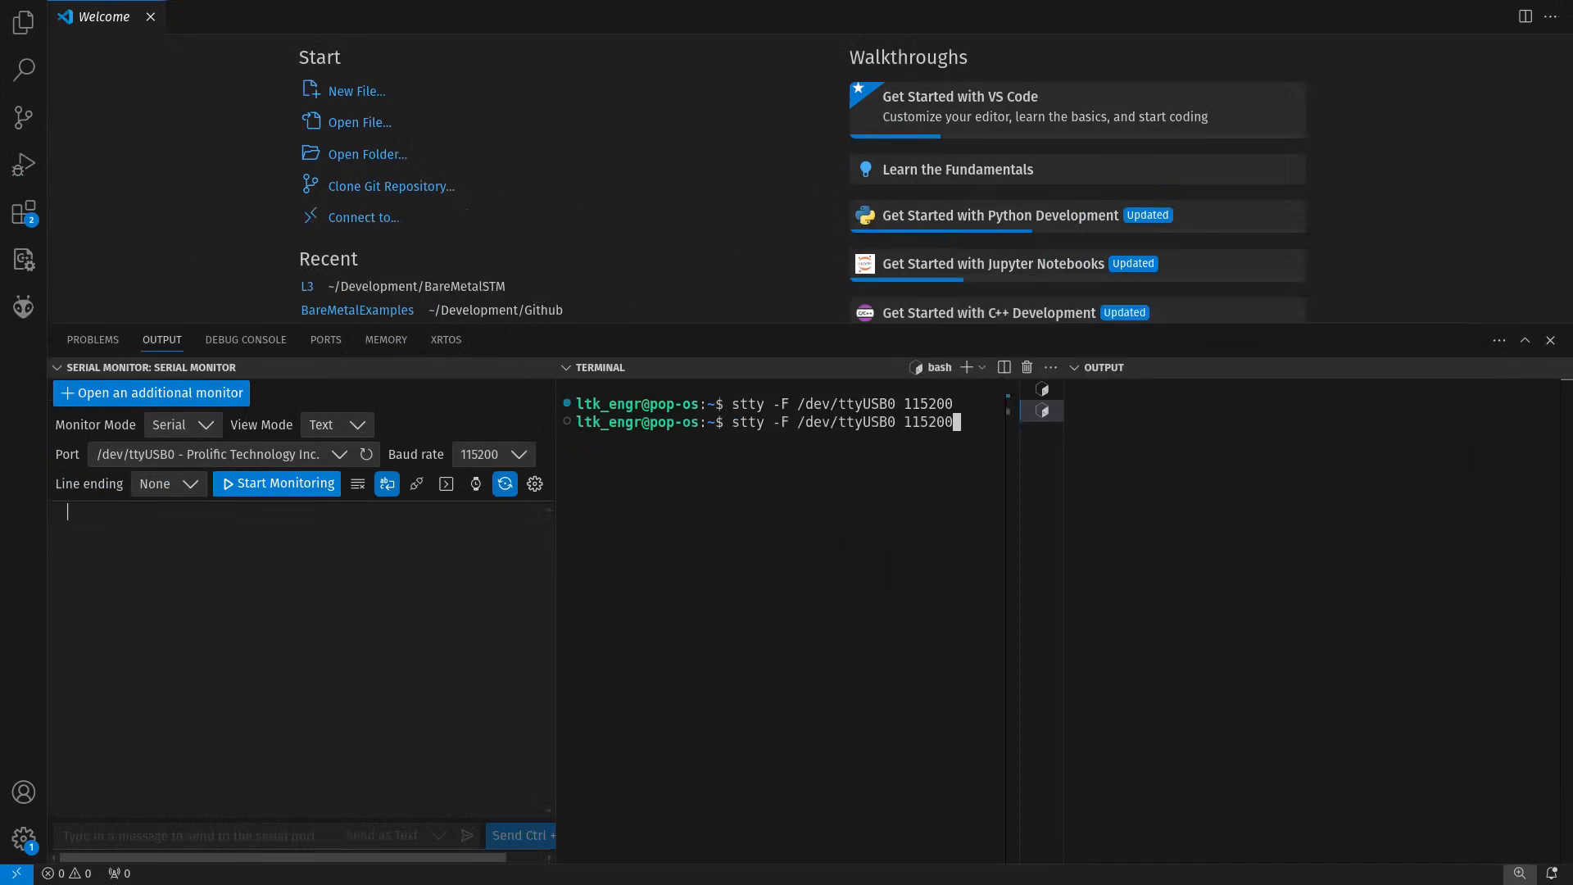
type("speed")
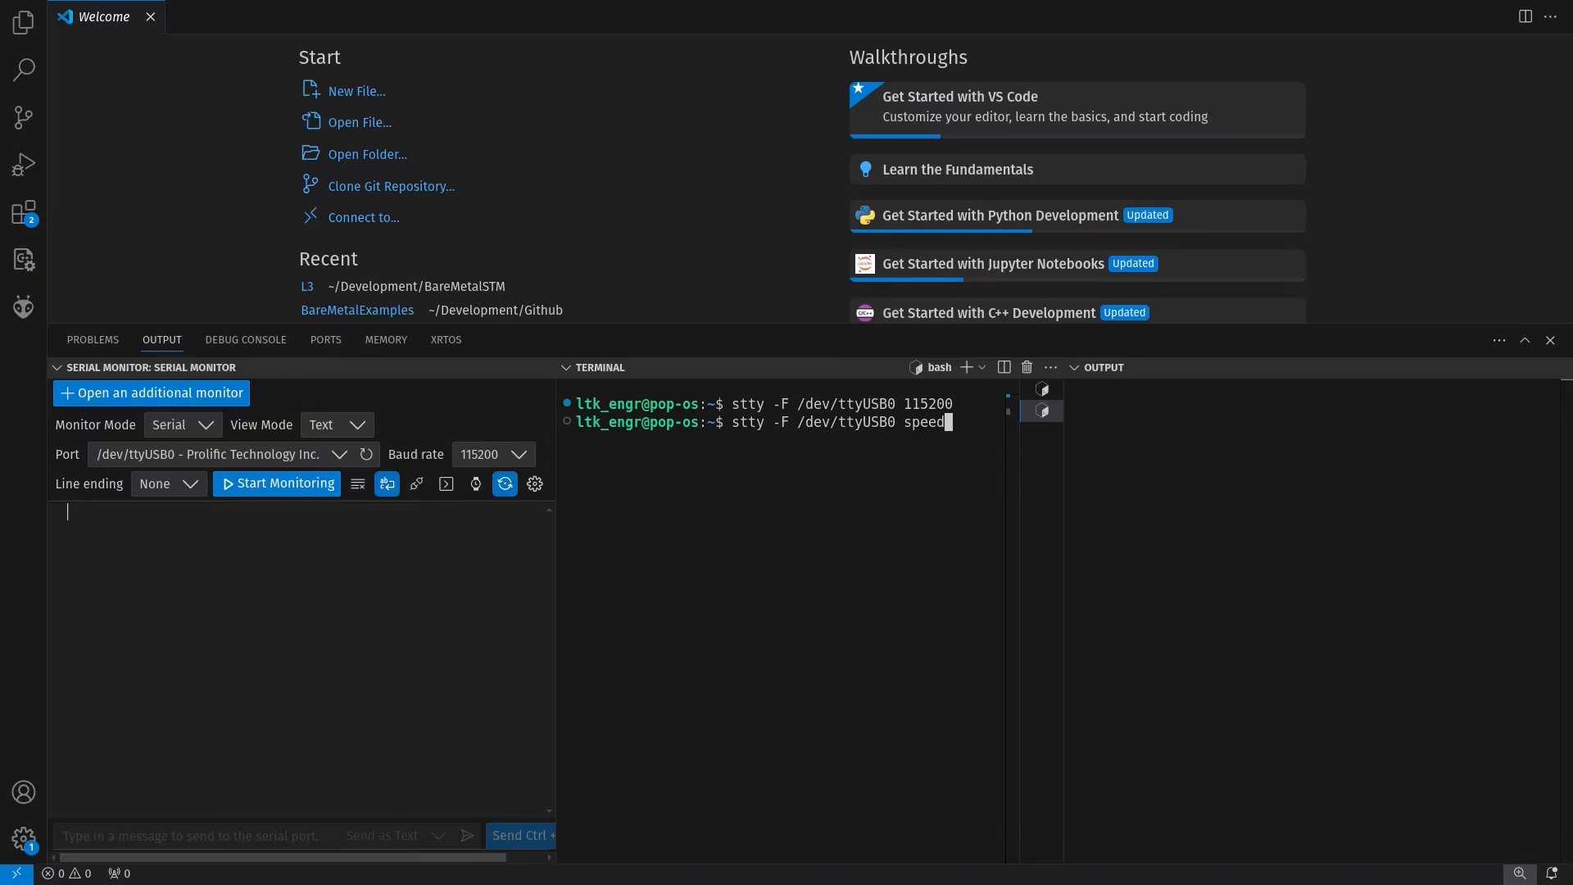
key("Return")
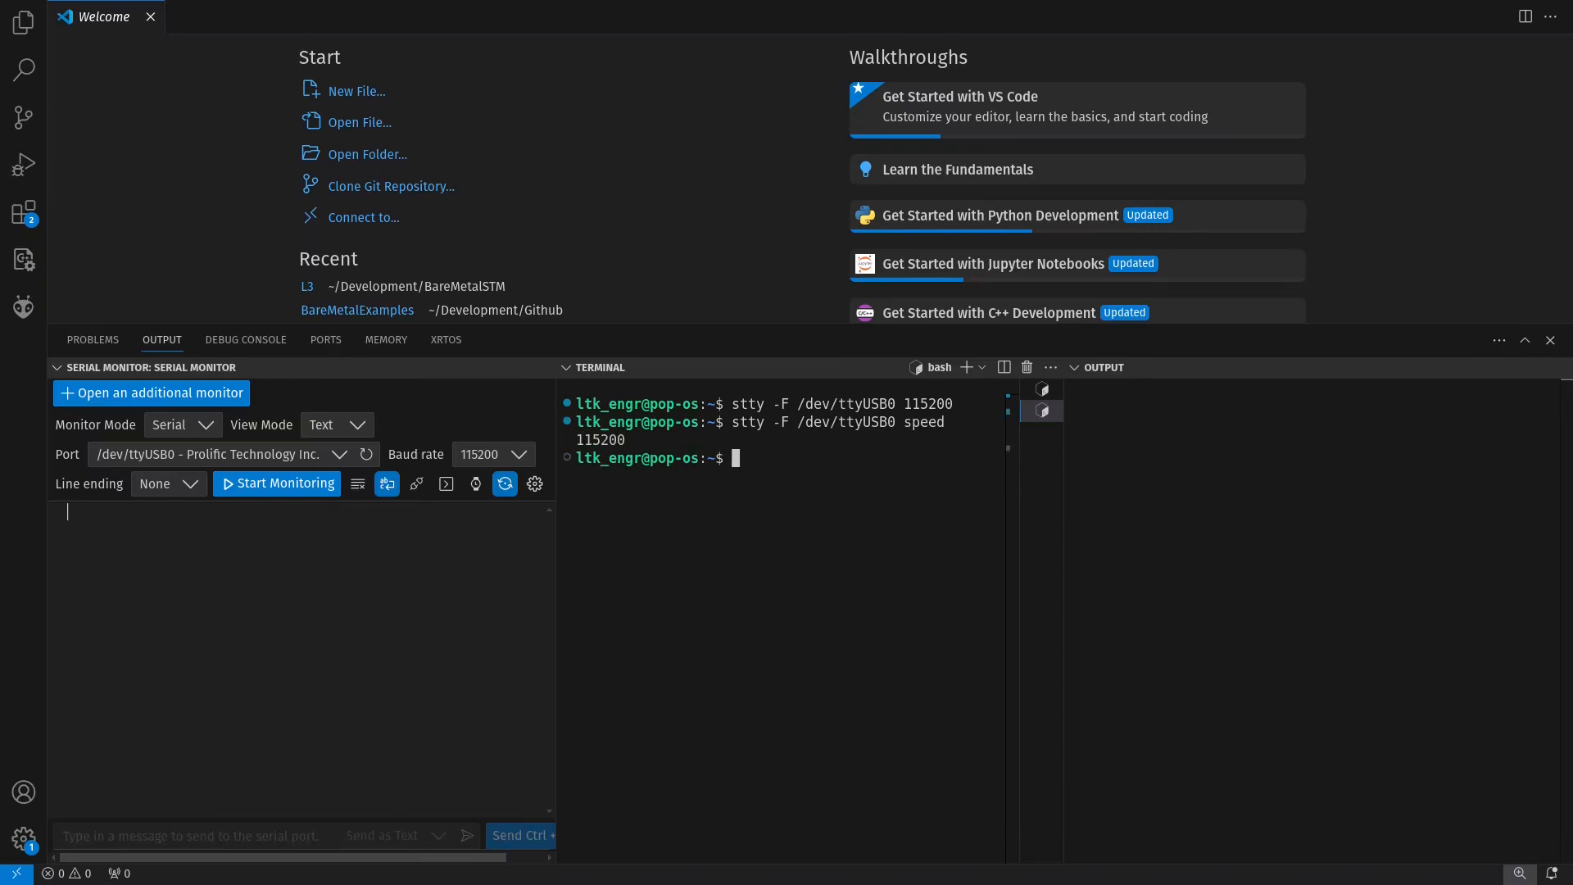
Start the serial monitor, send 'Testing' and 'Good', then type 'It's worki'
left_click(277, 483)
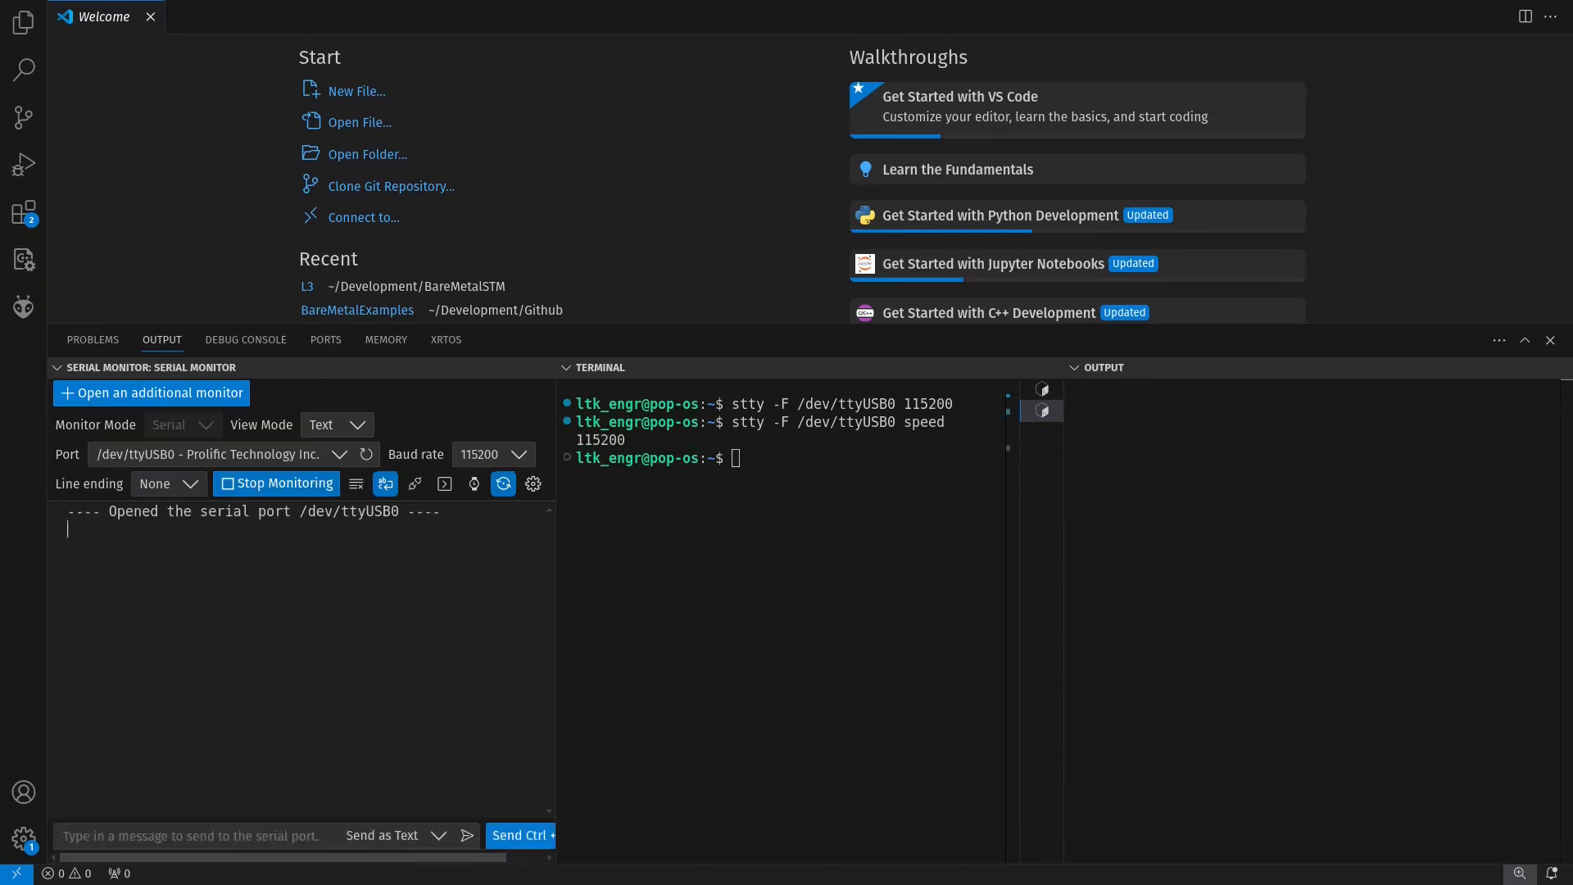
type("Testing")
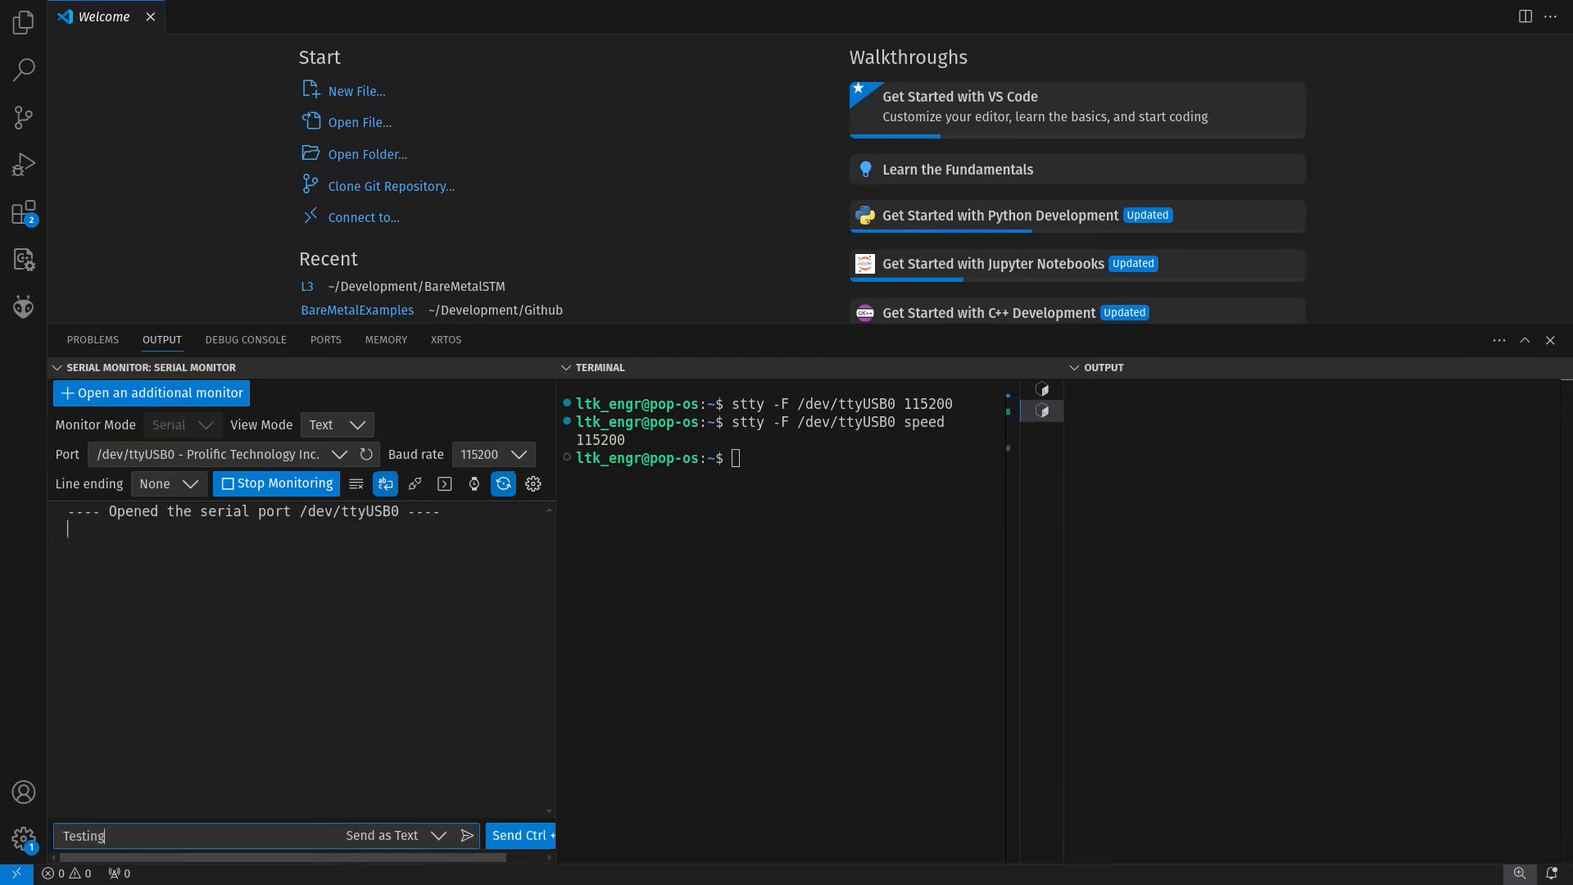
left_click(466, 836)
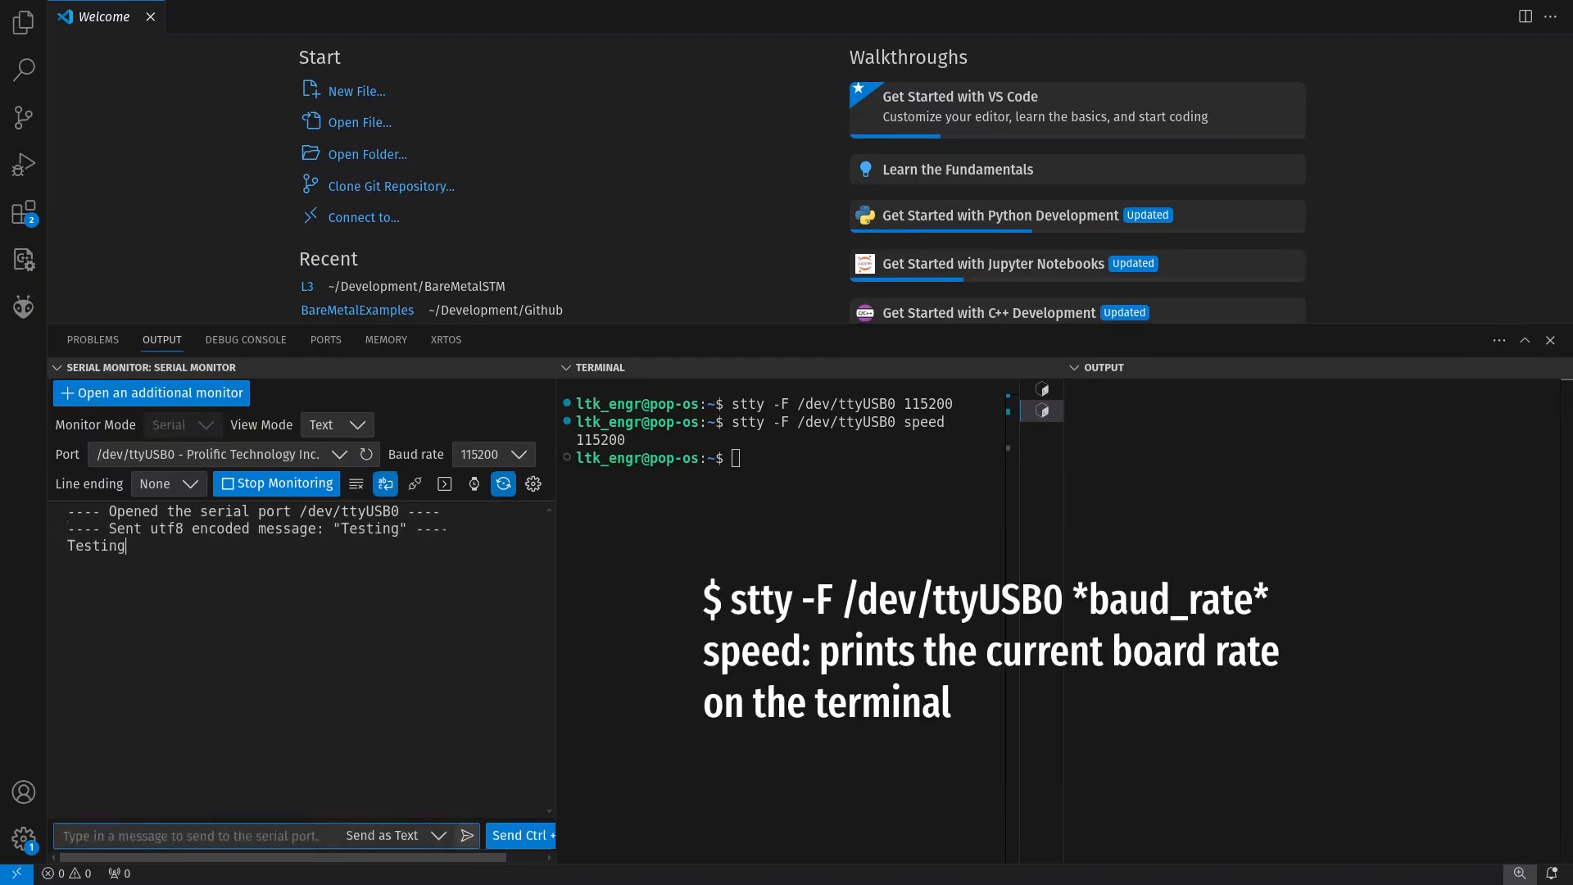
type("Good")
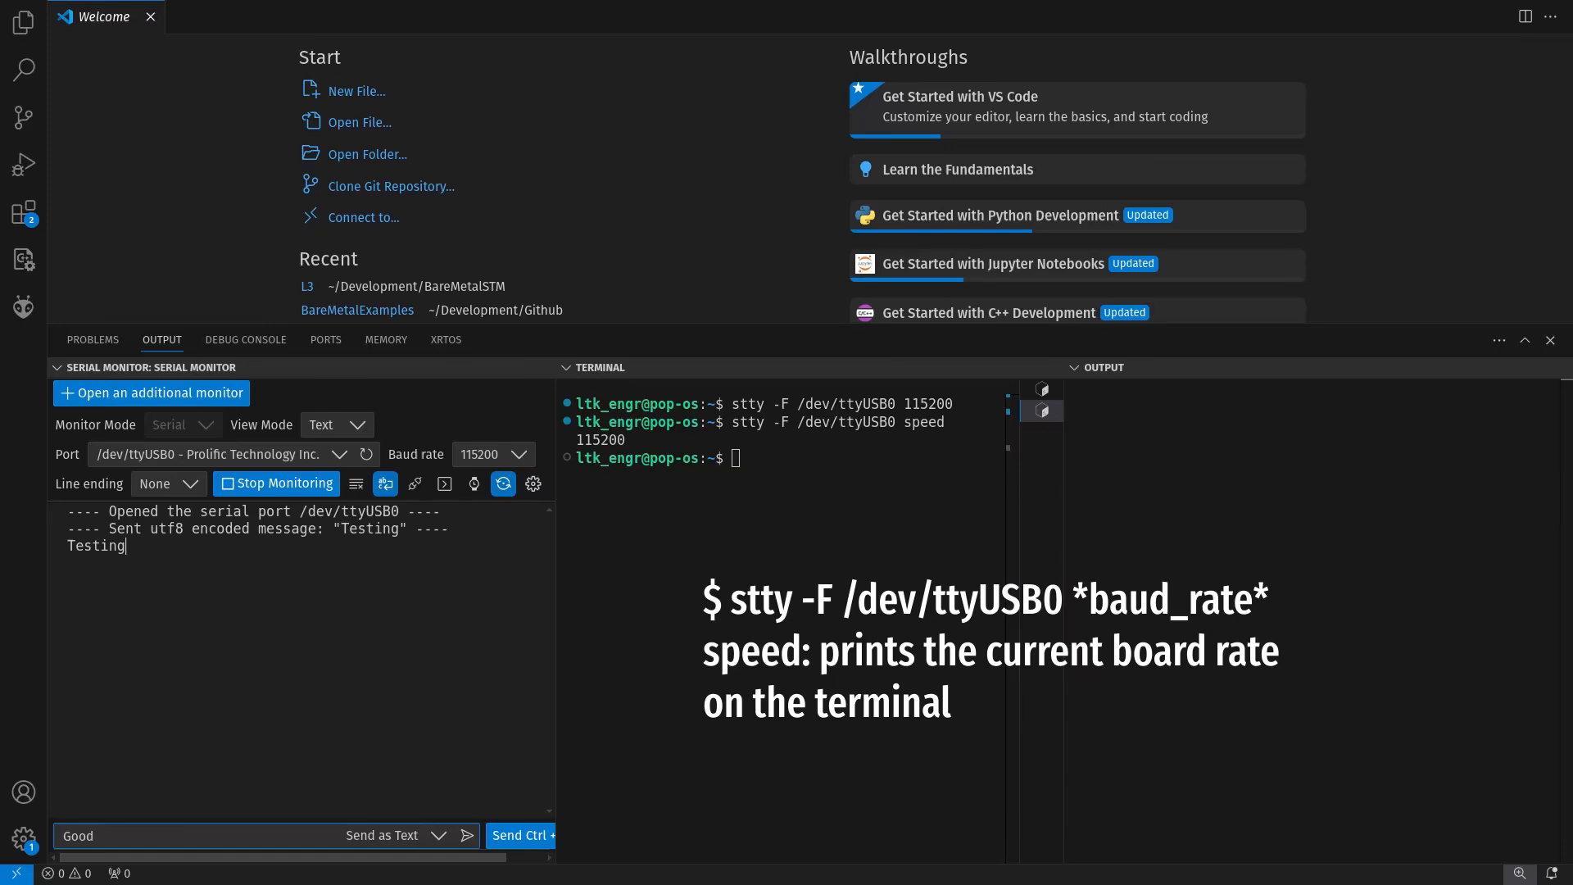
left_click(468, 835)
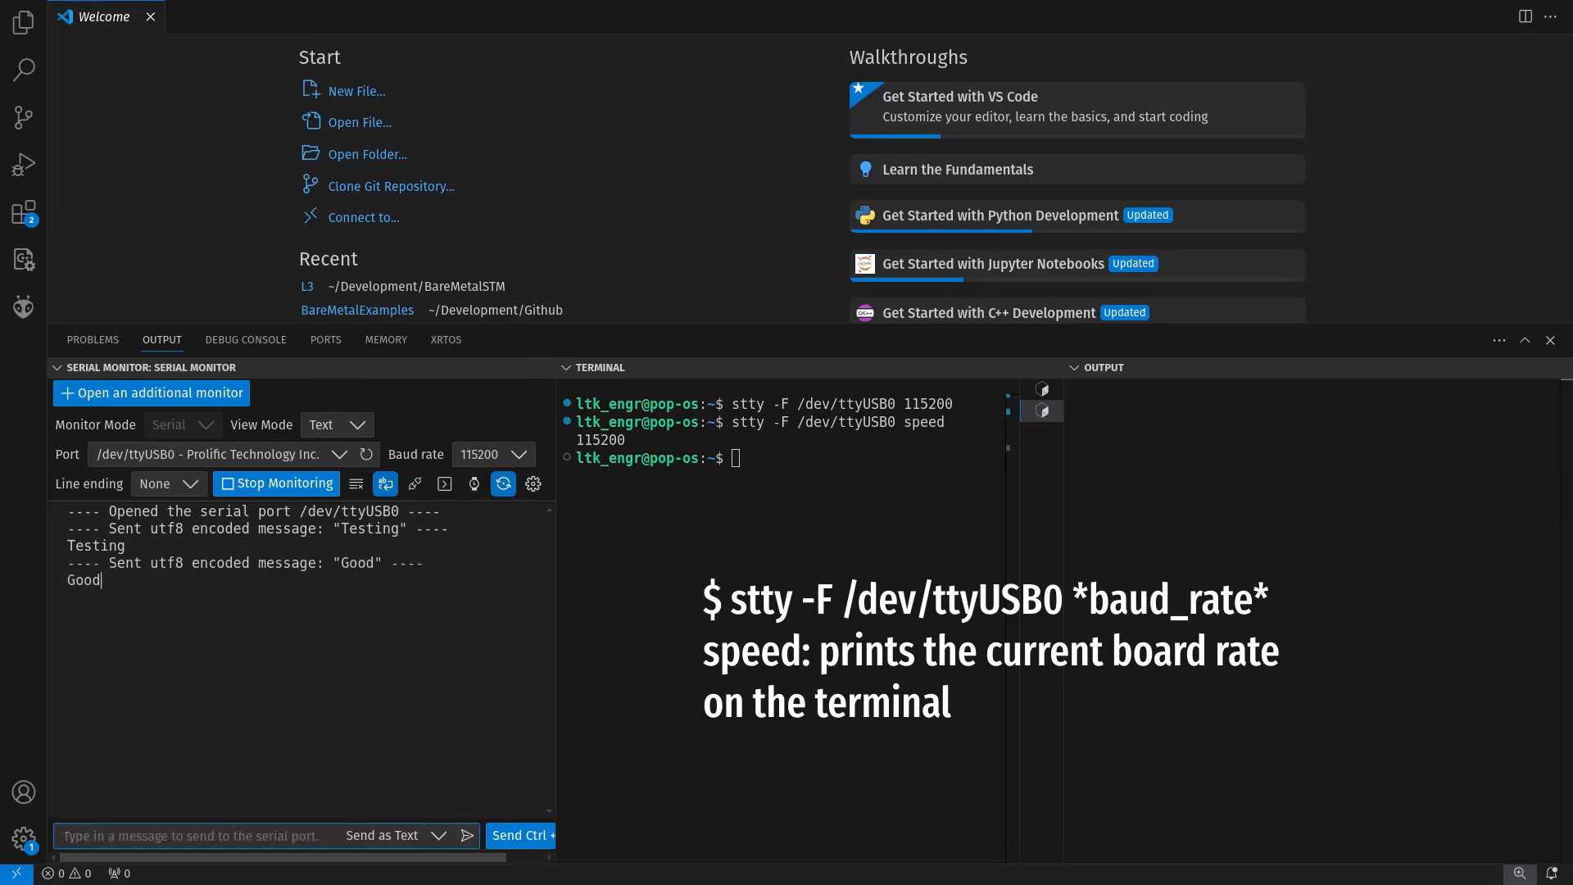
type("It's worki")
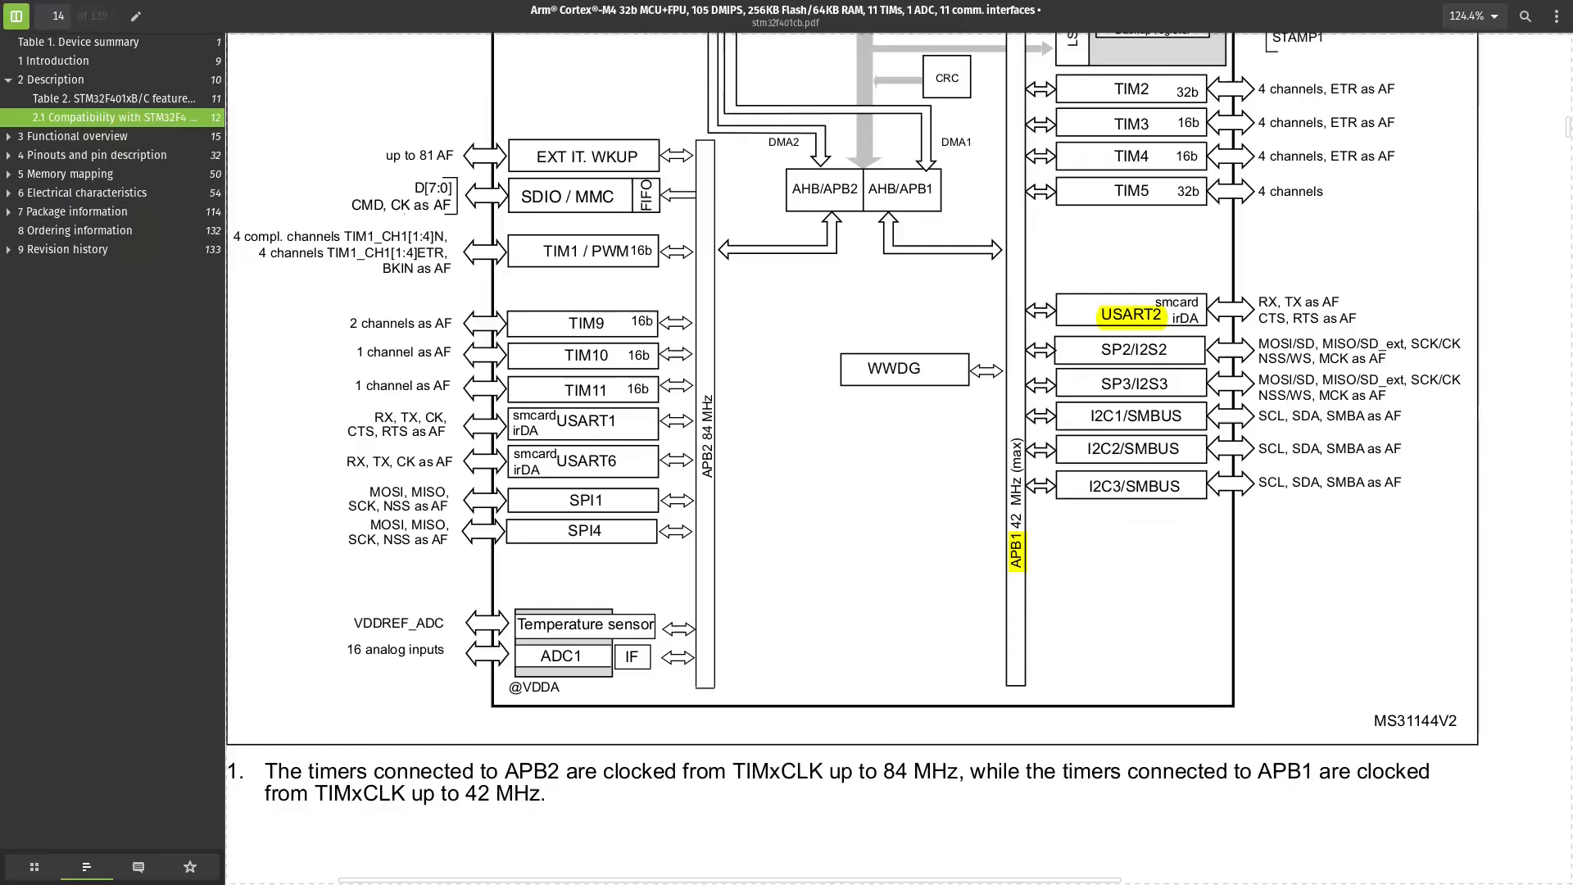
Go to RM0368 section 6.3.11 RCC_APB1ENR via the Reset and clock control outline
scroll("up", 3)
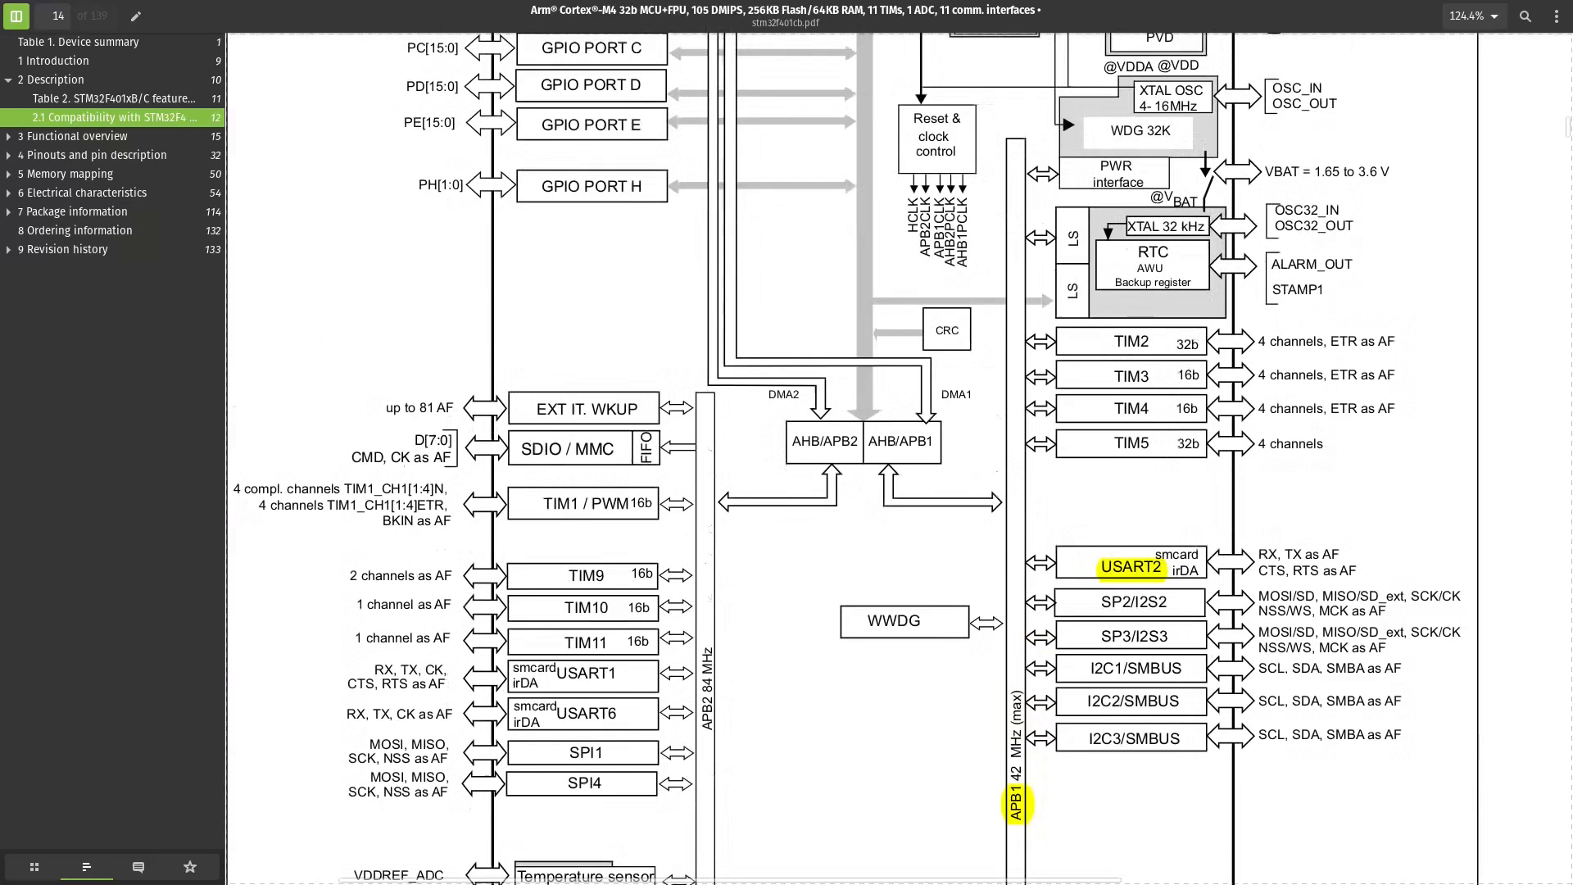
scroll("down", 3)
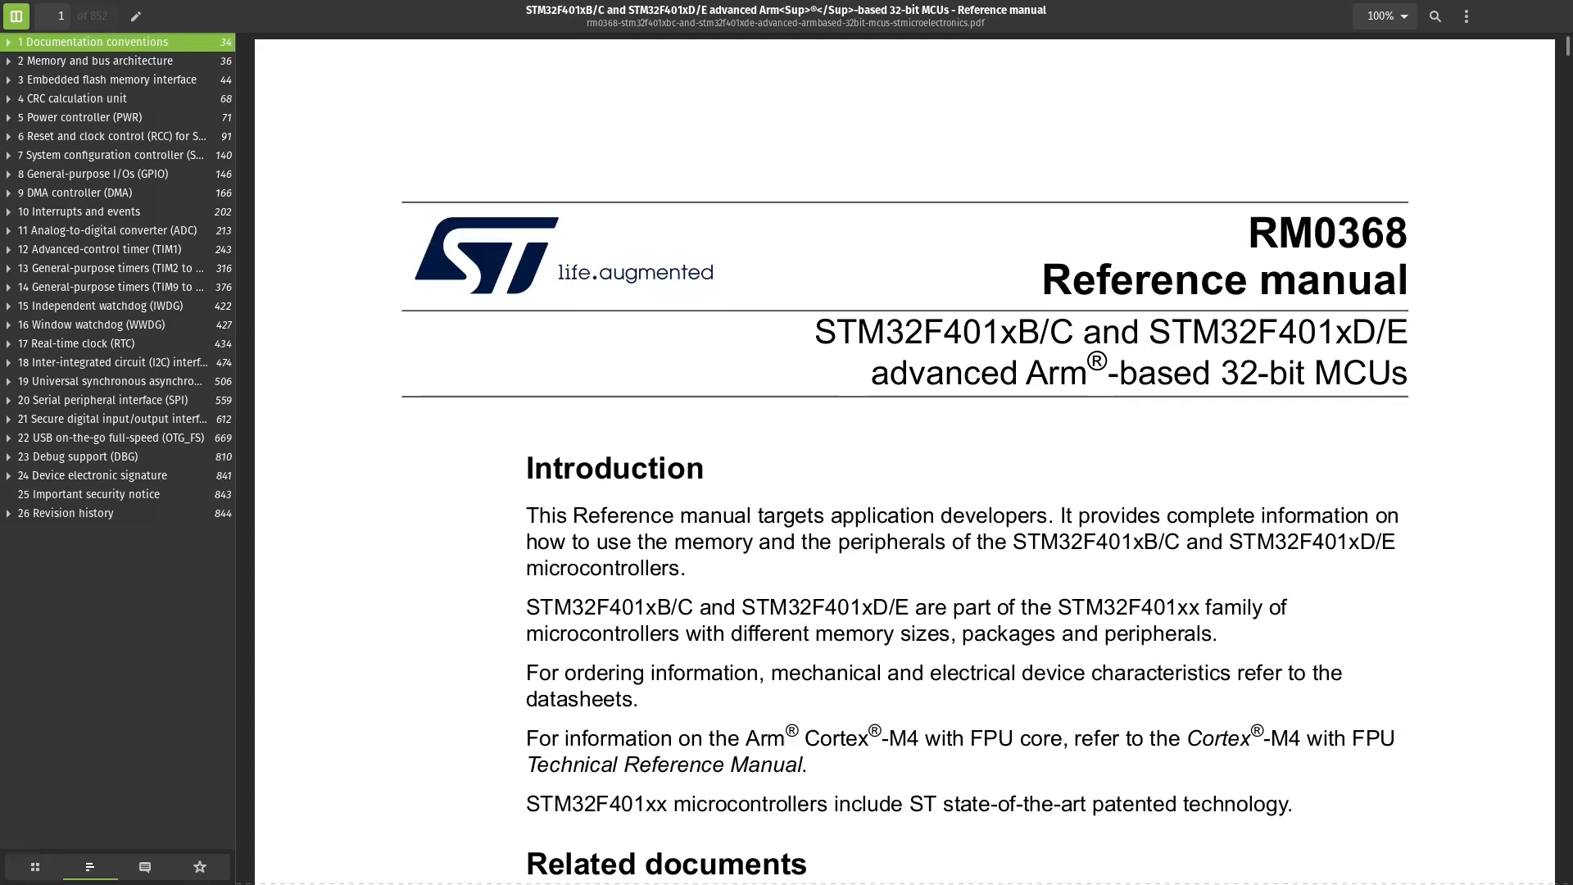
left_click(9, 135)
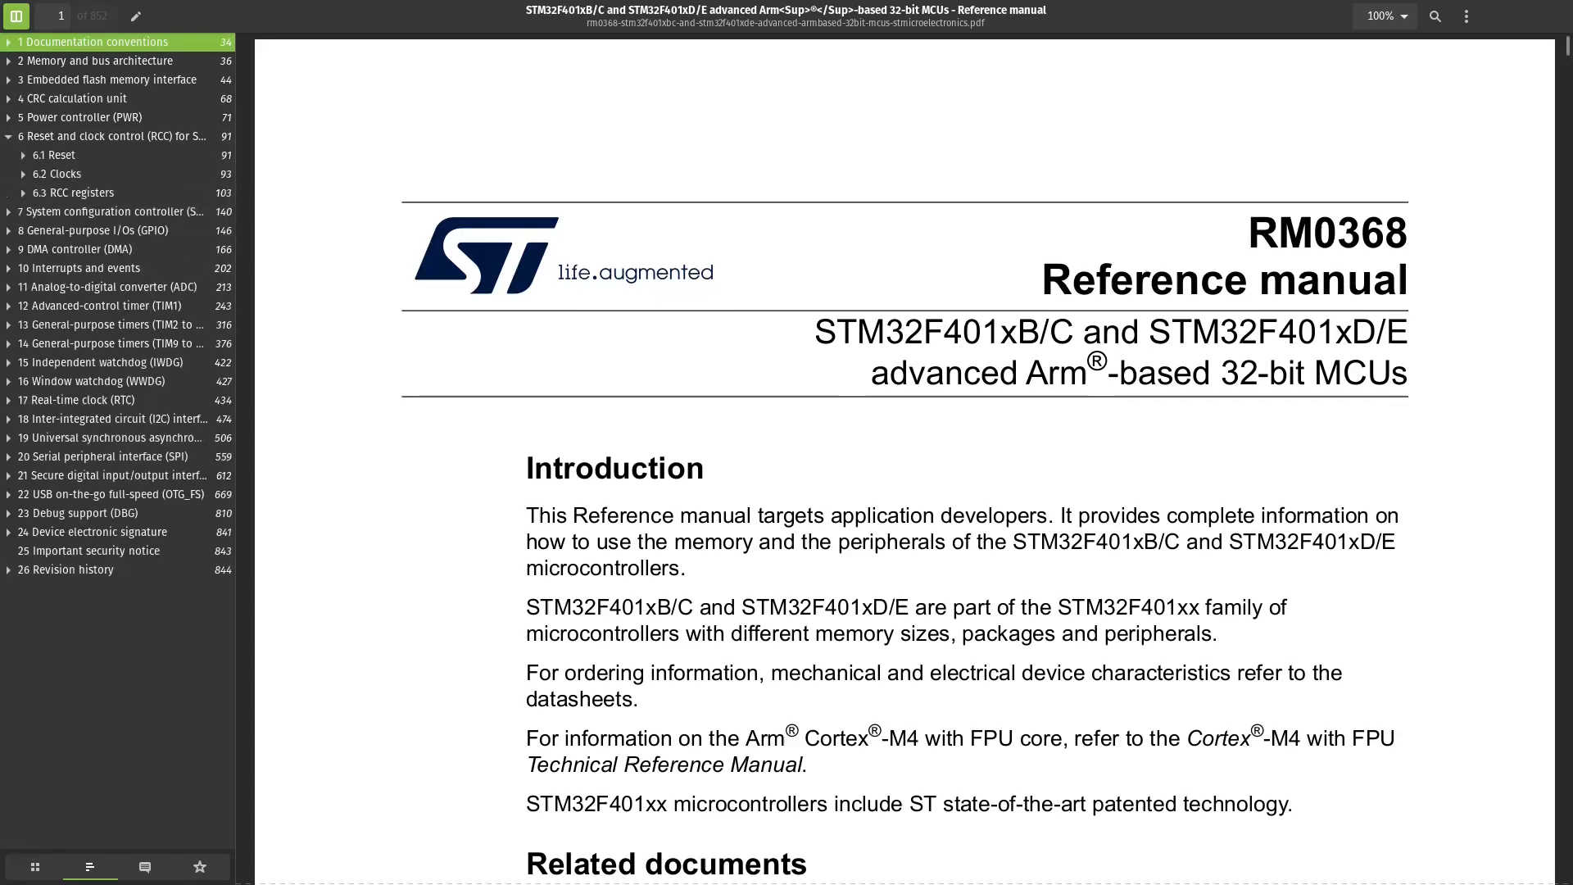
left_click(23, 192)
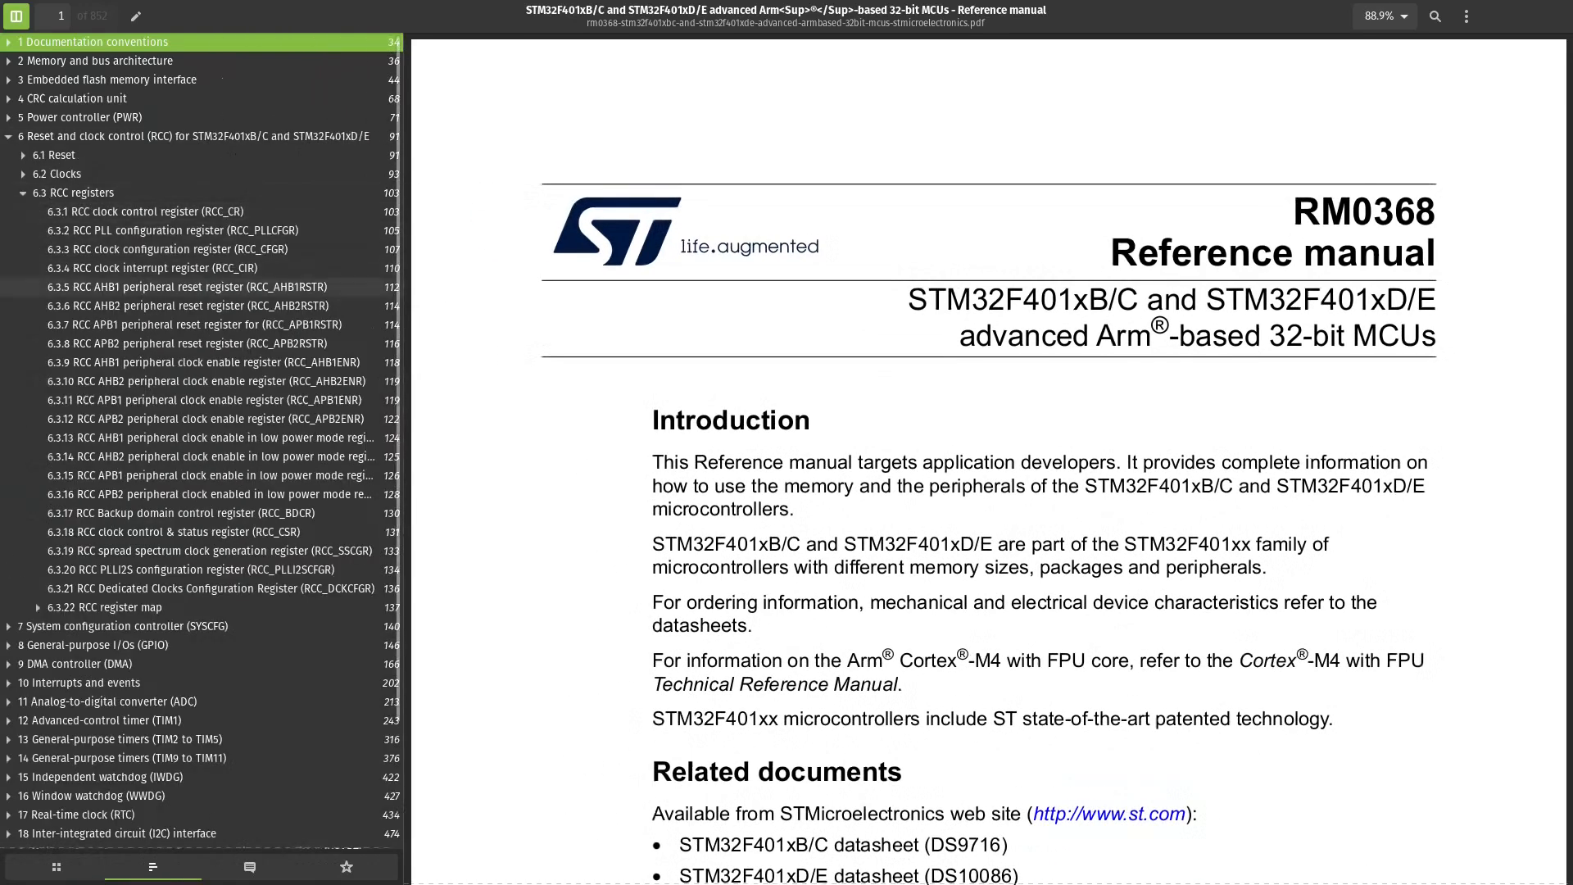
left_click(201, 381)
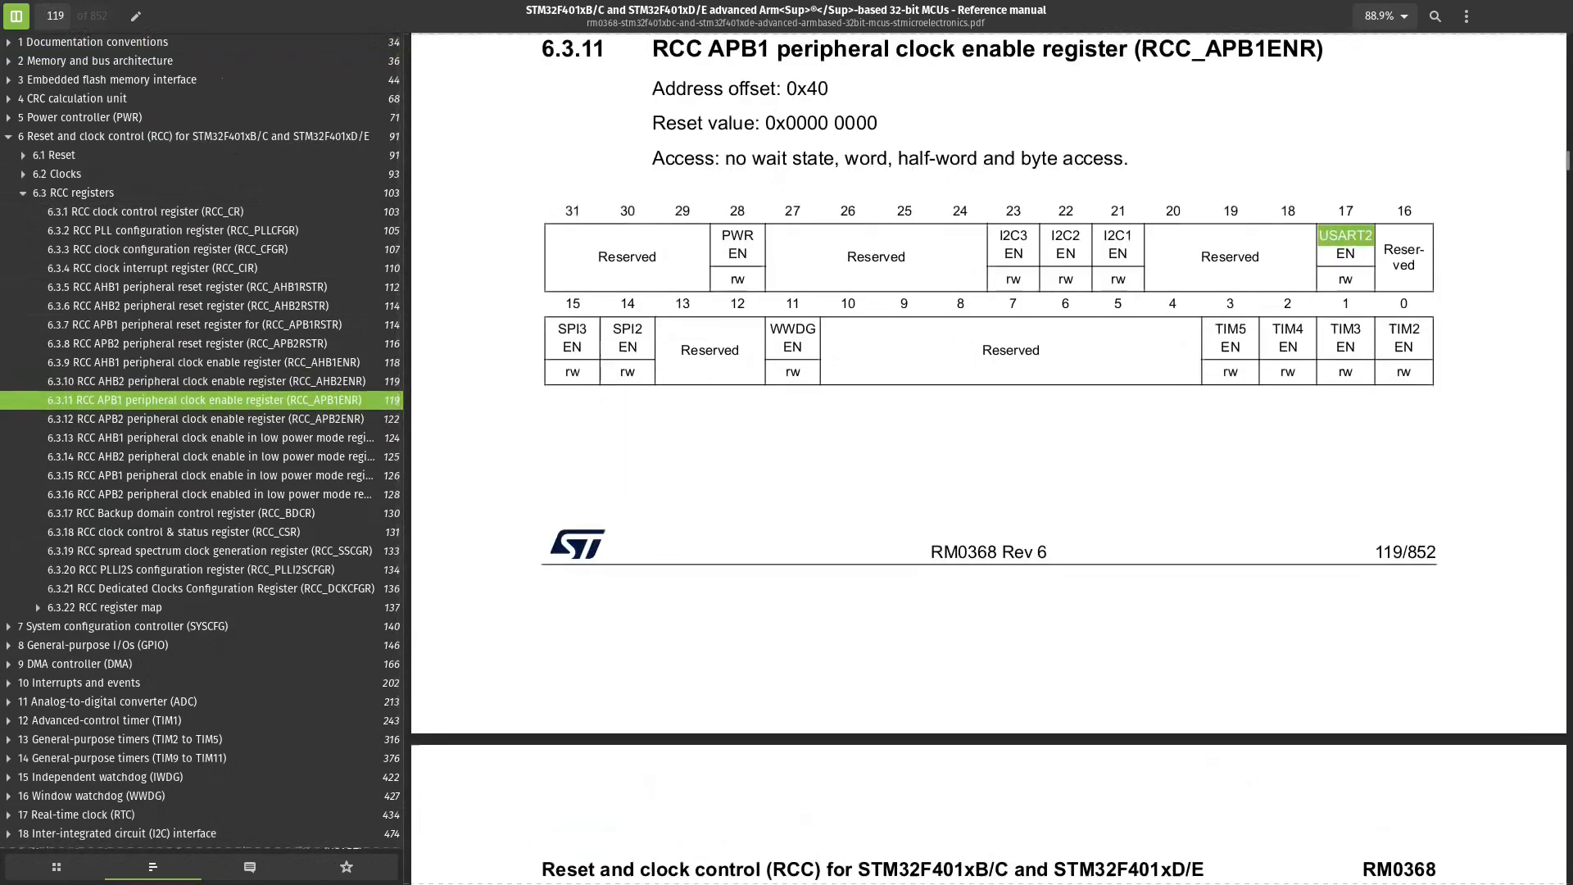
scroll("up", 3)
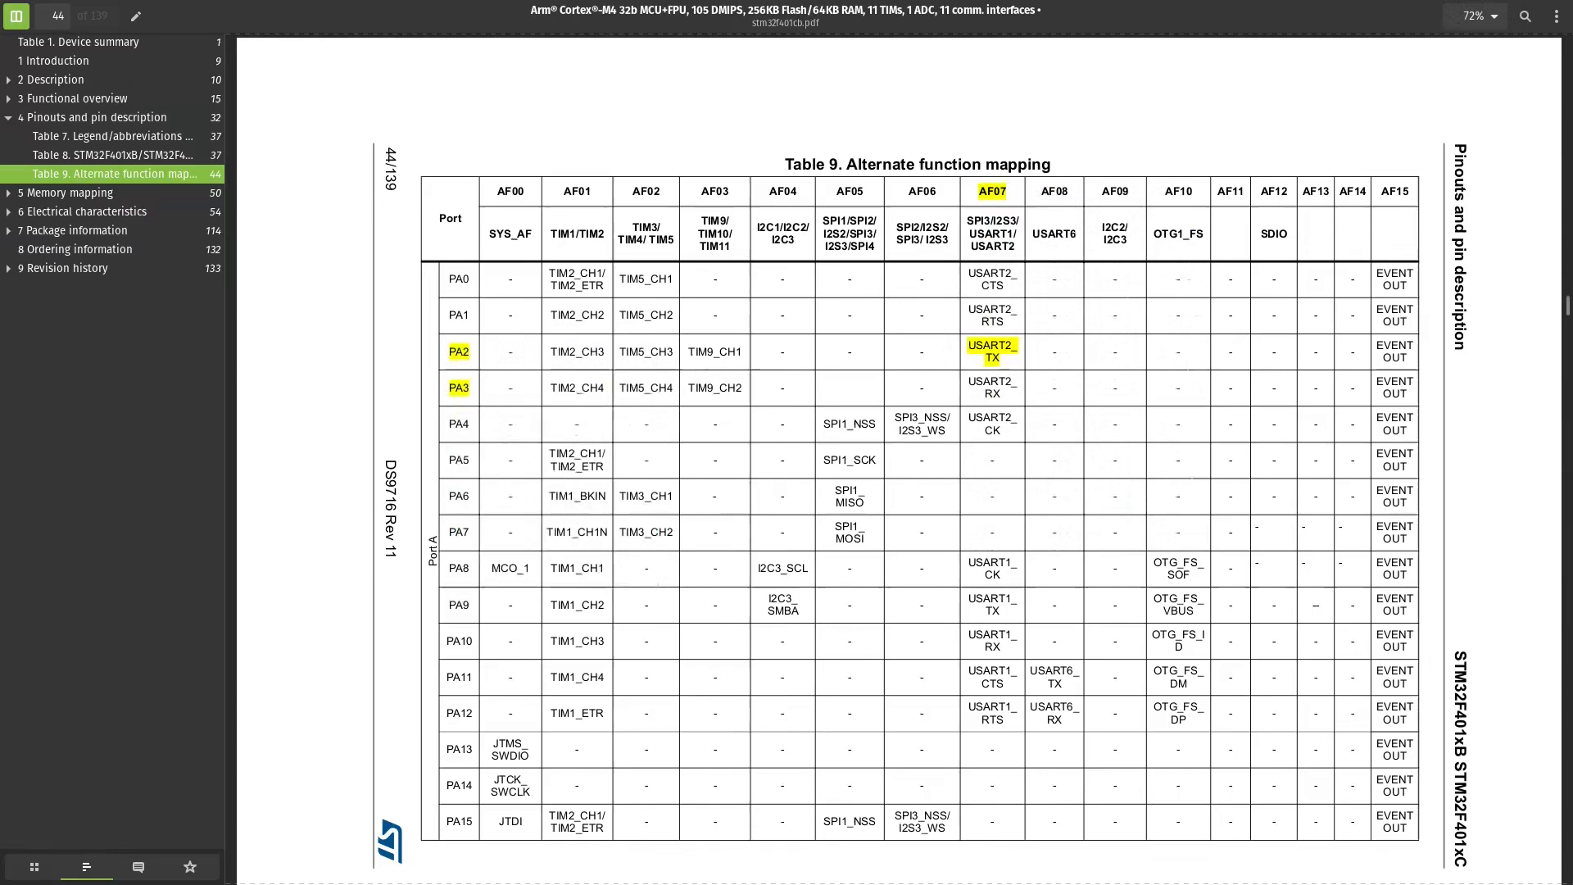
Highlight the PA2, PA3 and AF07 USART2 entries in the datasheet's Table 9
right_click(992, 384)
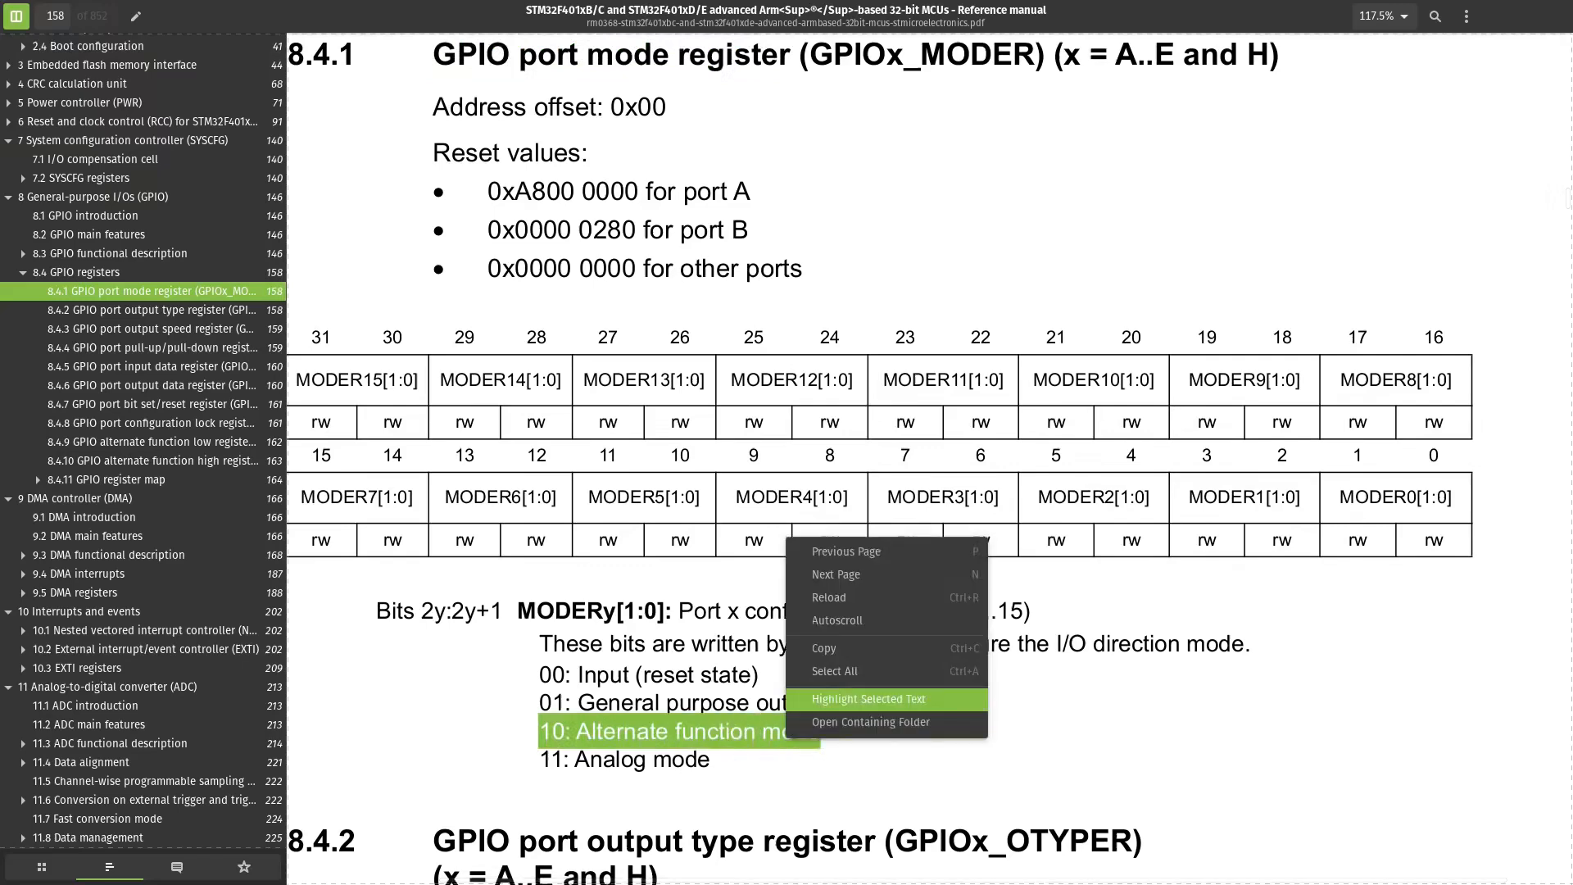
Highlight '10: Alternate function mode', then AFRL2, AFRL3 and '0111: AF7' in GPIOx_AFRL
left_click(868, 698)
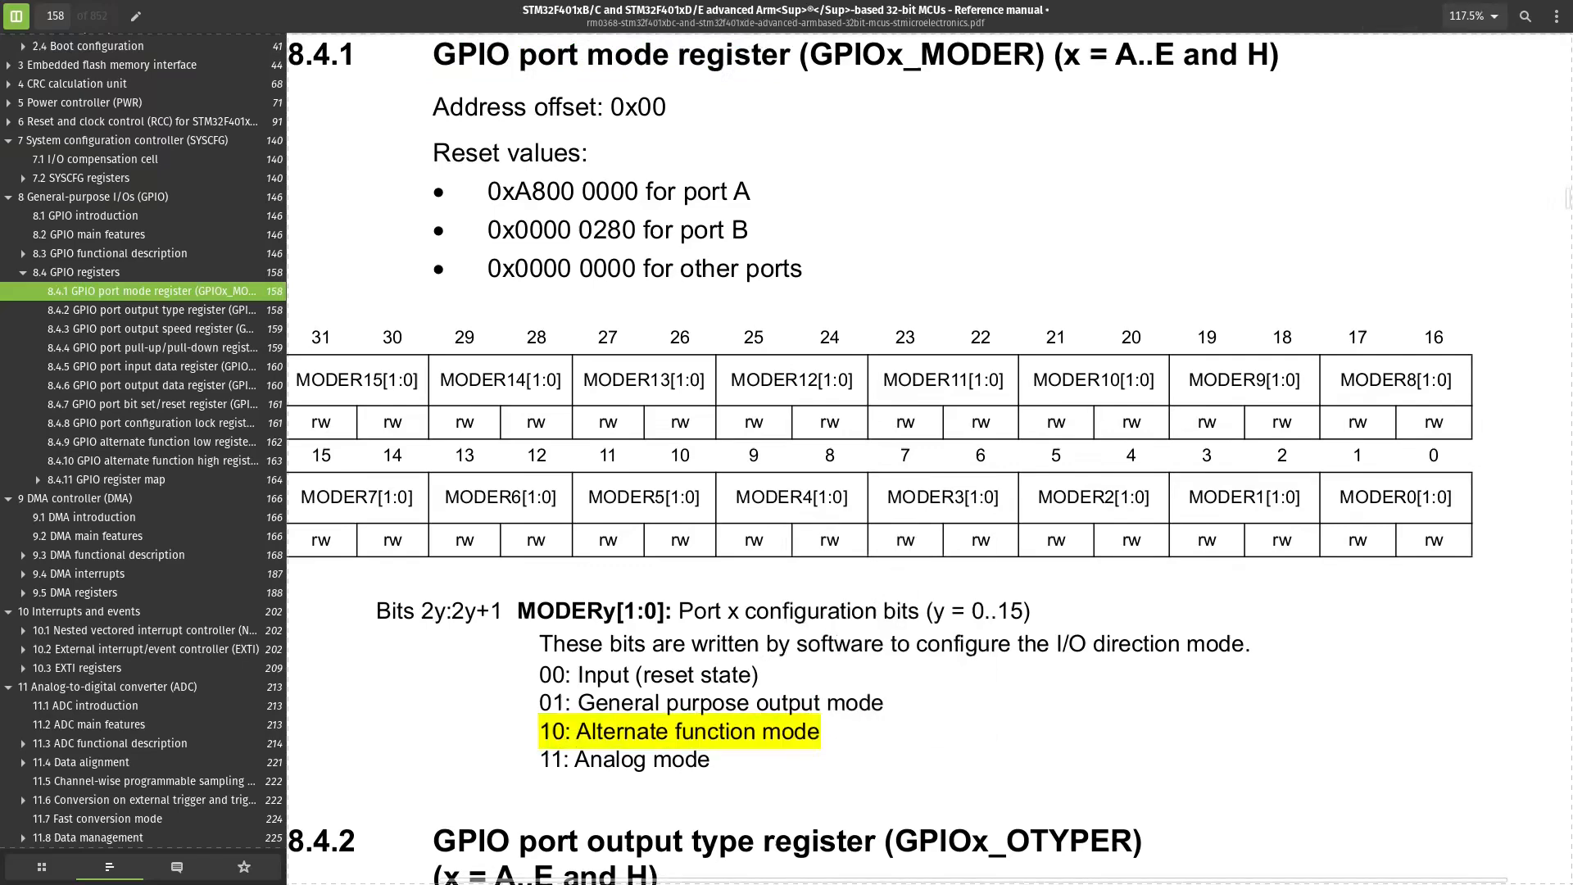
left_click(147, 442)
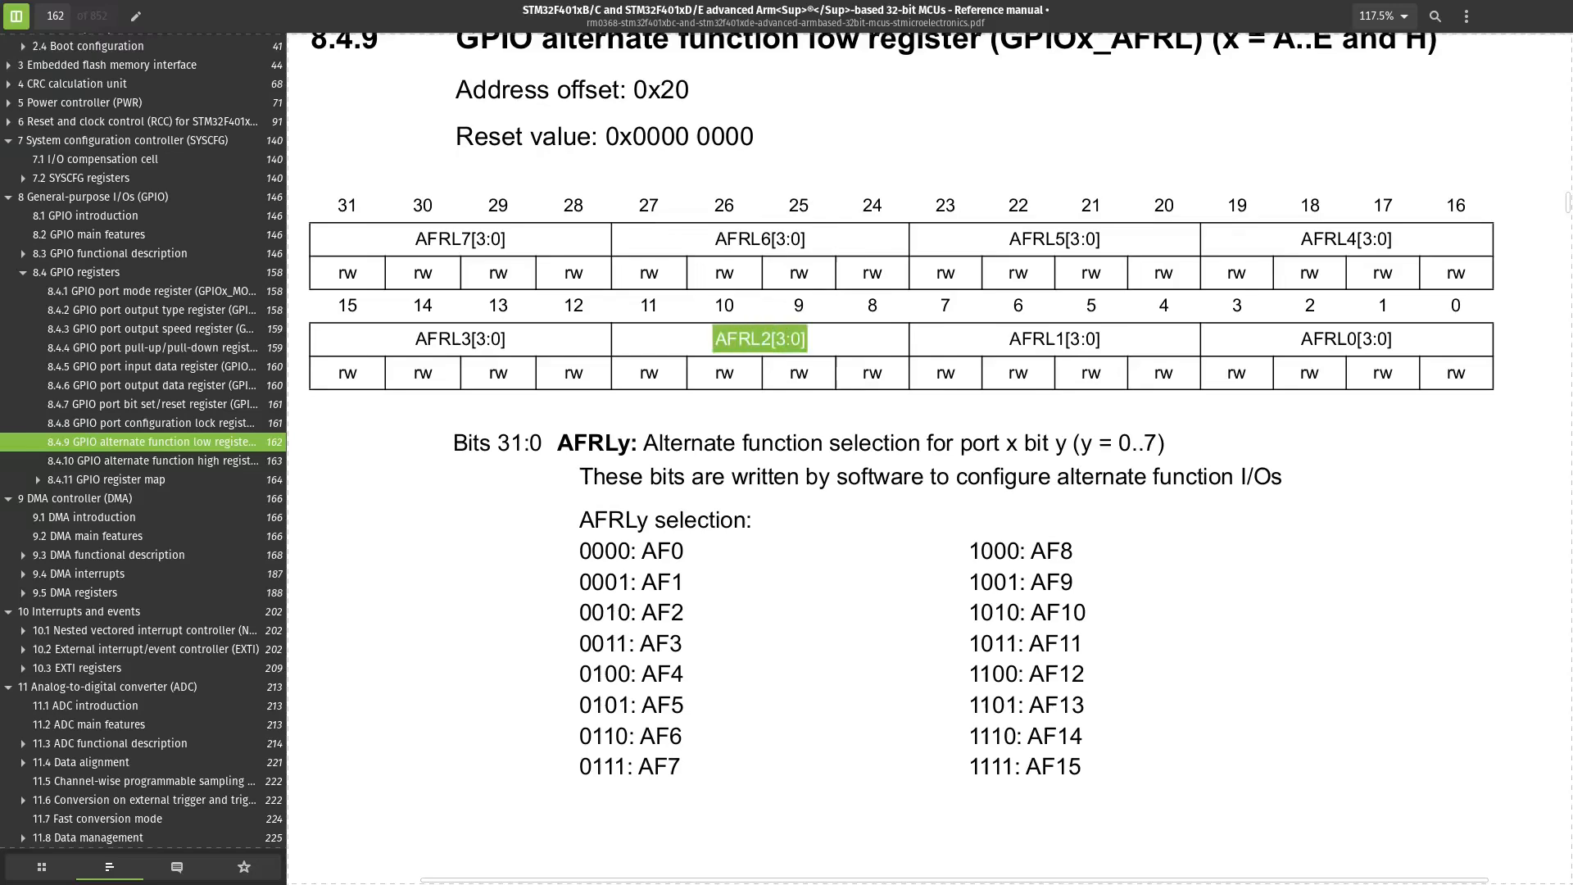
right_click(458, 339)
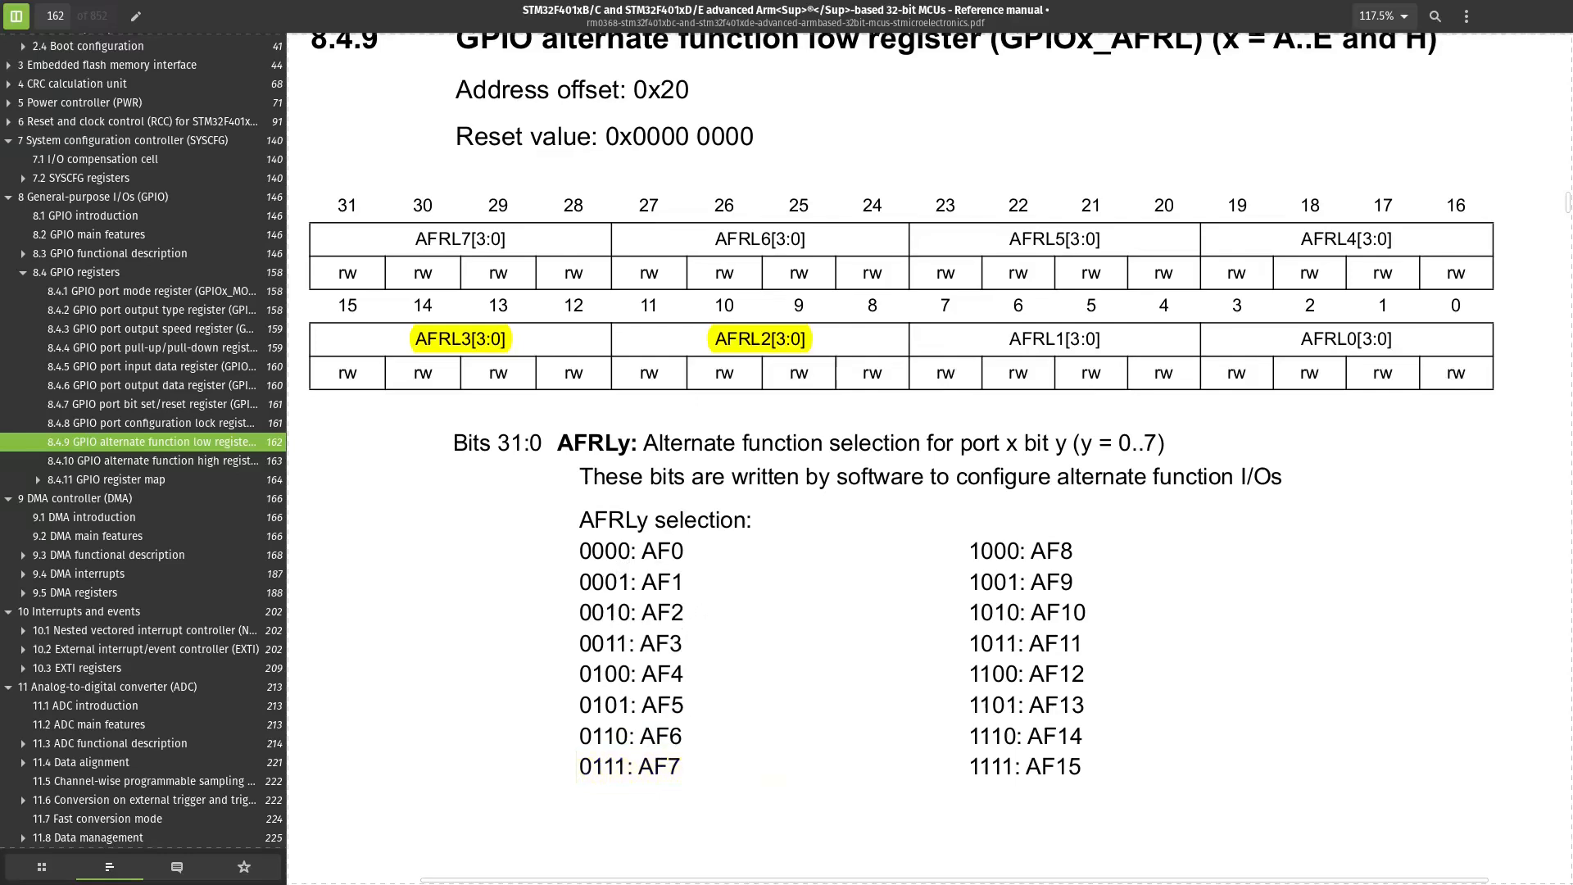
double_click(630, 768)
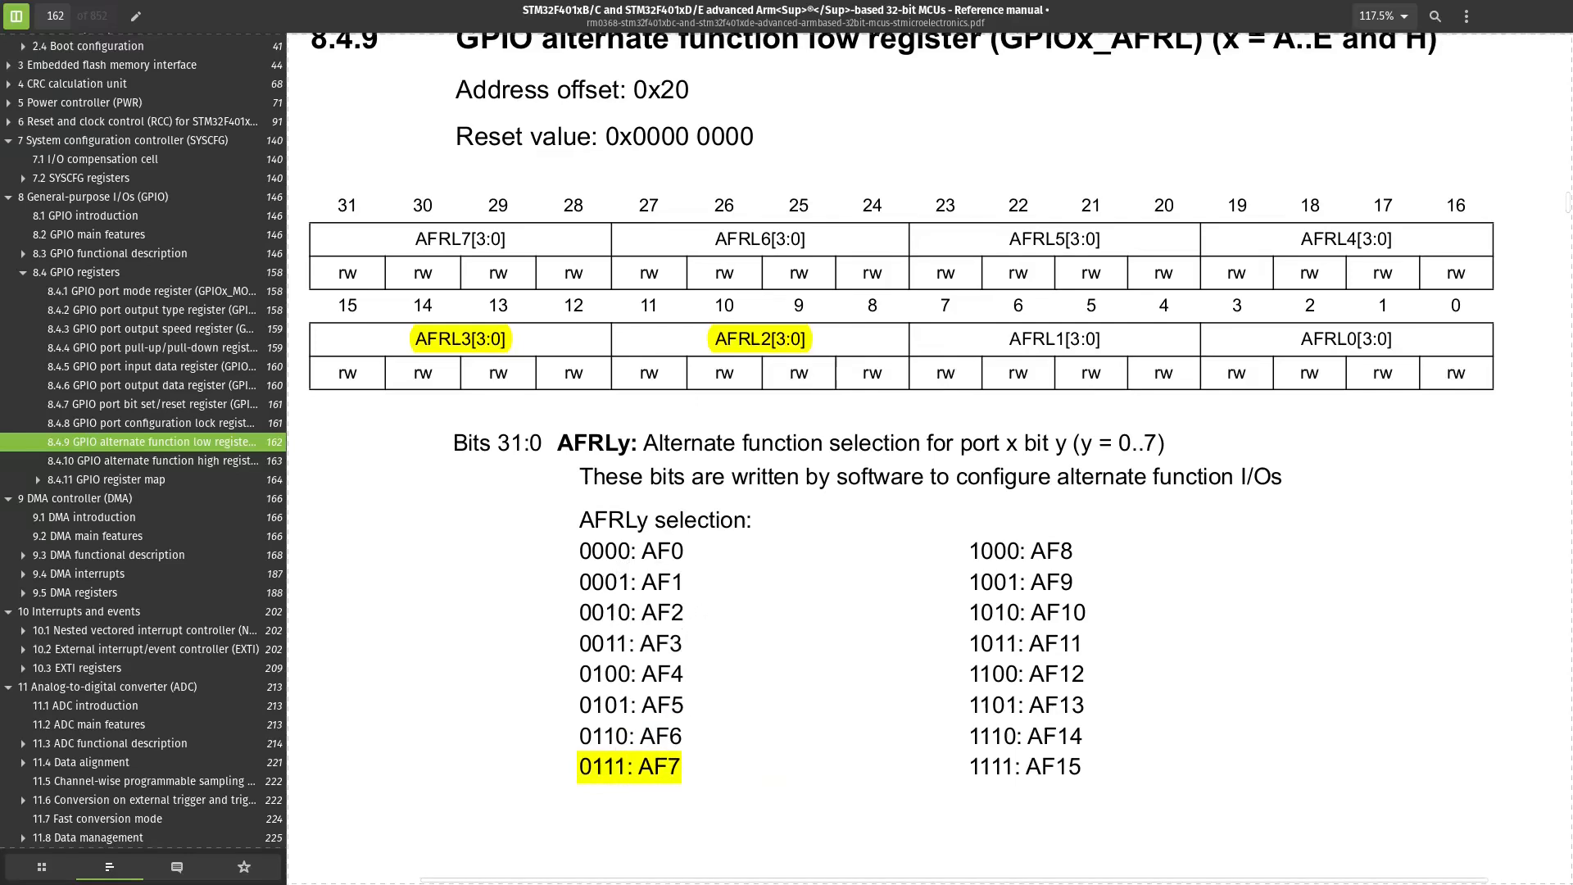
scroll("up", 3)
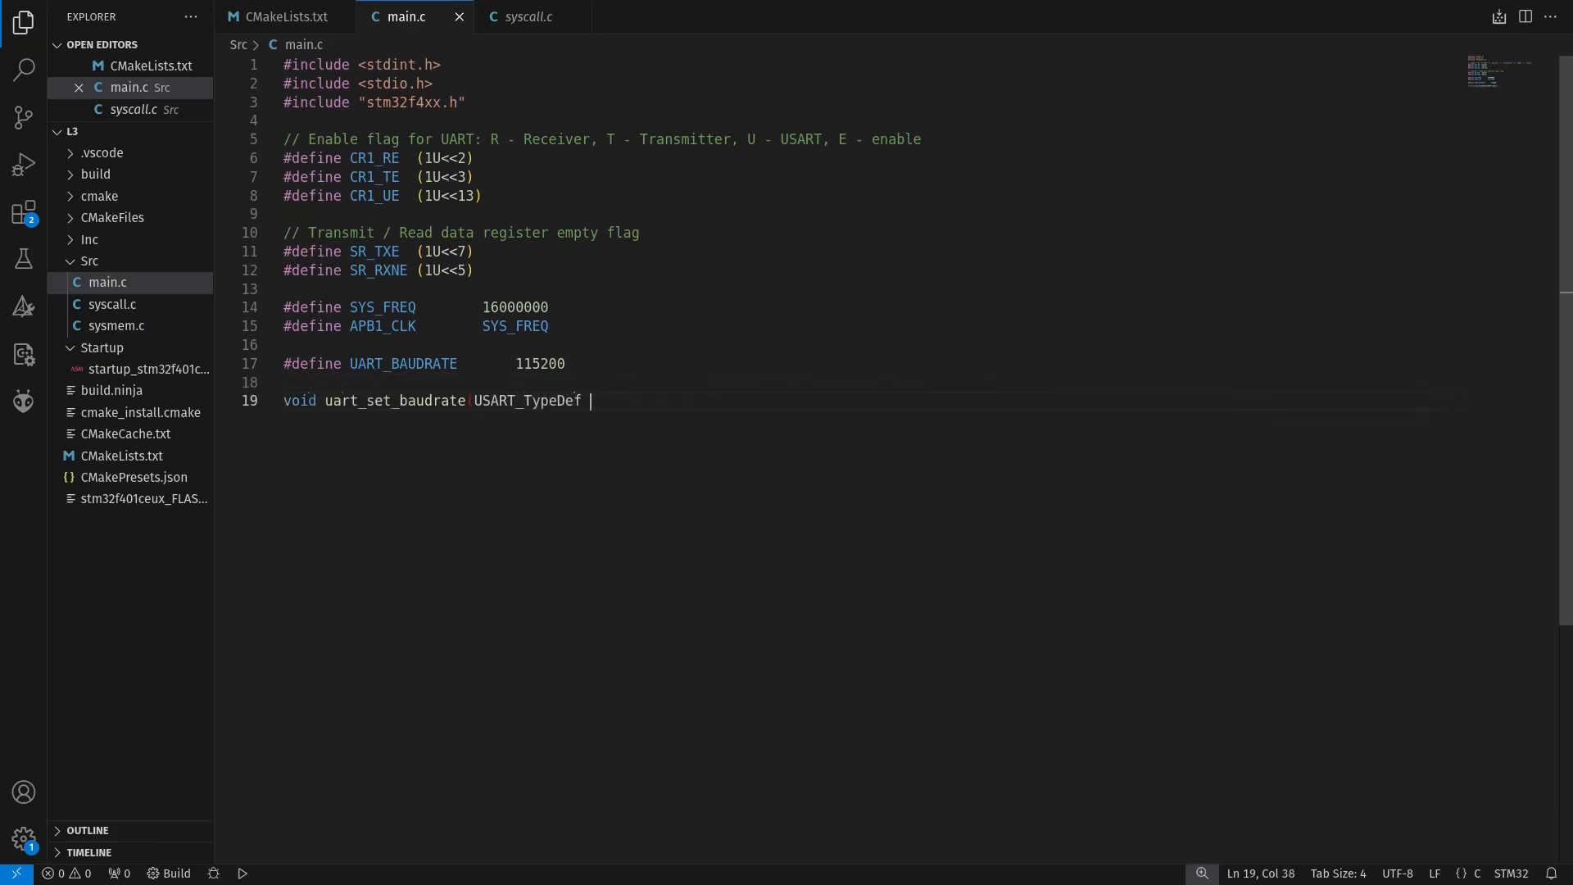
Type the uart_set_baudrate(USARTx, PeriphClk, BaudRate) prototype and uart2_init's GPIOA clock and pin-mode comment
type("*USARTx, uint32_t PeriphClk,  ui")
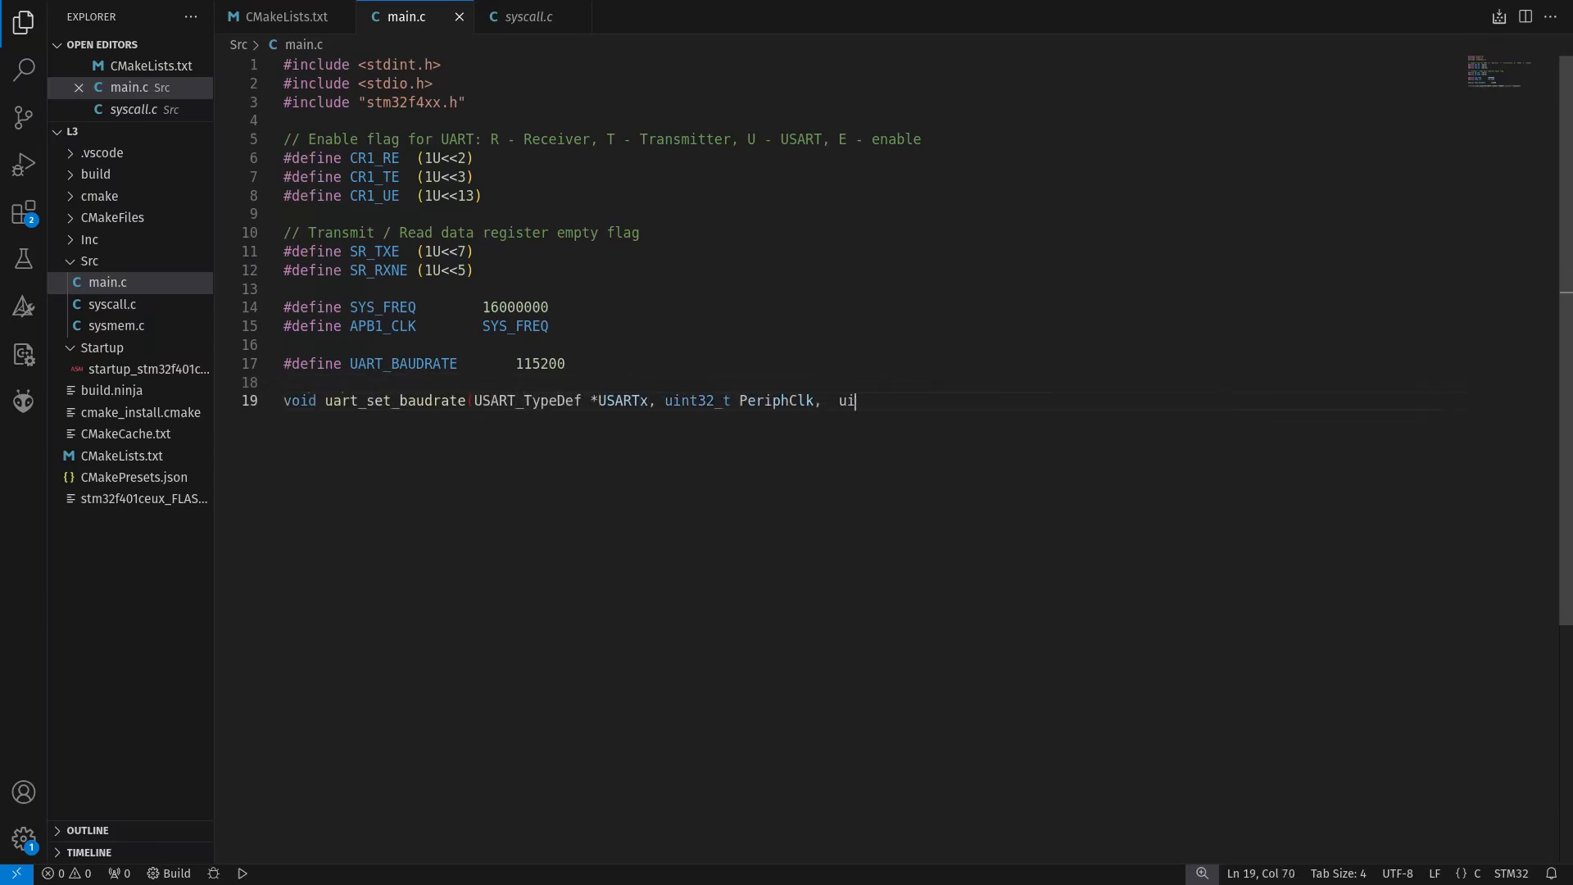
type("nt32_t BaudRate);")
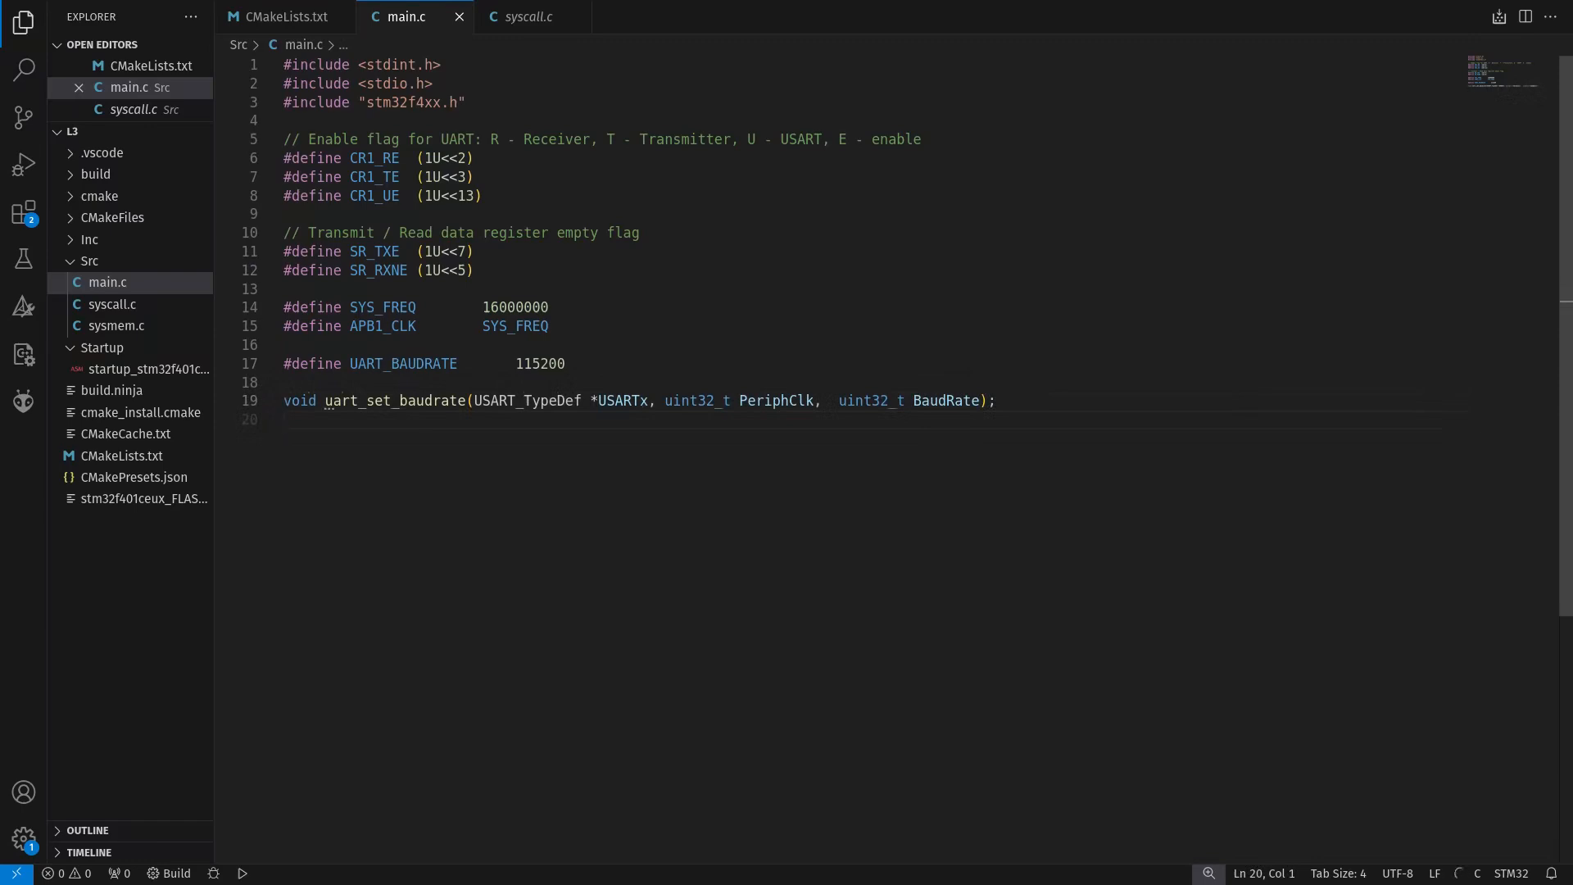
type("// Initialization of UART module")
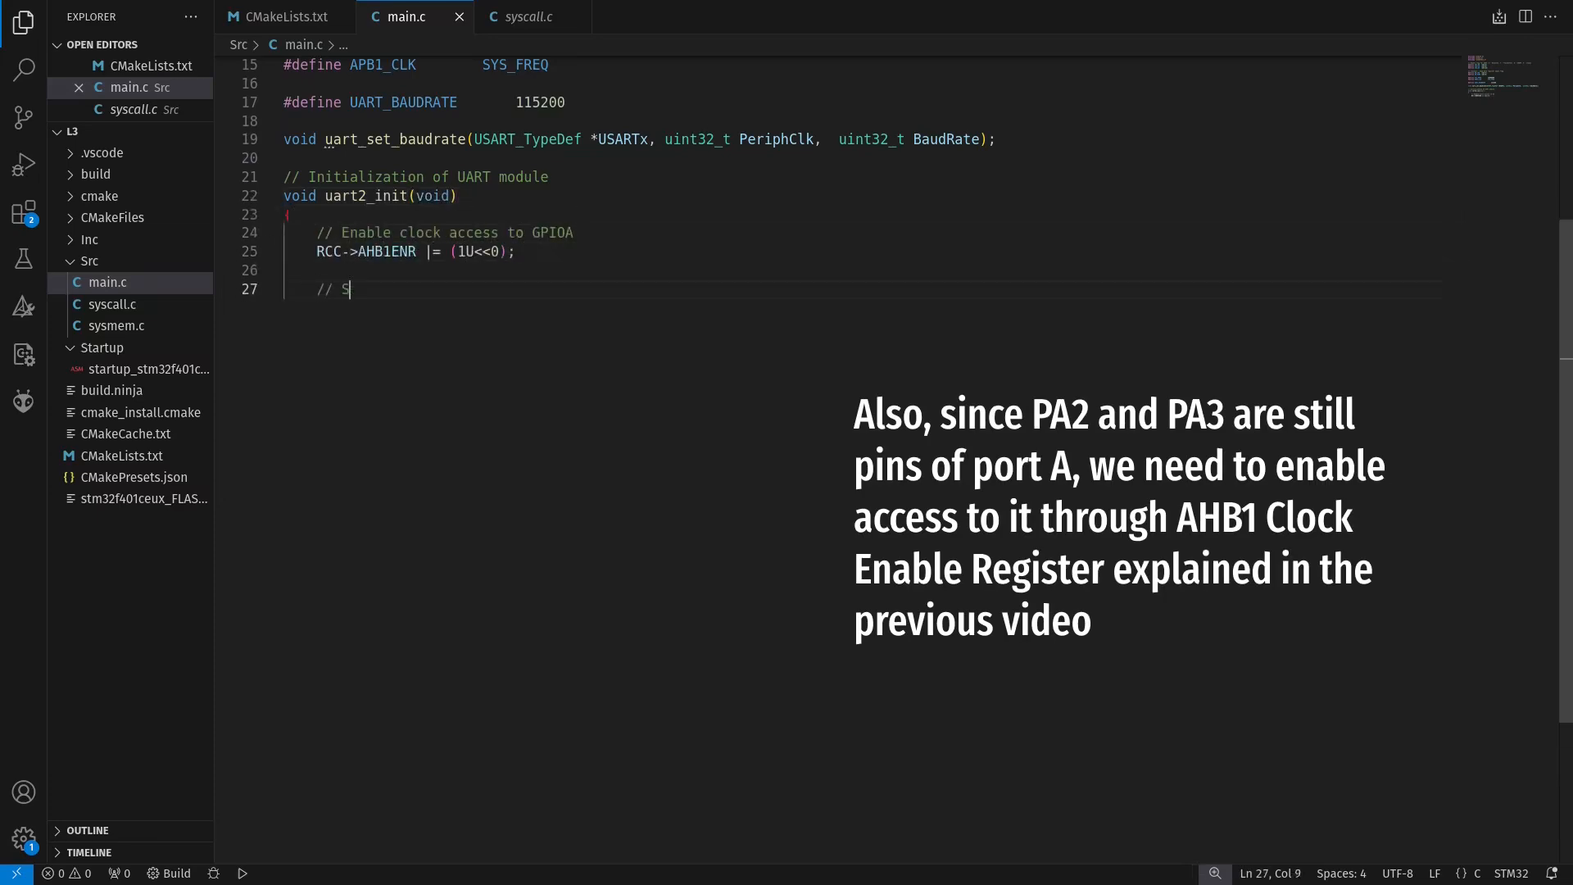
type("Set pin A2 to use alternate function mod")
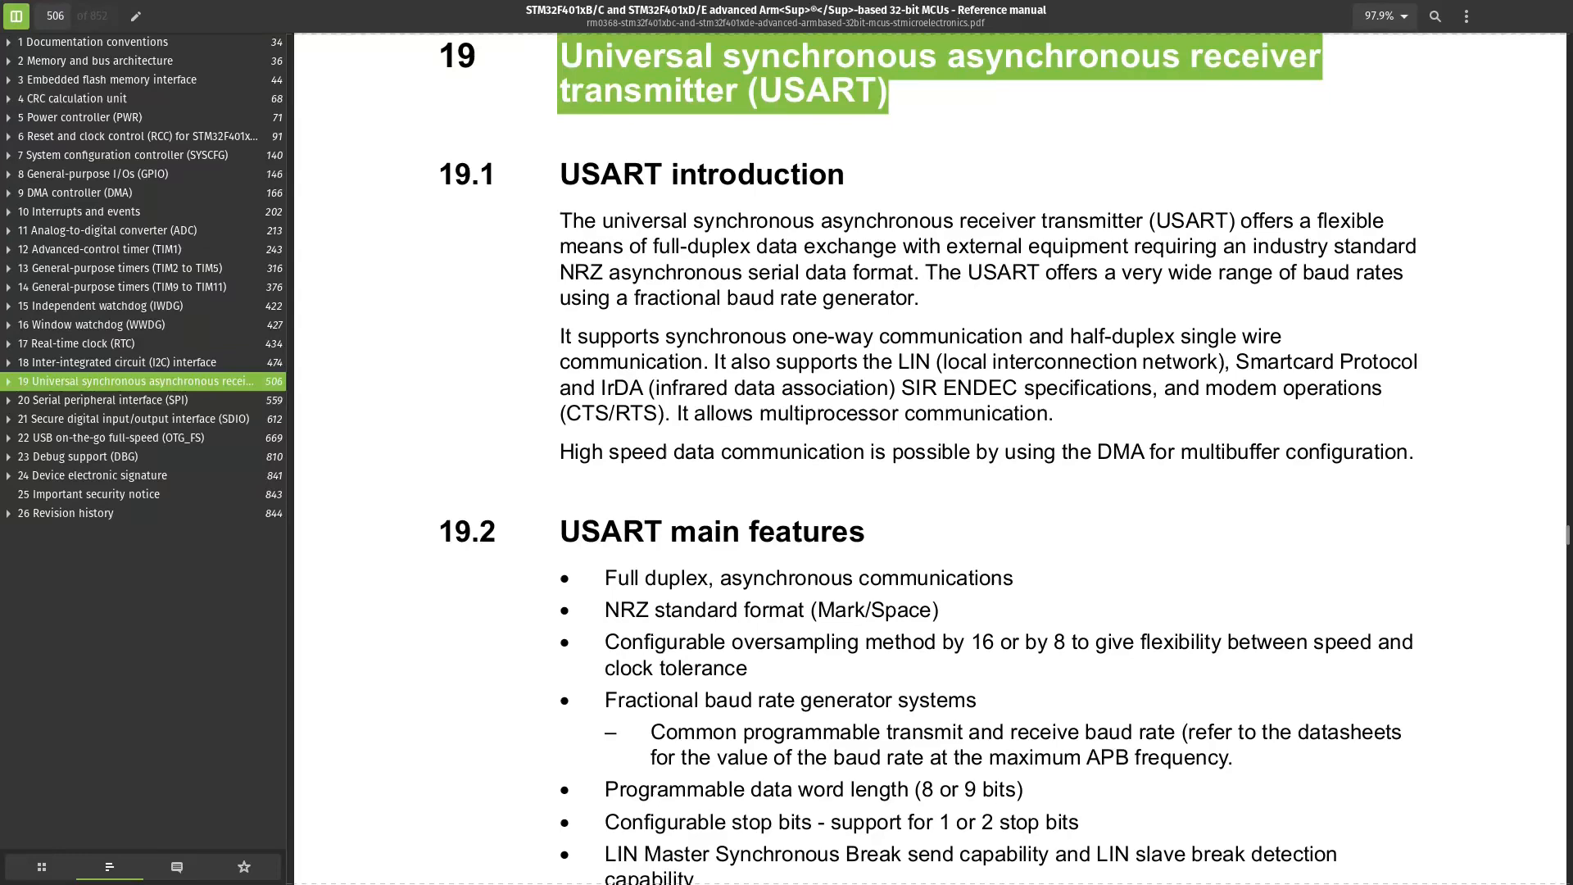
Open the USART chapter in the outline and select the Control register 1 heading
left_click(9, 381)
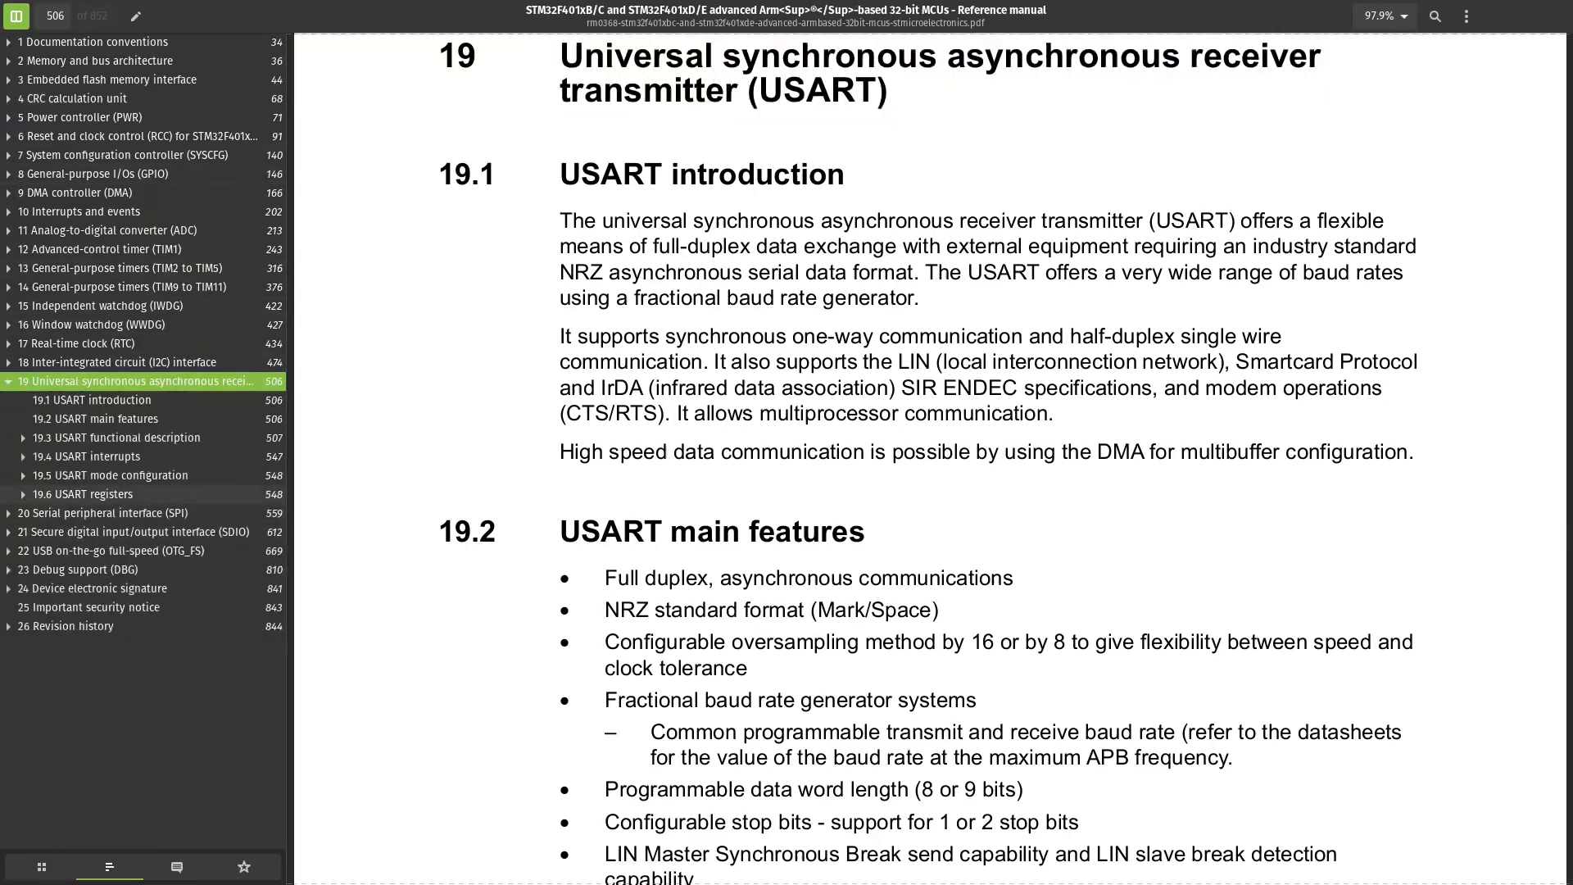
left_click(124, 550)
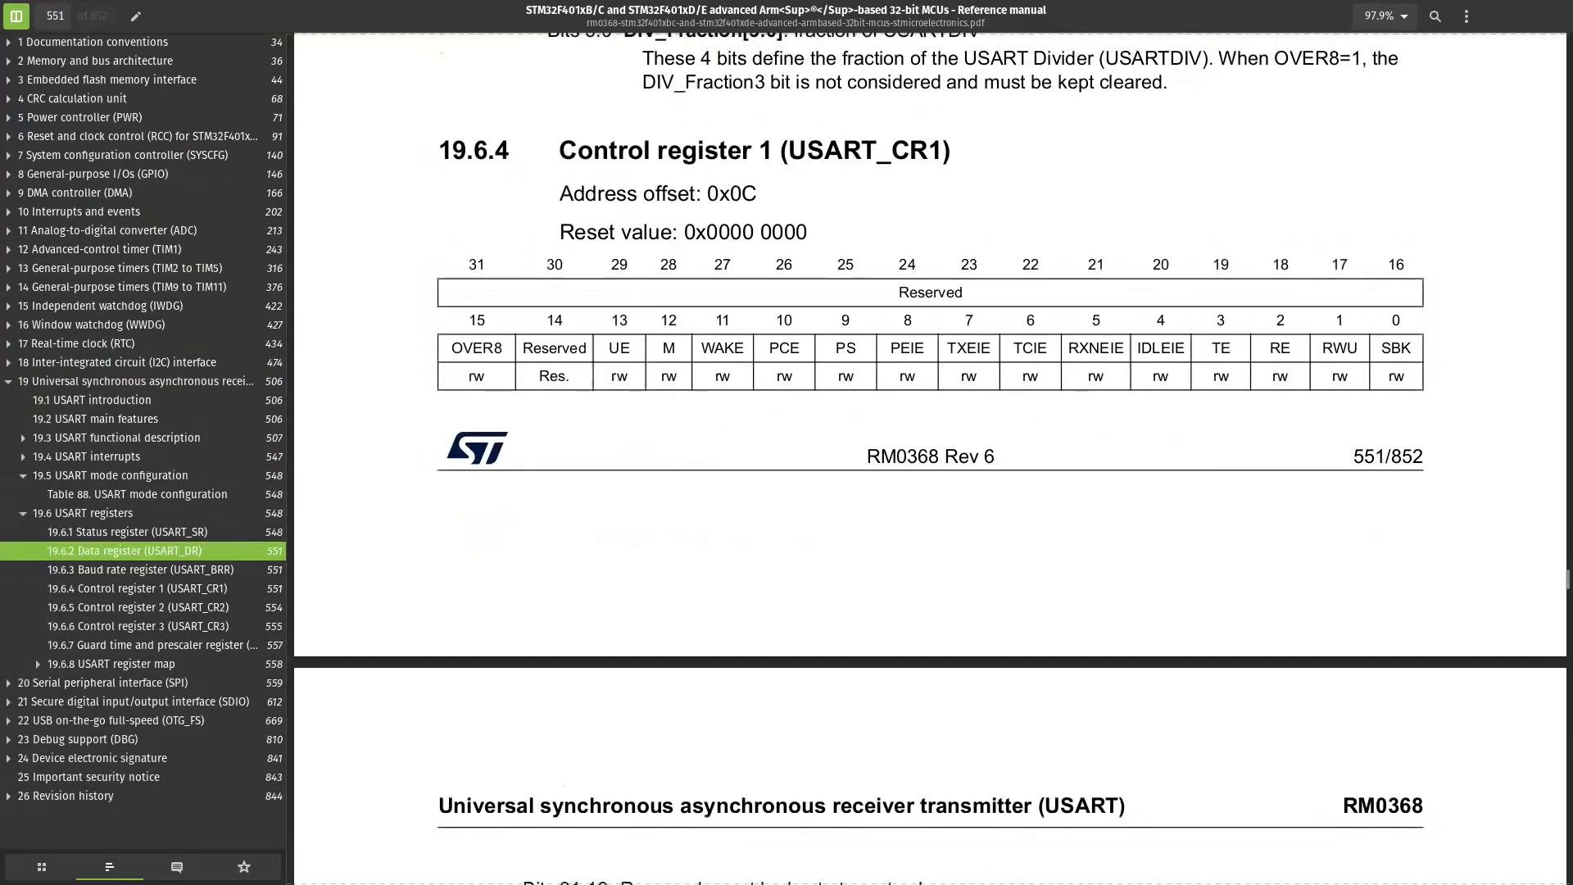
double_click(665, 151)
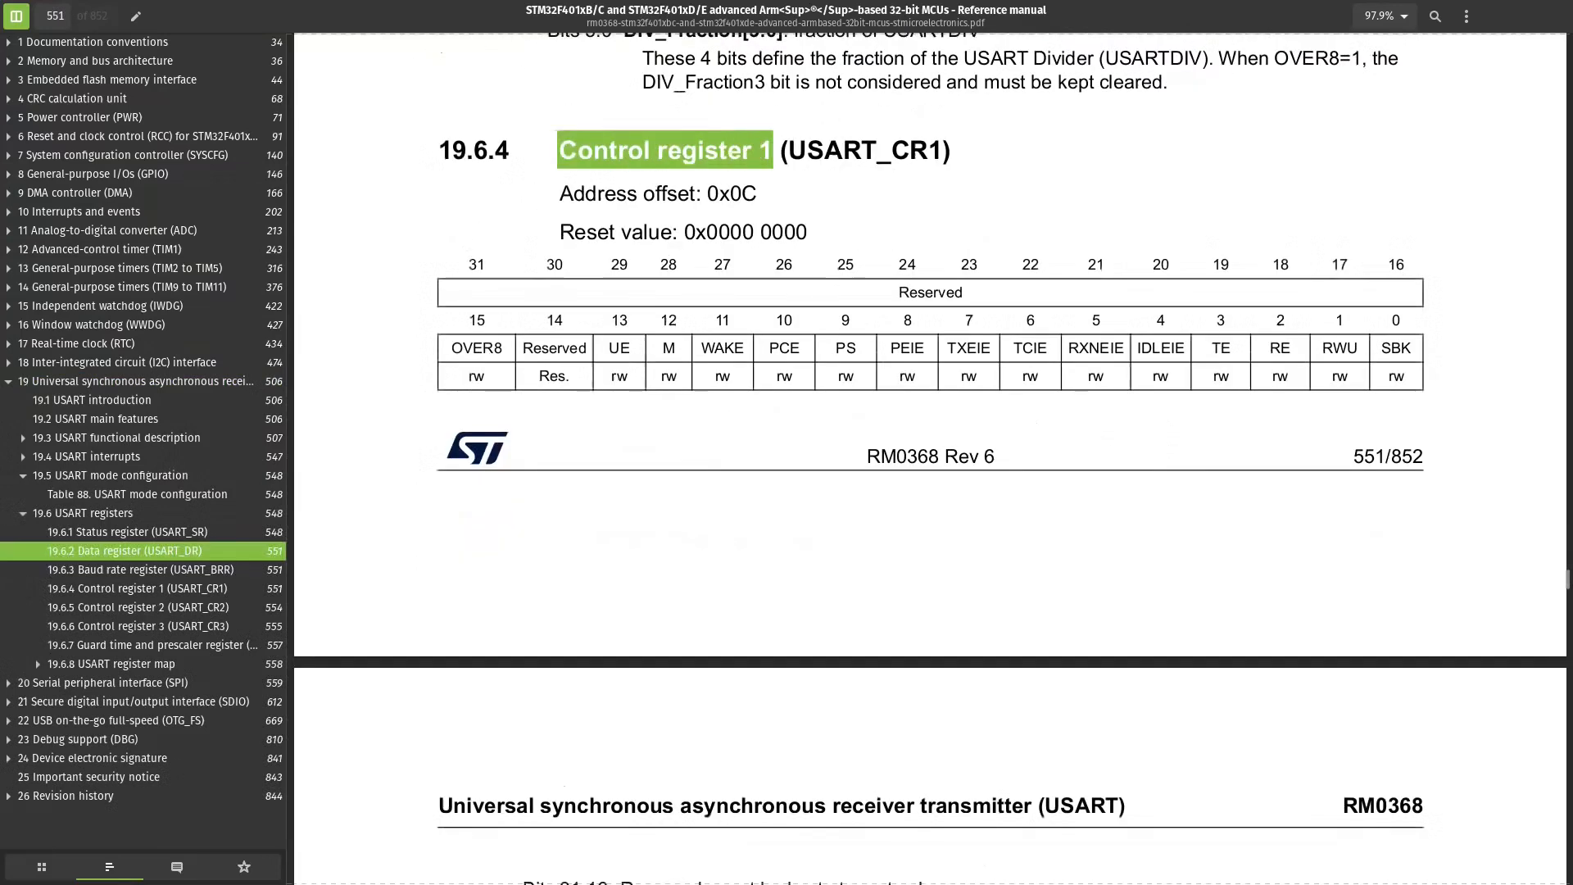
scroll("down", 3)
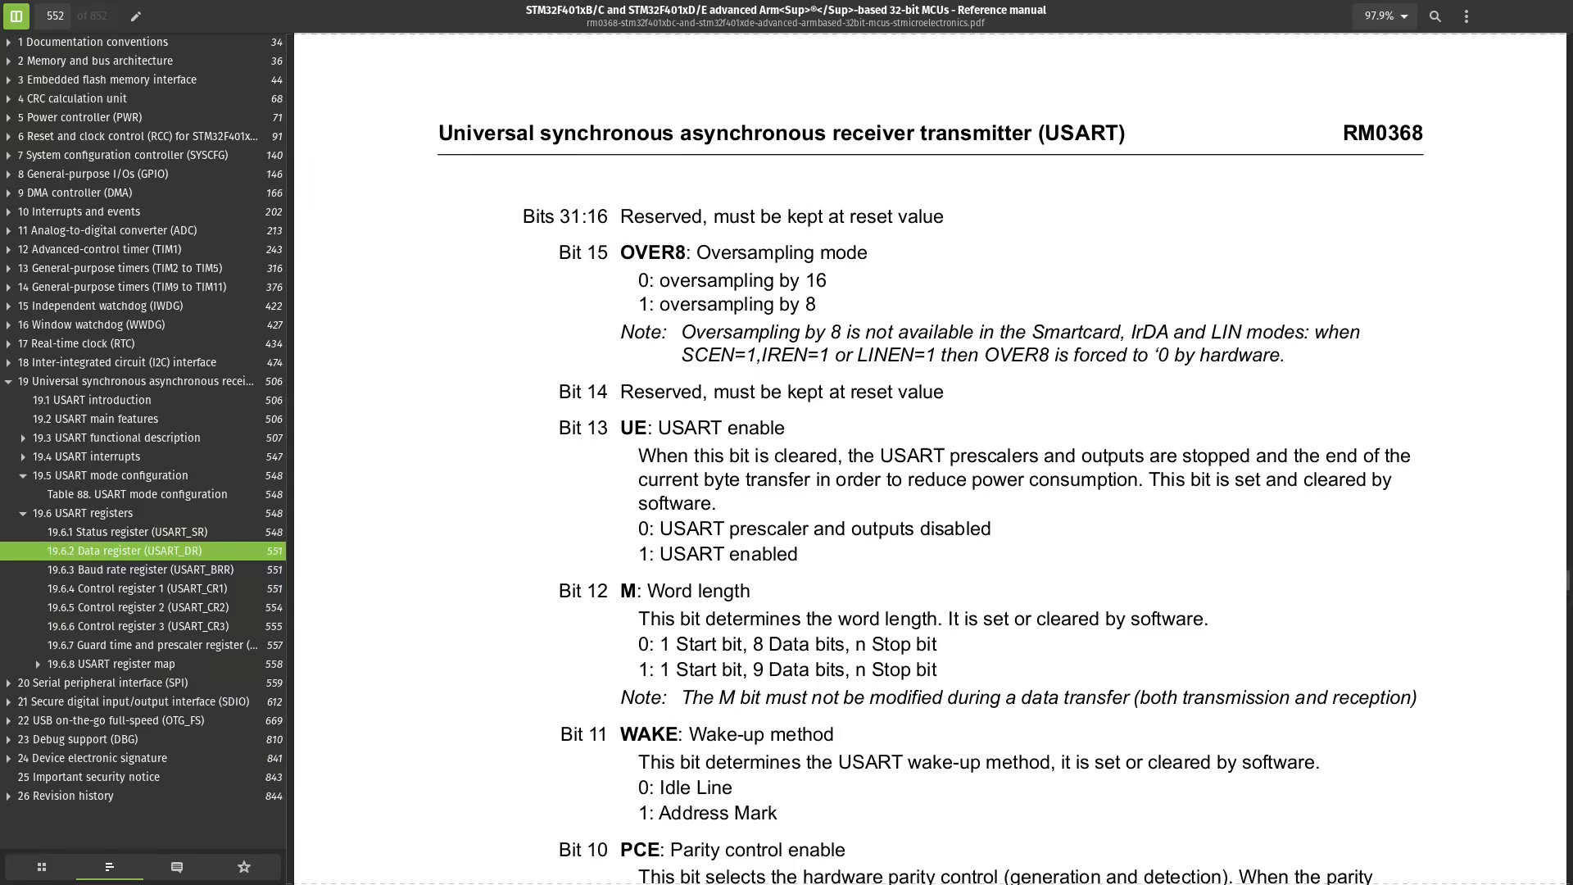
Highlight the TE, RE and UE bit descriptions
right_click(716, 510)
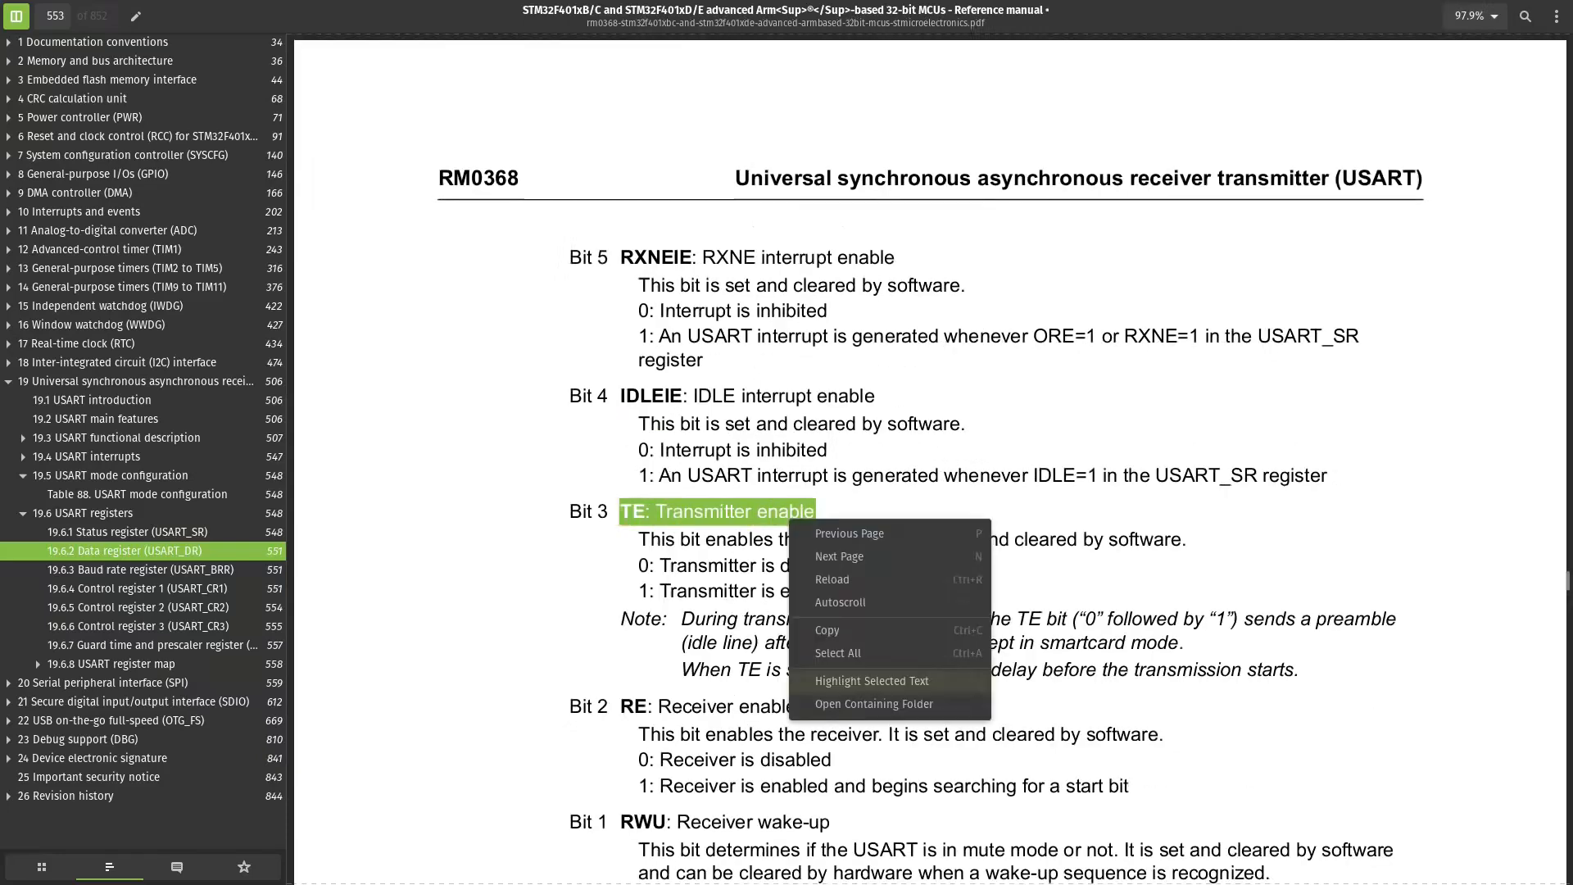
left_click(871, 680)
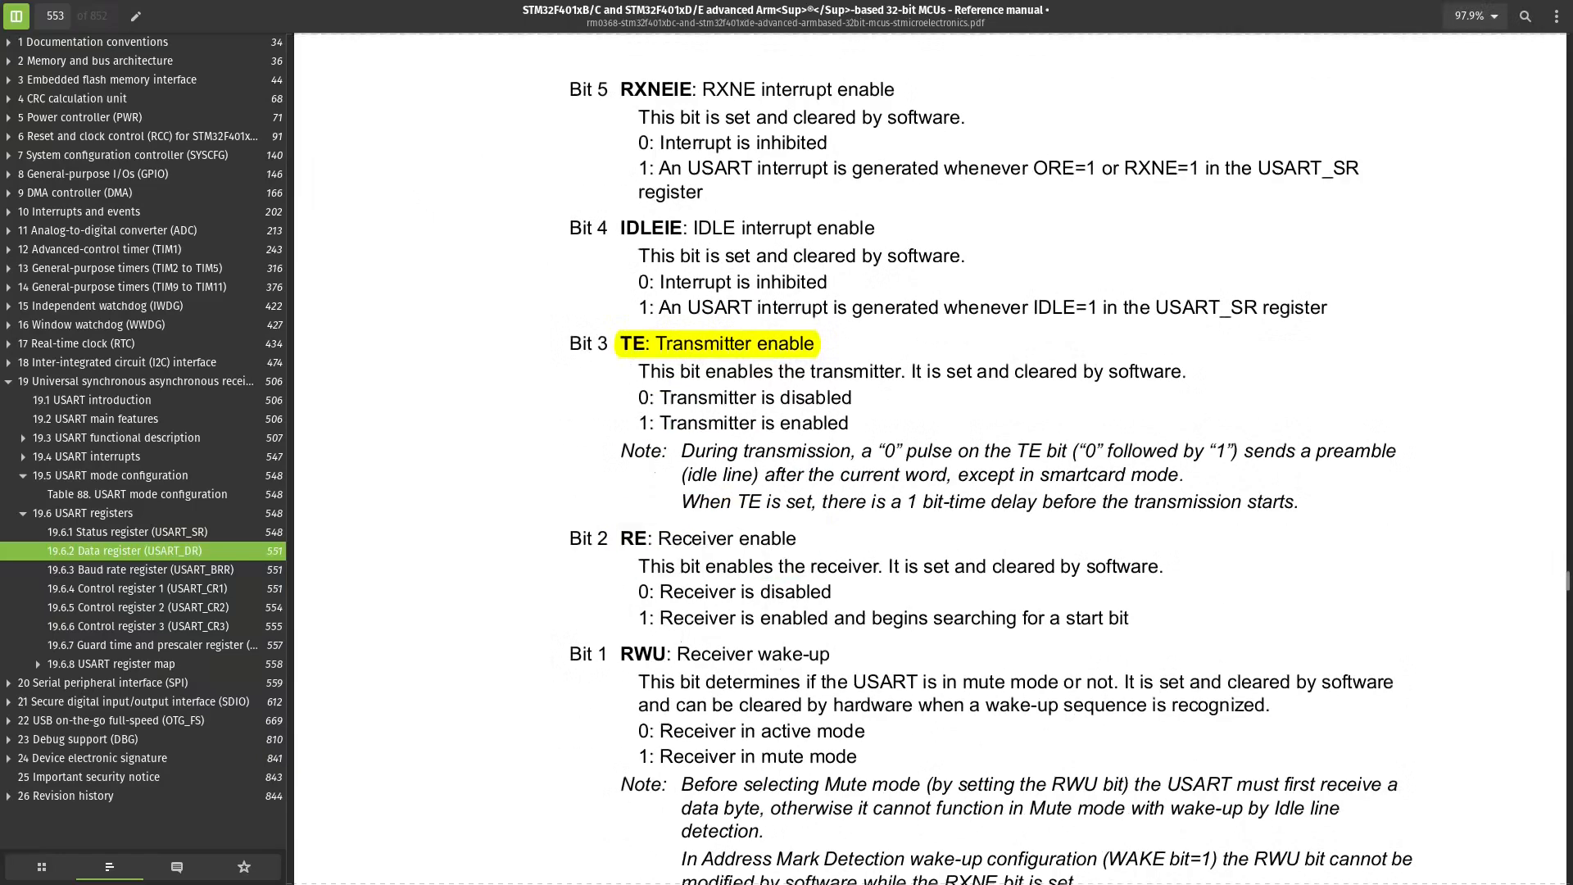
right_click(708, 540)
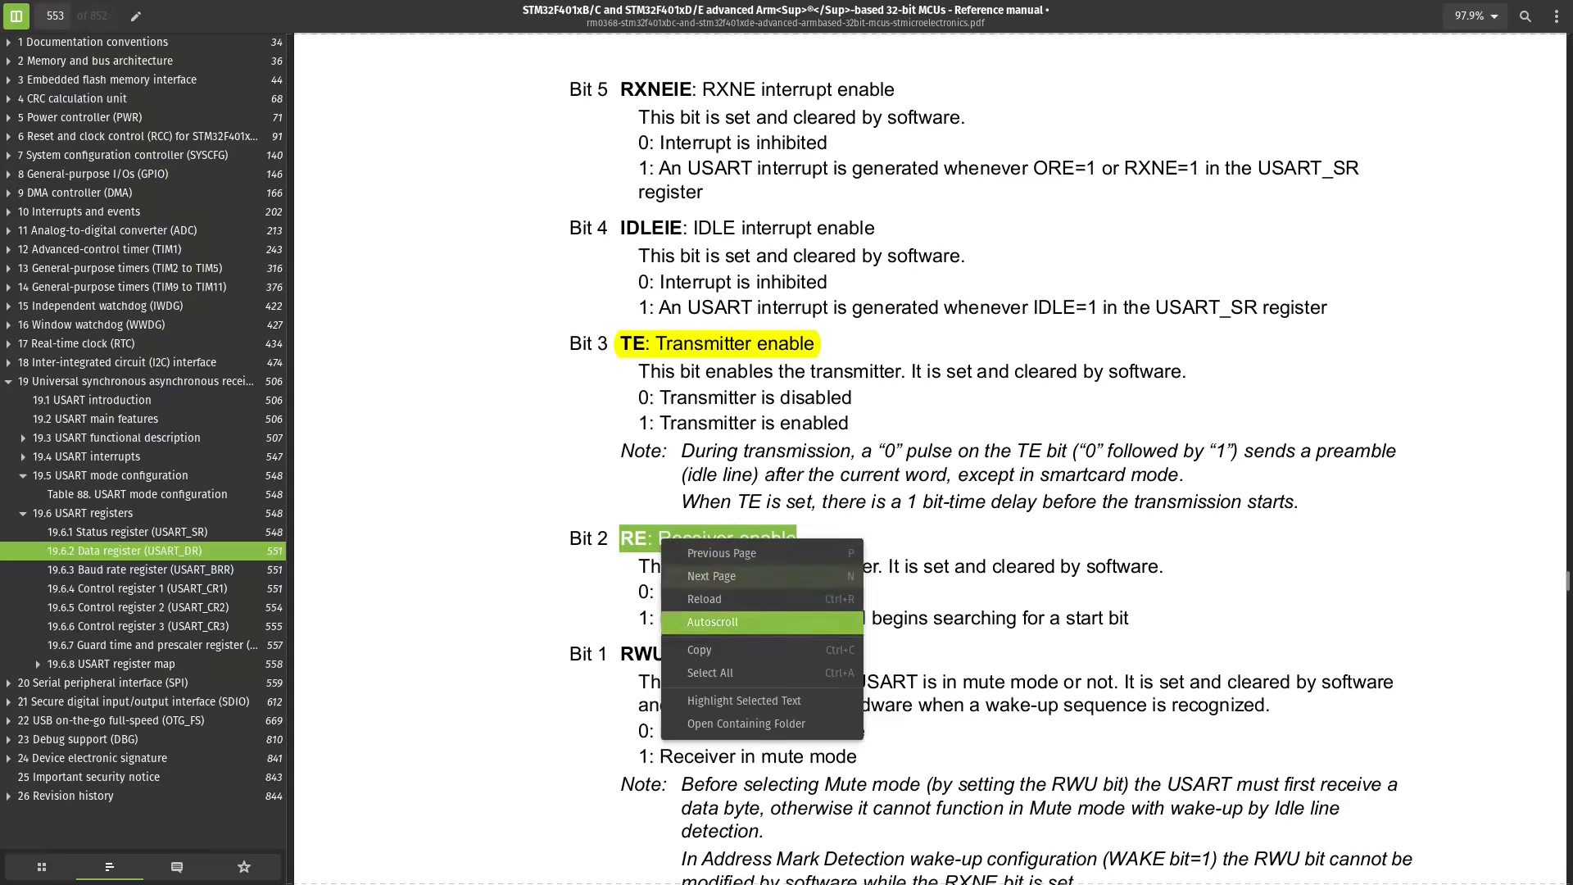
left_click(721, 553)
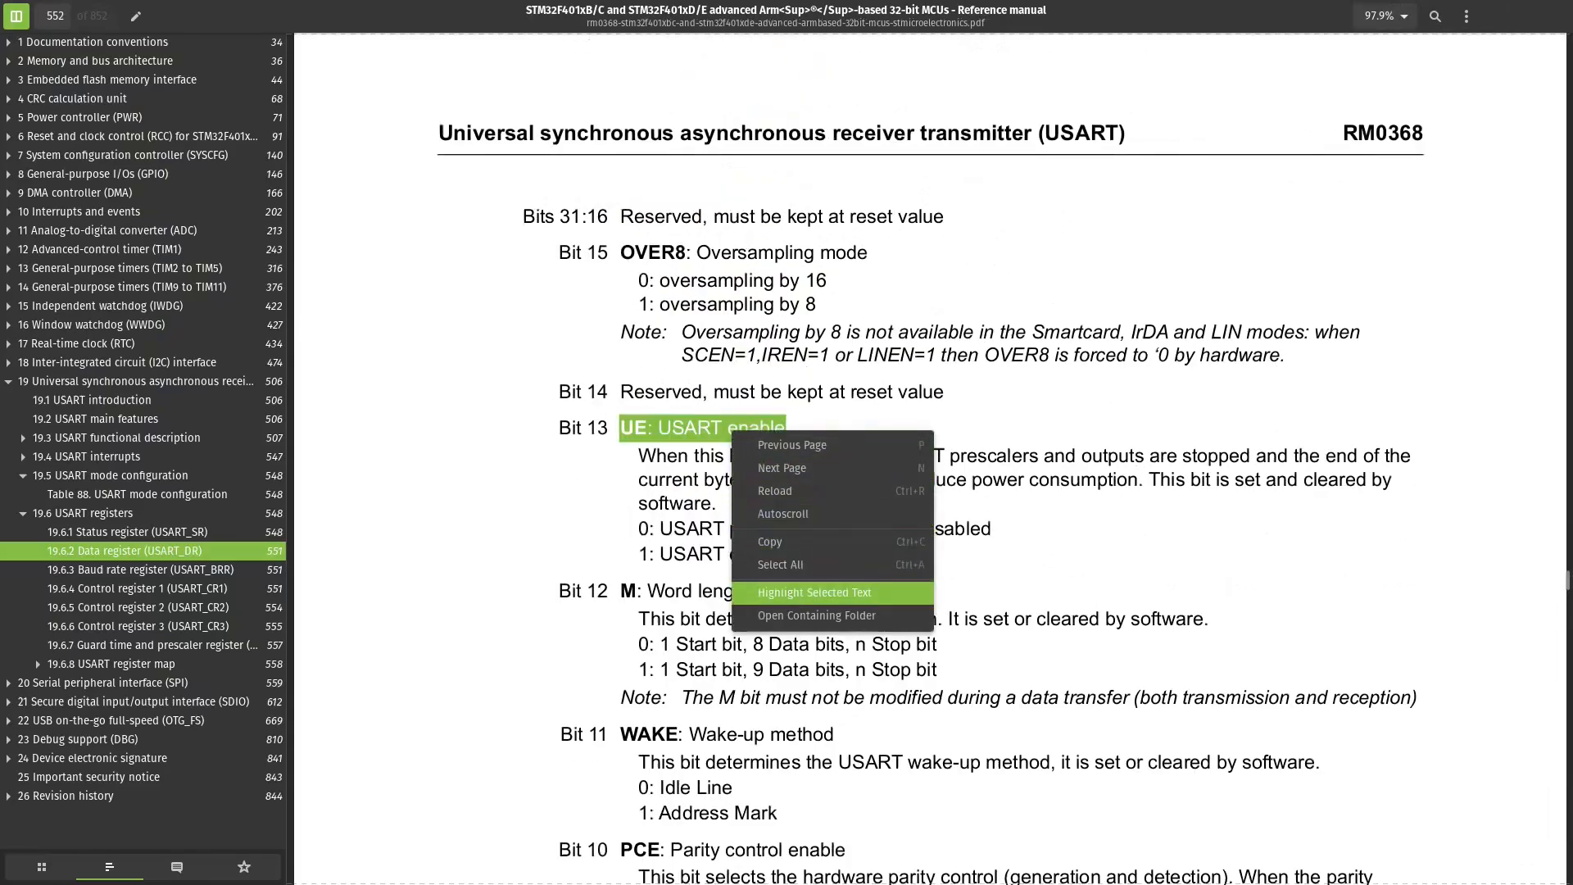
left_click(814, 592)
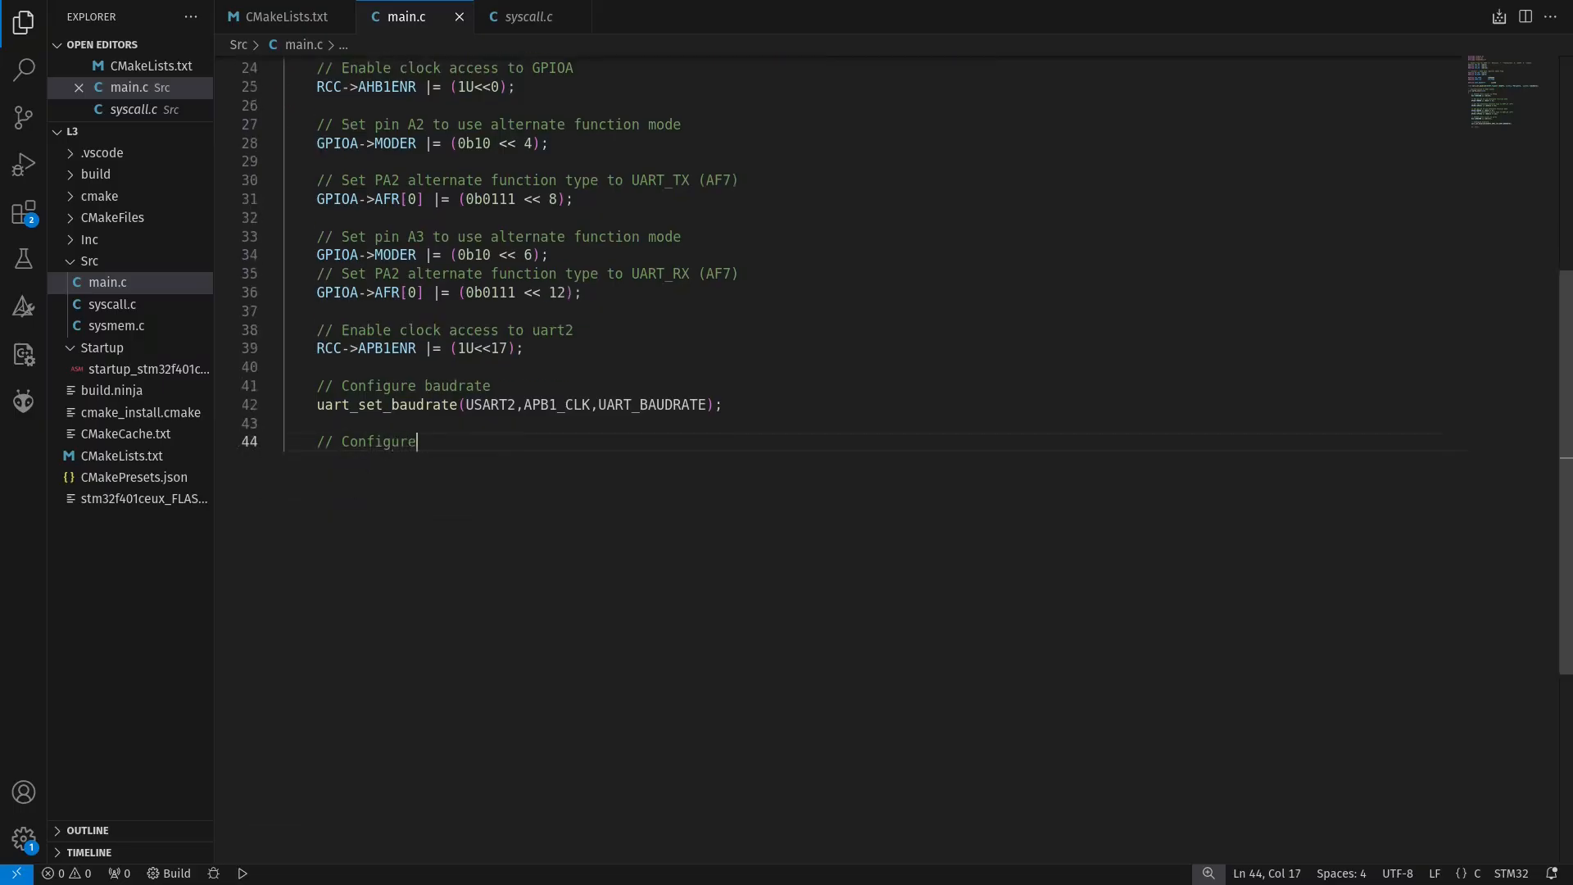
Extend the line 44 comment: transfer direction covers both transmission and reception
type("the transfer direction: both transmis")
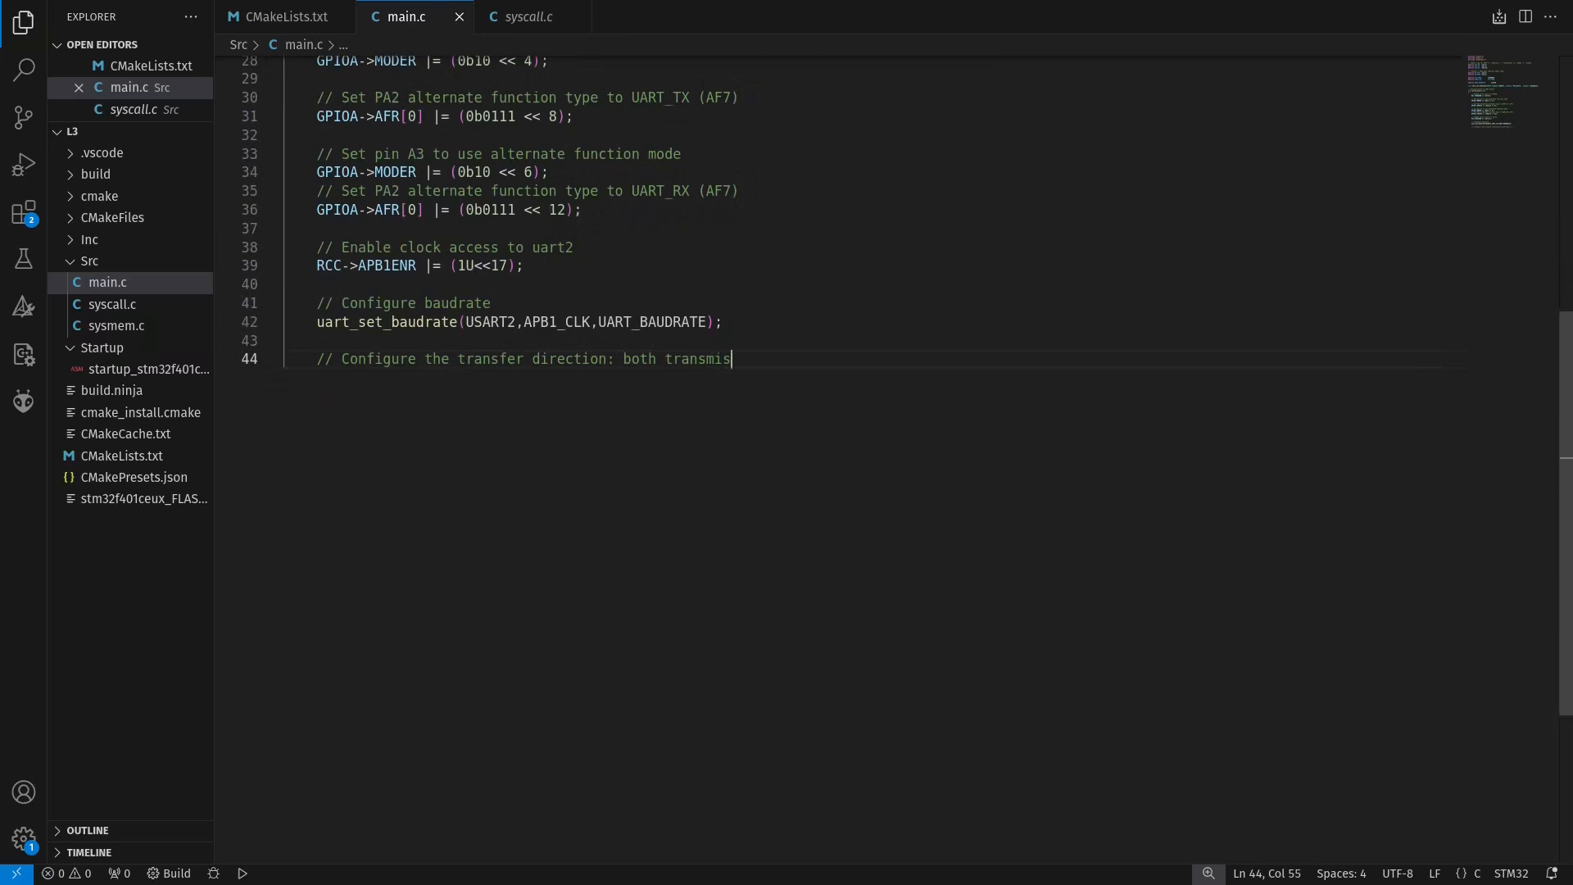
type("sion and receiver. If only use trans")
type("void uart_set_baudrate")
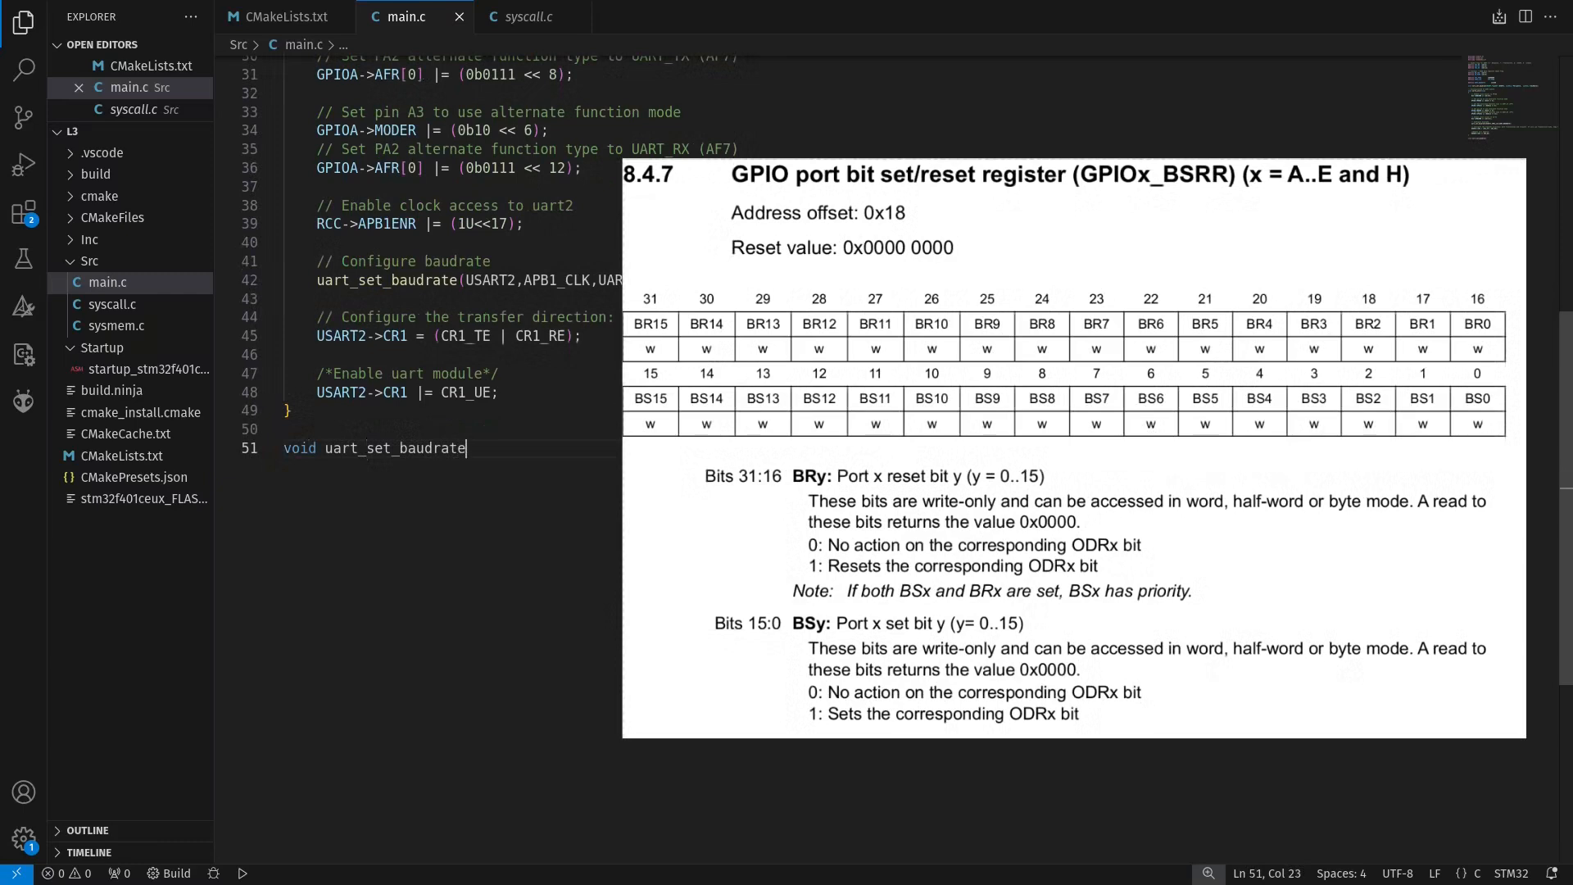
Write uart_set_baudrate computing brr_value as (PeriphClk + BaudRate/2U)/BaudRate, with accuracy comments
type("(USART_TypeDef *USARTx, uint32_t PeriphClk,  uint32_t Bau")
type("//  (BaudRate/2U))/Bau")
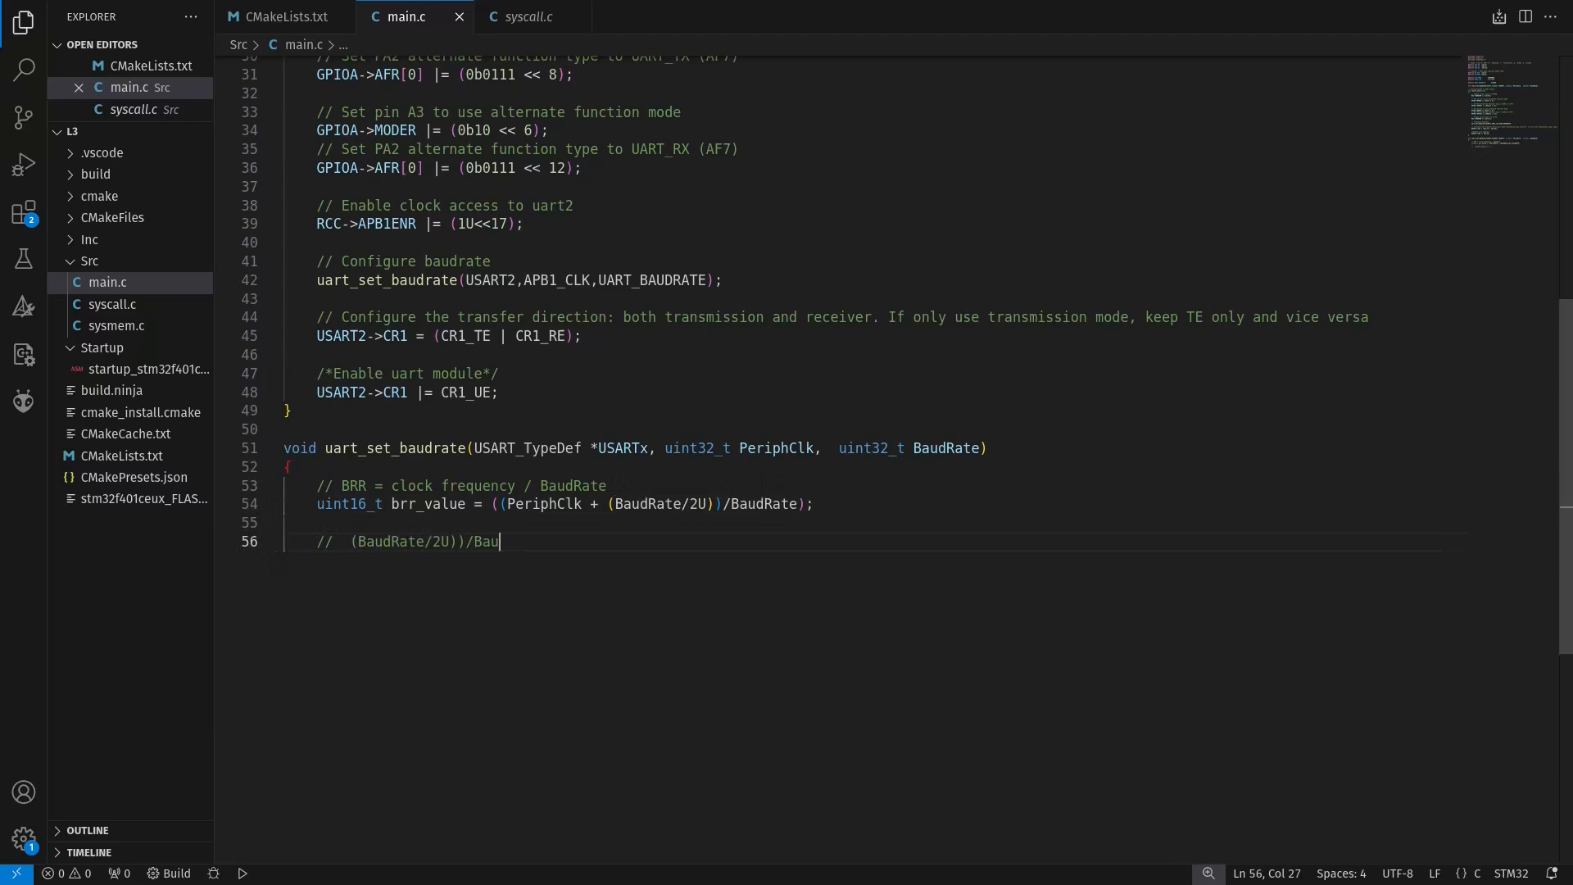
type("dRate) simplifies to 1/2 and increase acc")
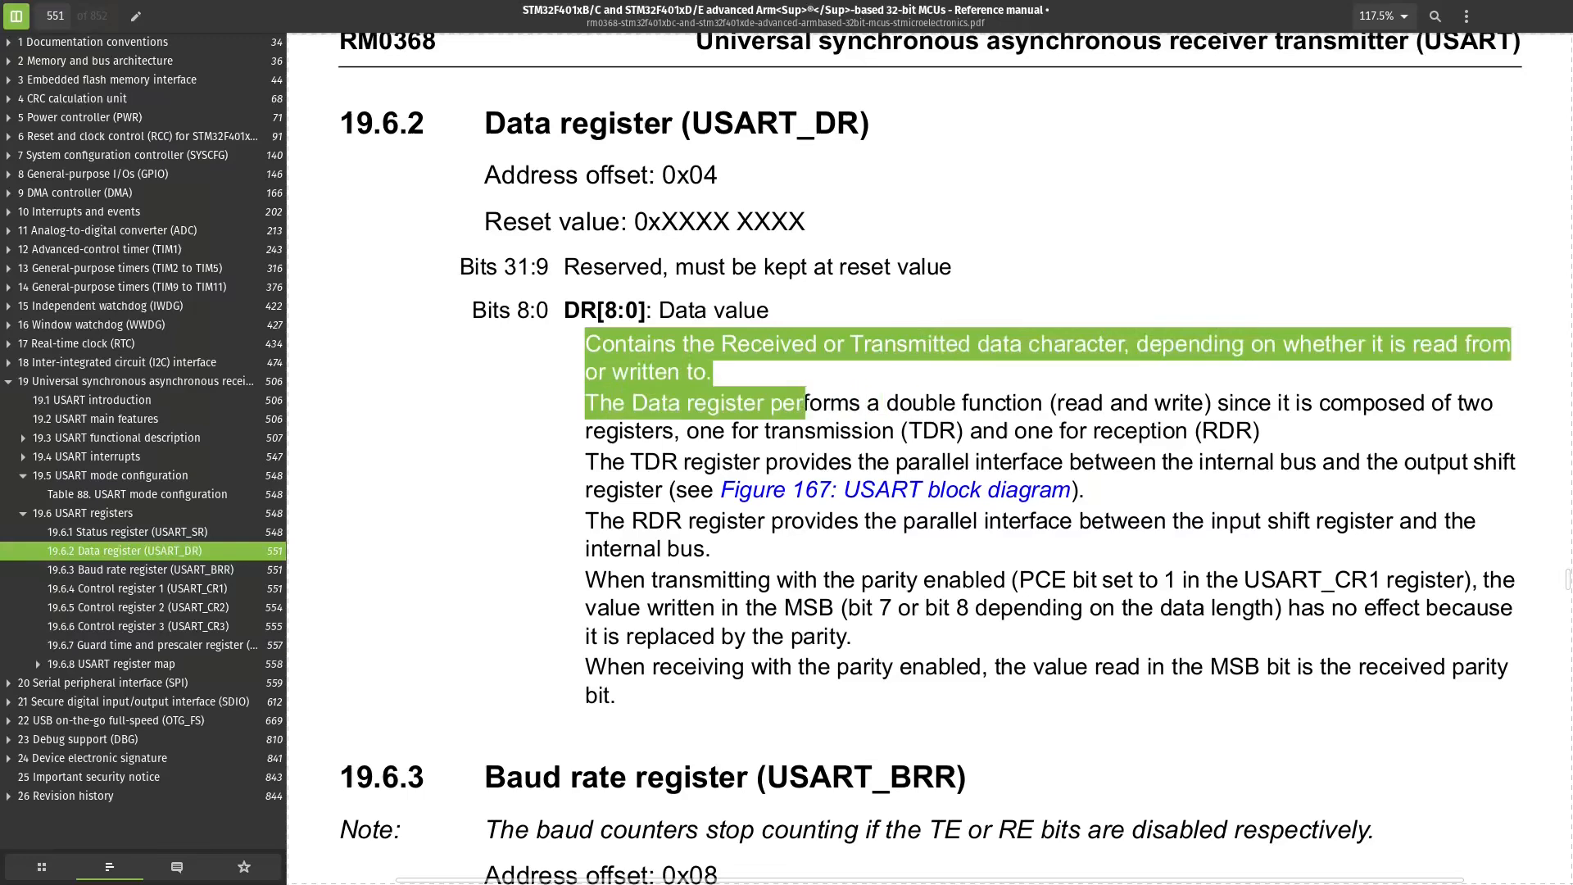
Highlight the USART data register DR[8:0] description
right_click(692, 403)
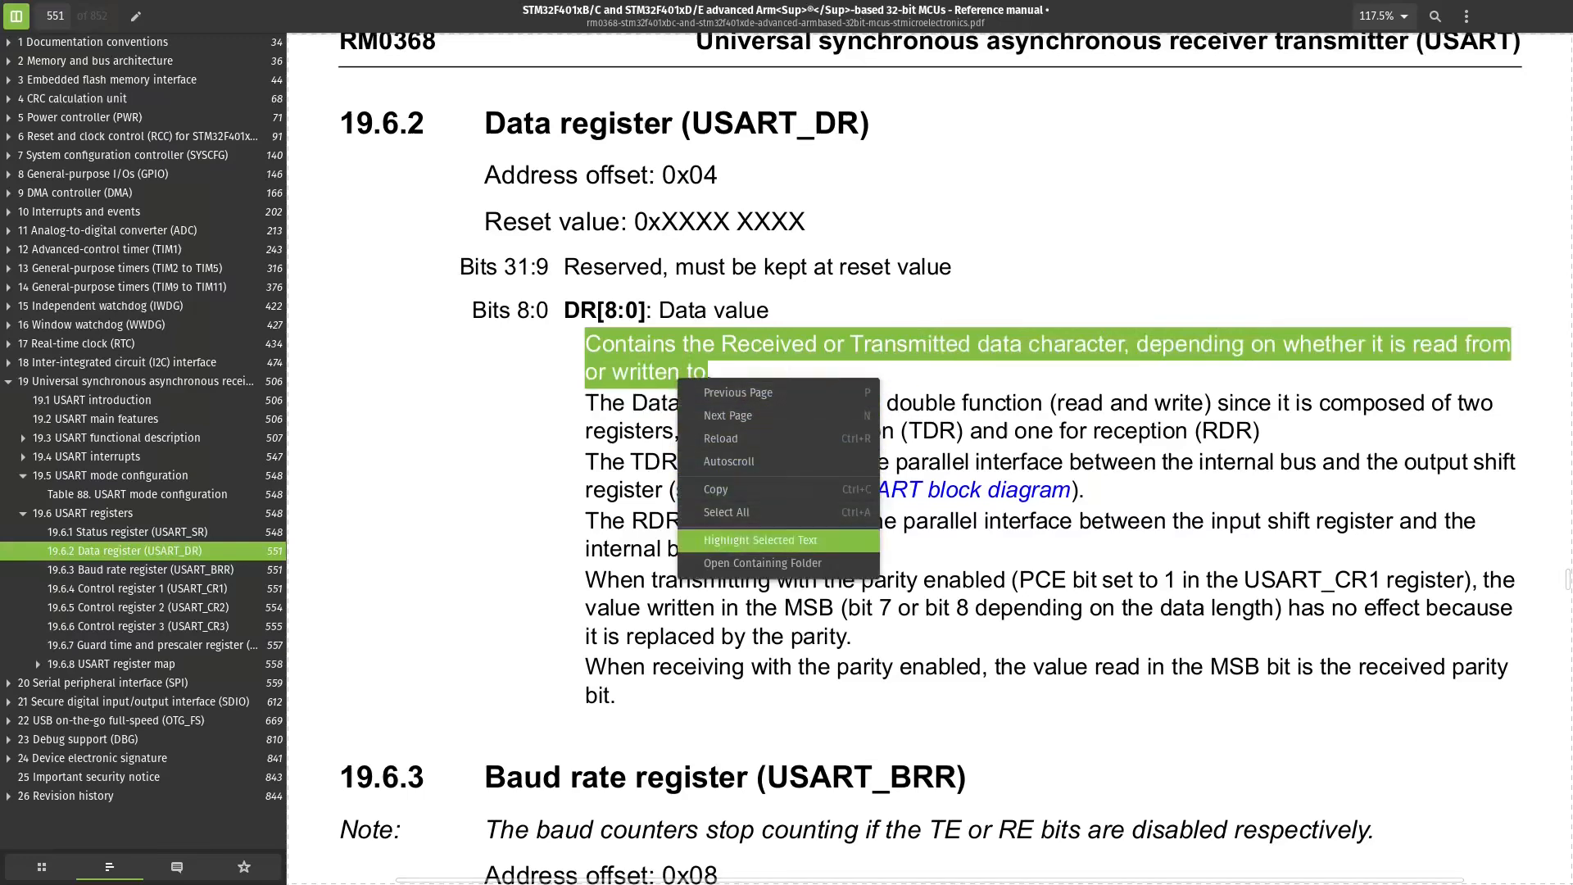
left_click(754, 539)
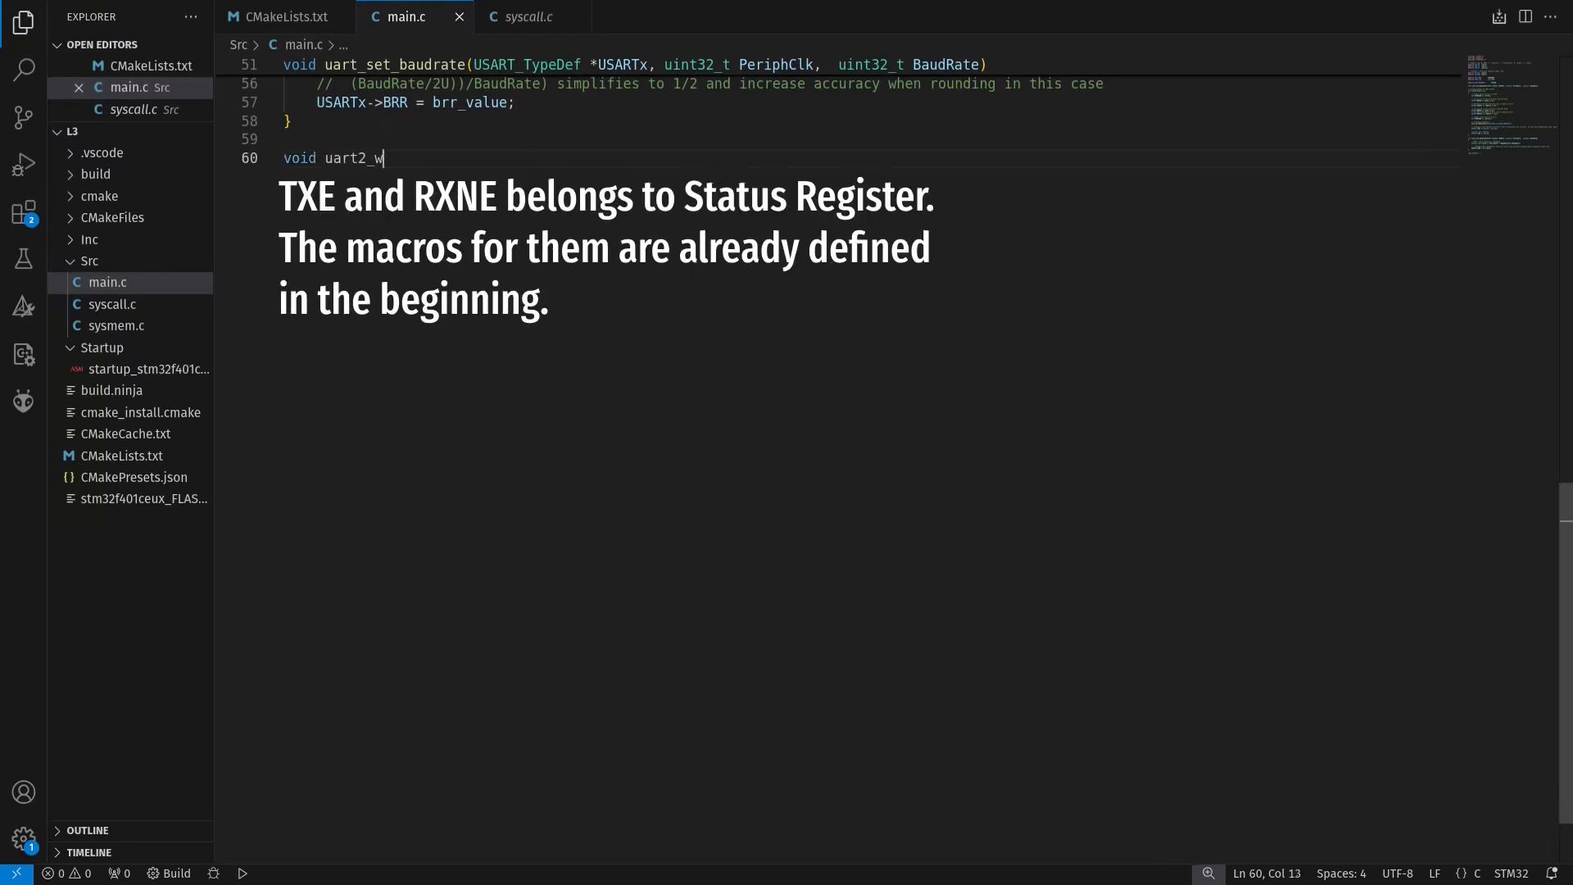
Write uart2_write waiting on TXE and uart2_read waiting on RXNE, using the data register
type("rite(int ch){")
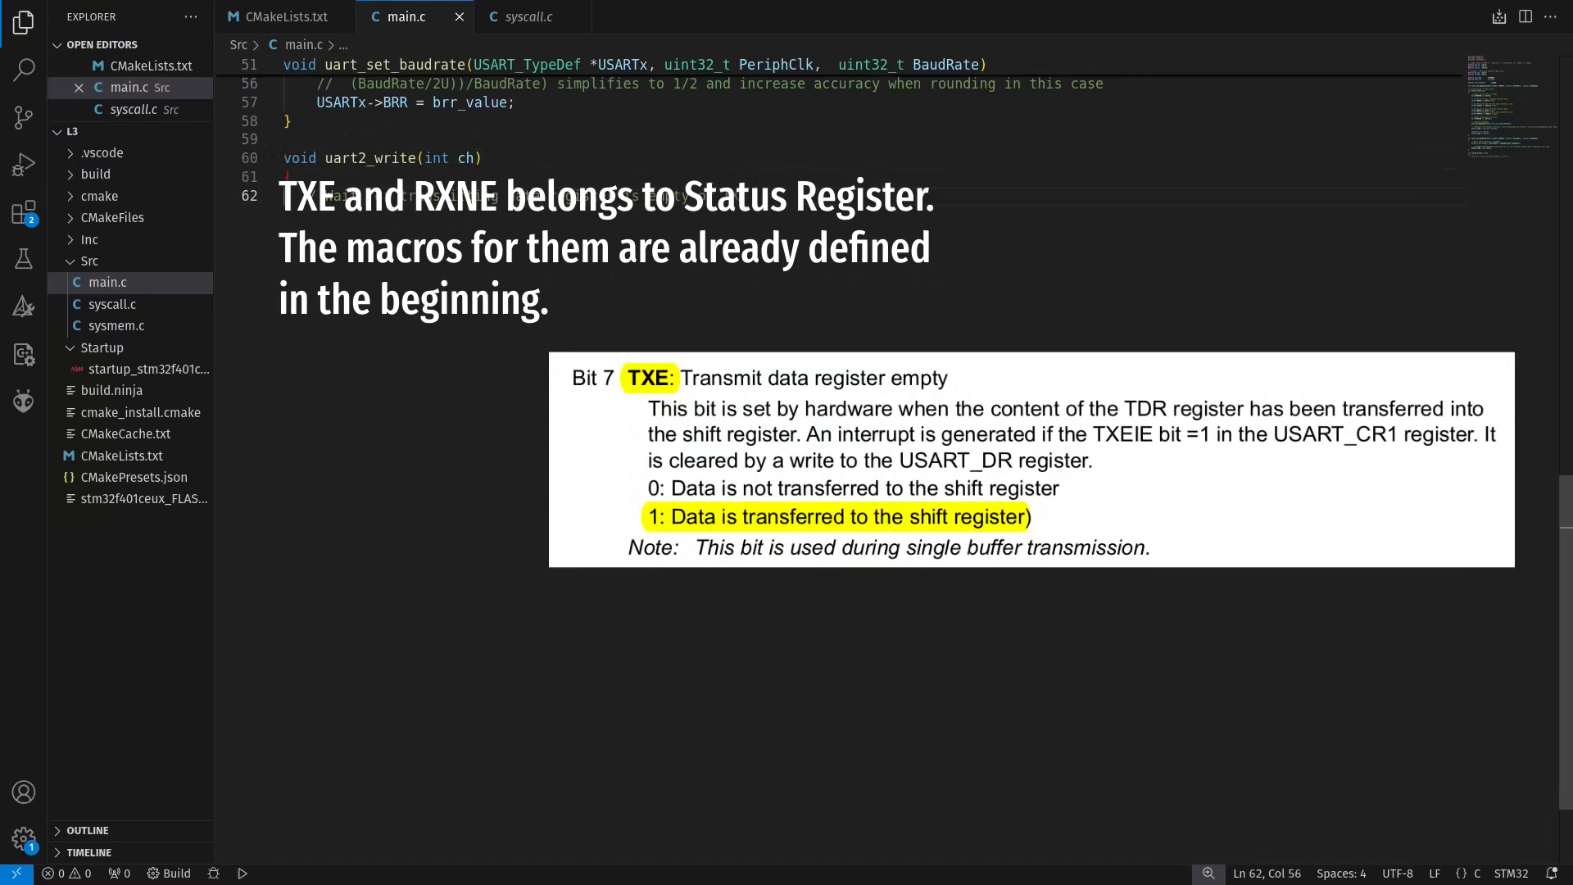
type("// Wait for transmitting data register is empty or TXE = 1 (Data is transferred to the shift register")
type("// Write to tr")
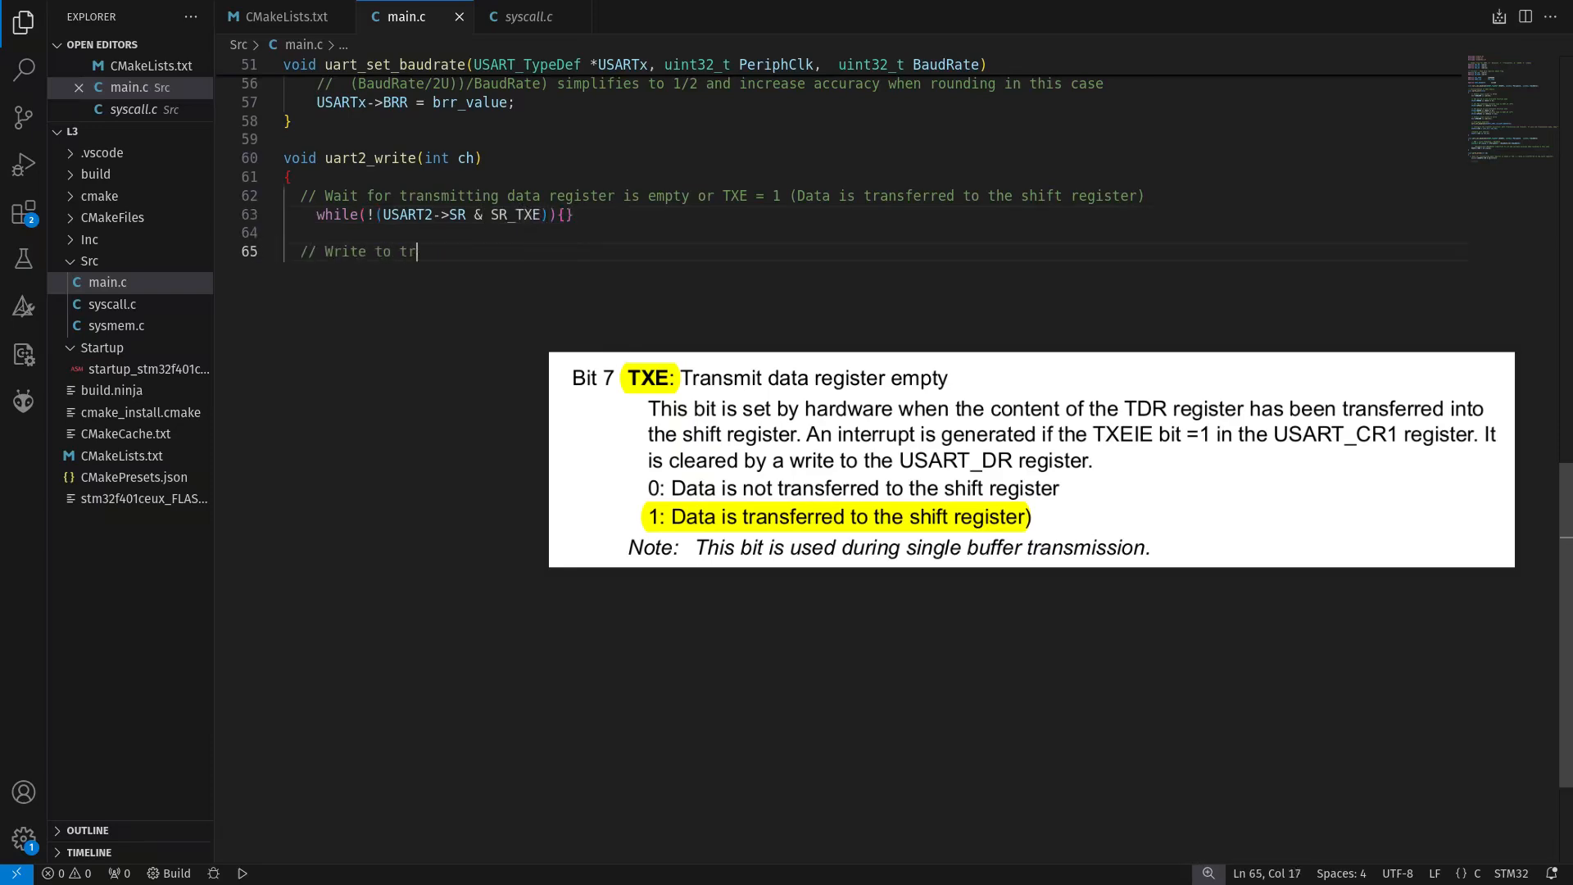
type("ansmit data register. Note that data register is used in both transmission and reception process")
type("// Make sure data register")
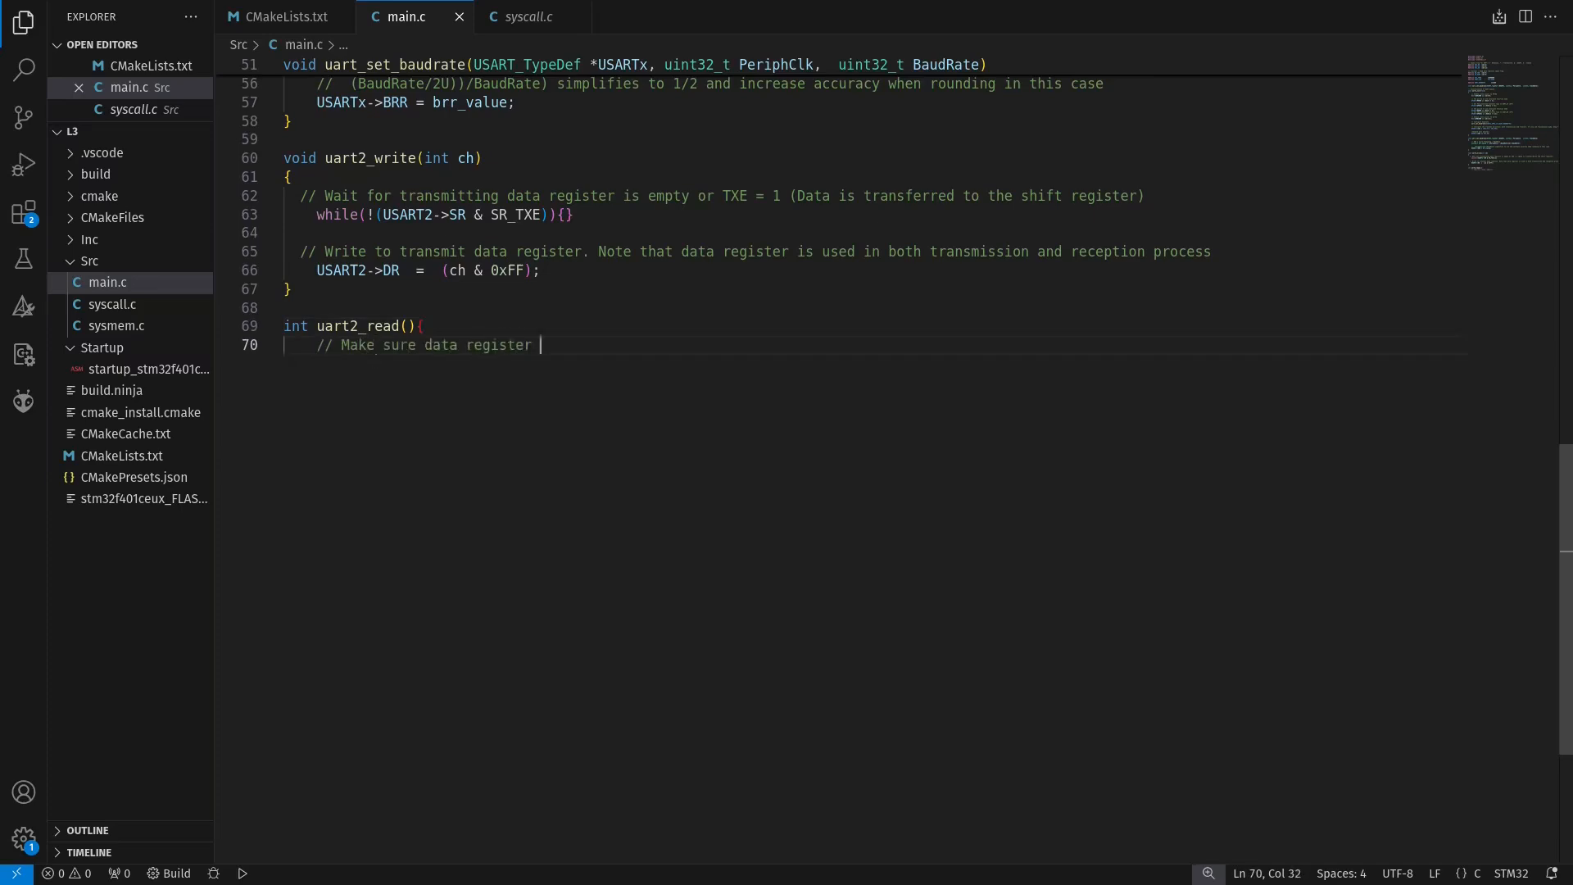
type("is not empty or RXNE = 1 (Received data is ready to be read")
type("while(!(USART2->SR & SR_RXNE)) {")
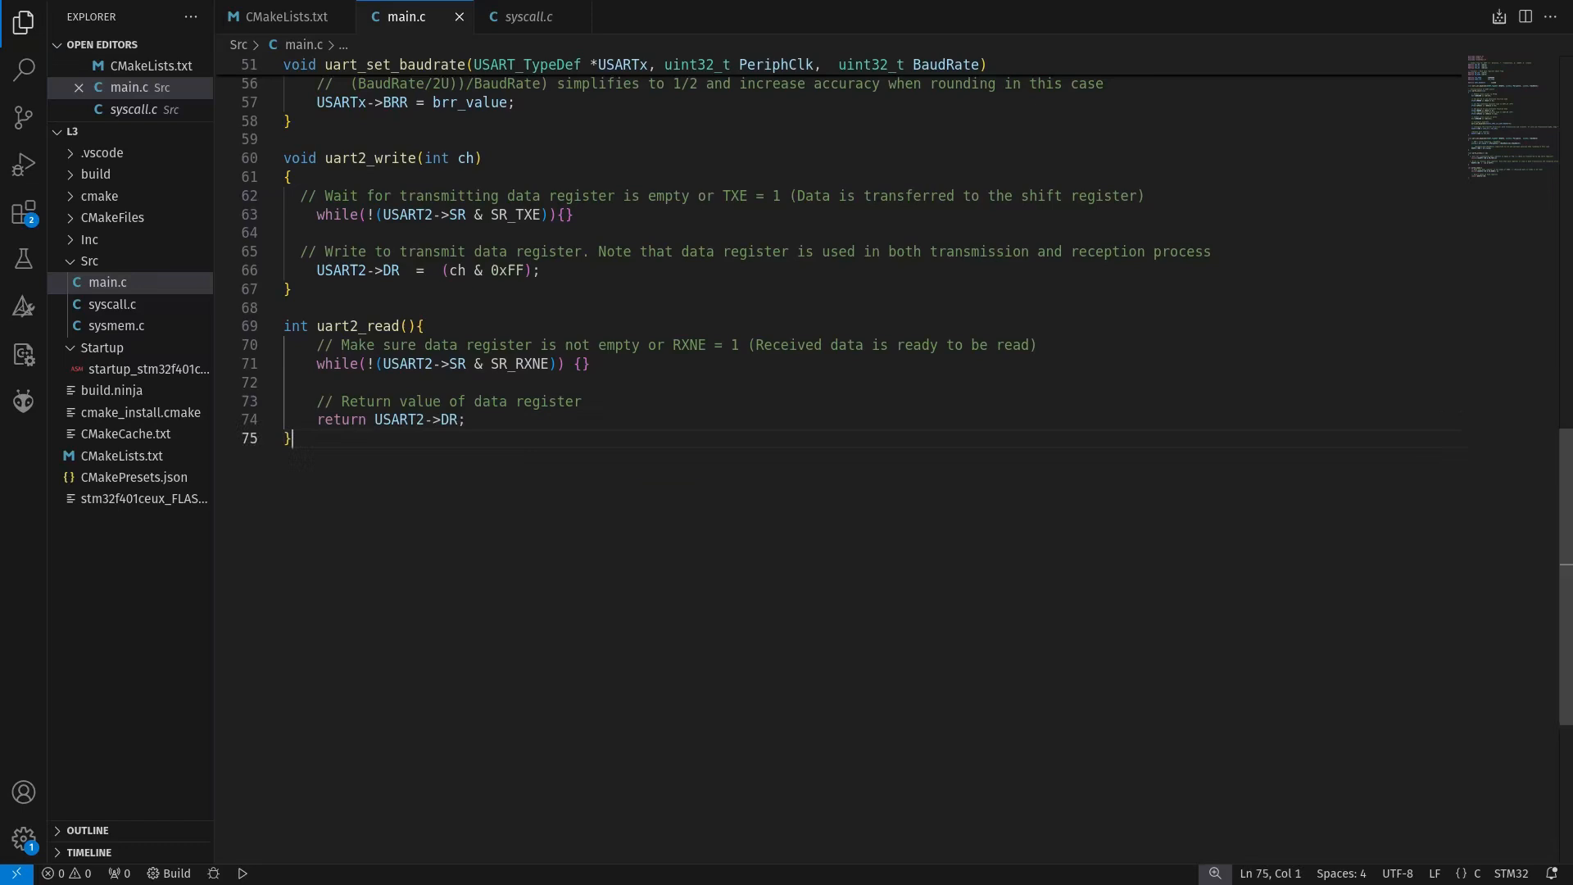
type("// retarget printf")
type("printf(\"%s\", message);")
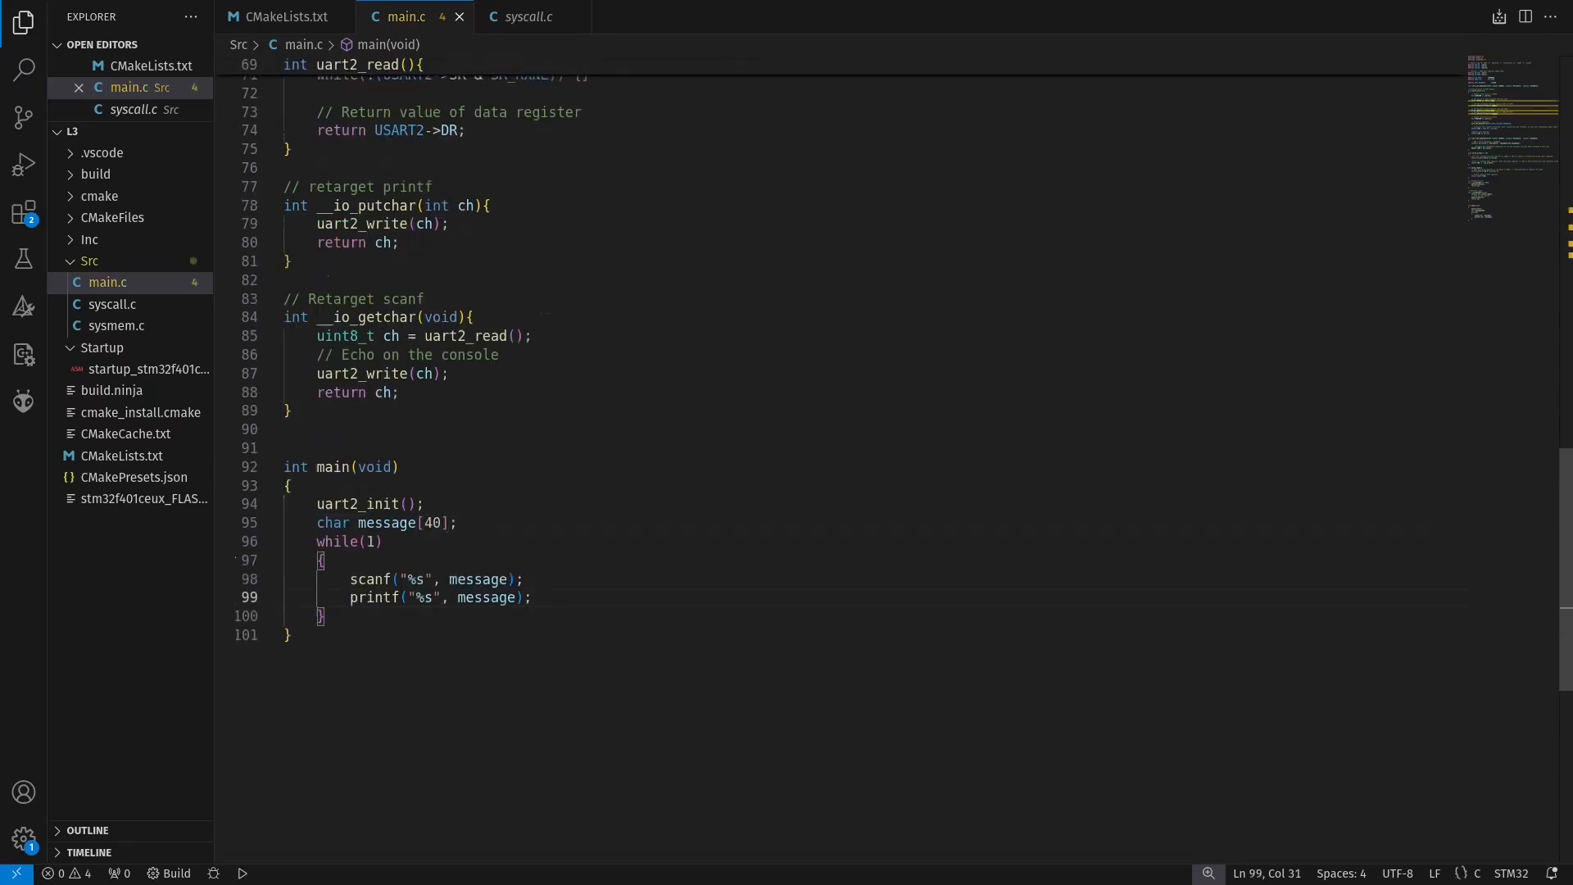
Set the serial monitor baud rate to 115200
type("100")
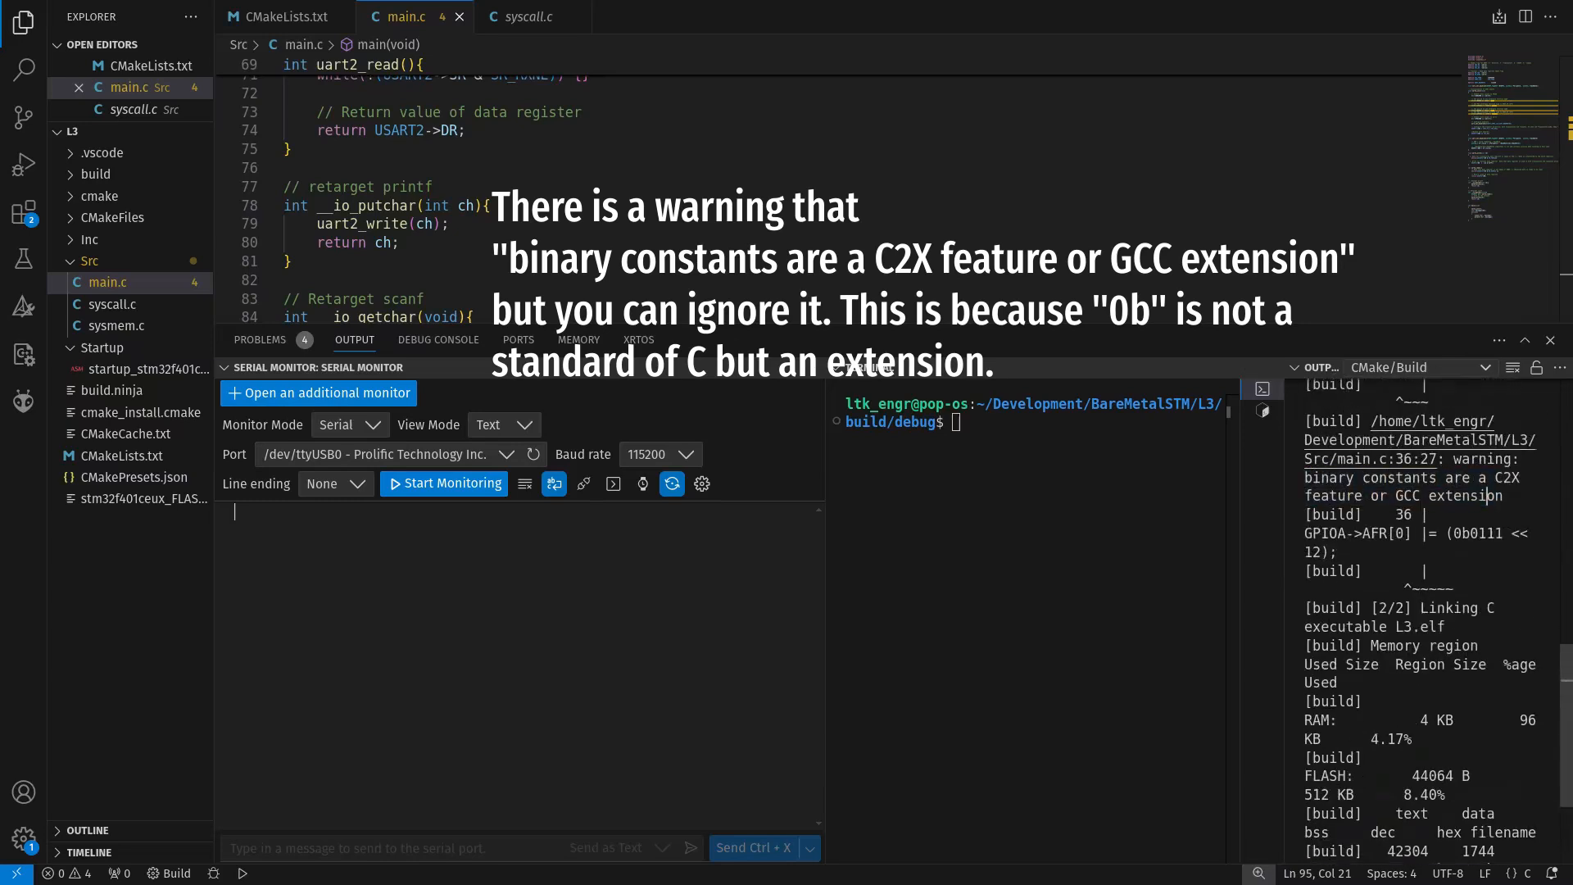
Start monitoring the port and send "Hello from LTKDT" to the board
left_click(444, 482)
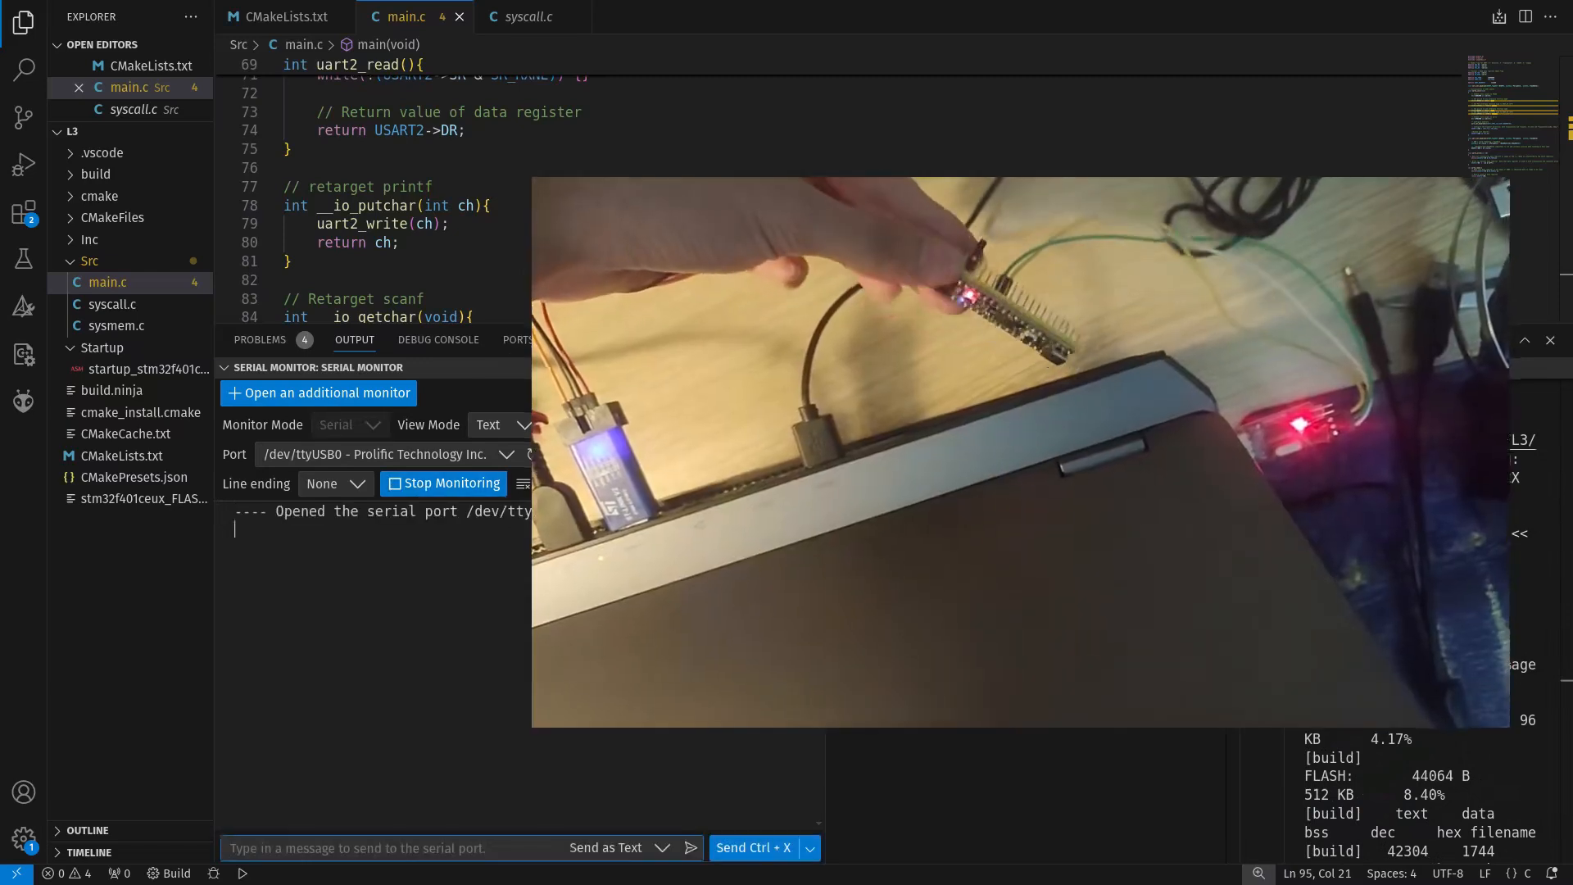
type("Hello from LTKDT")
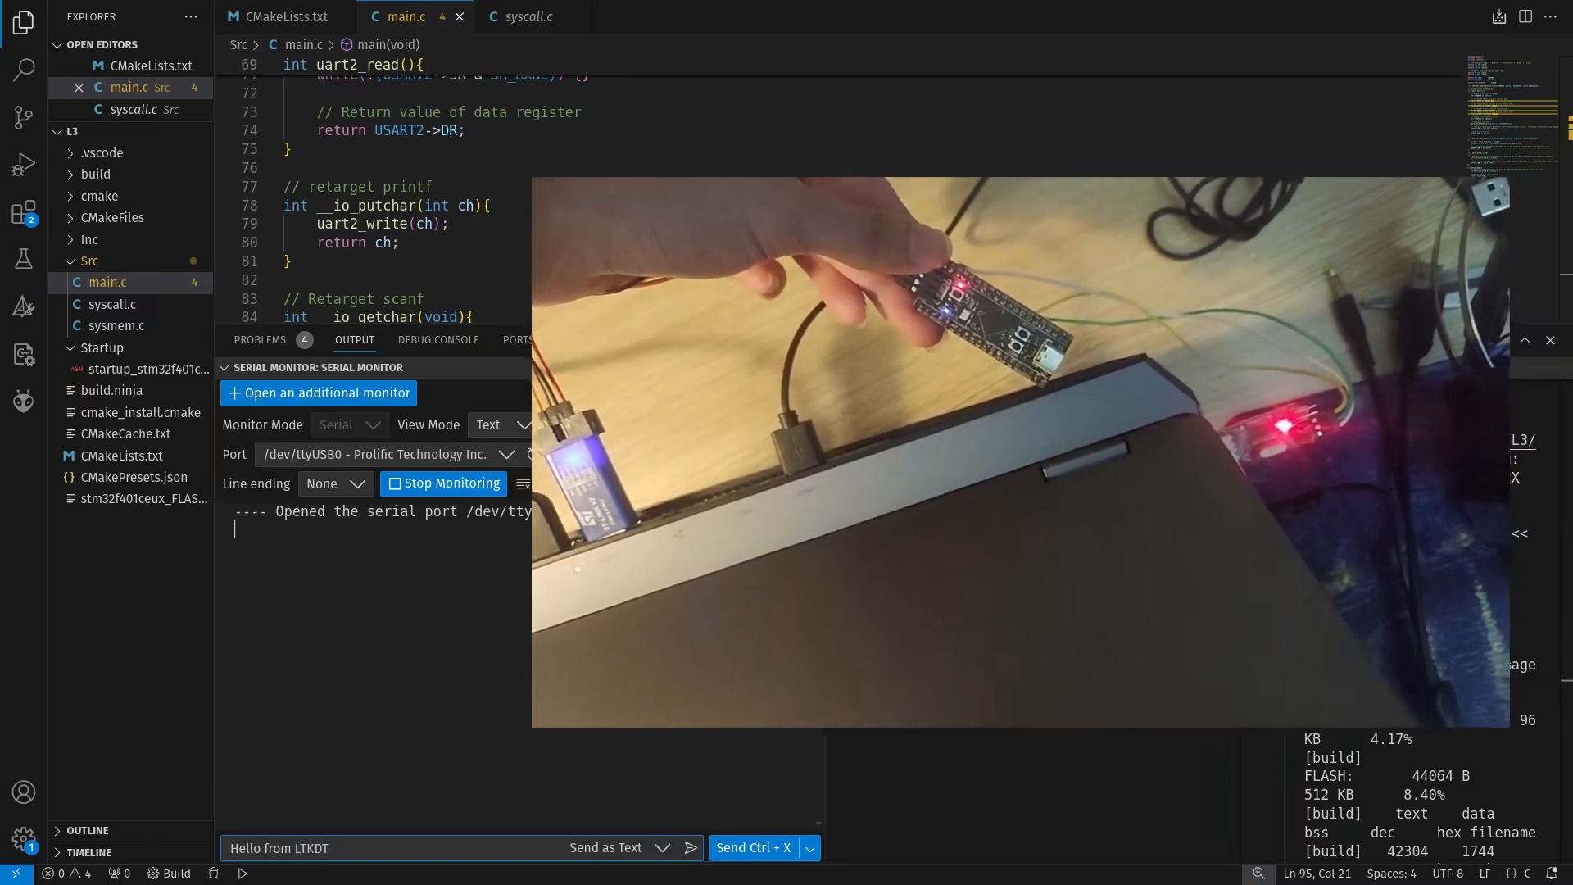
left_click(692, 848)
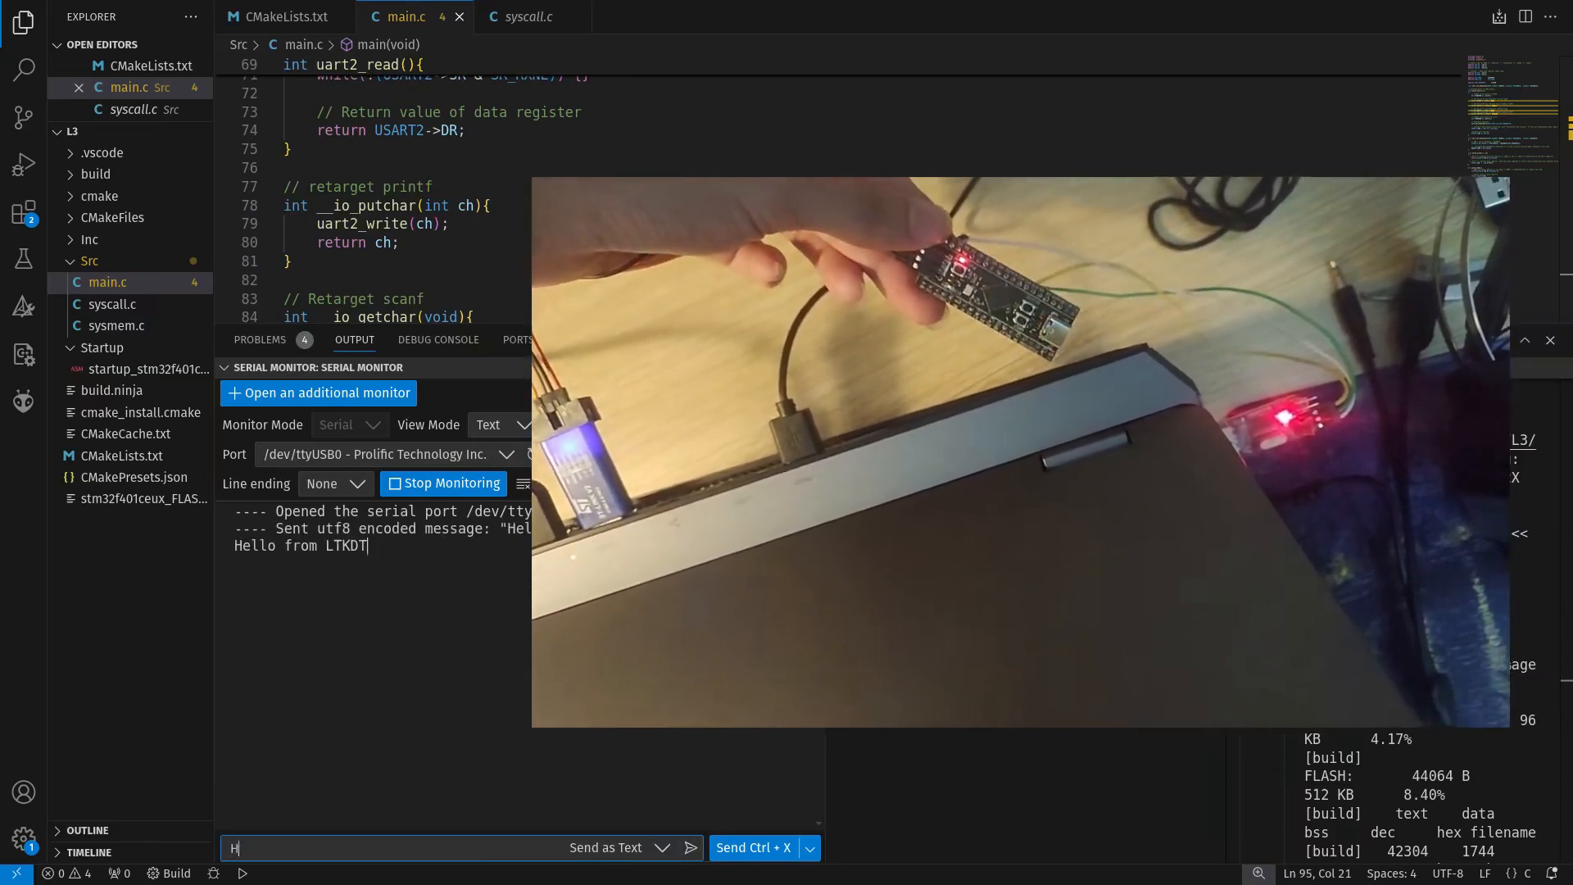
Send "Hope you find my videos helpful" and see it echoed back
type("ope you find my")
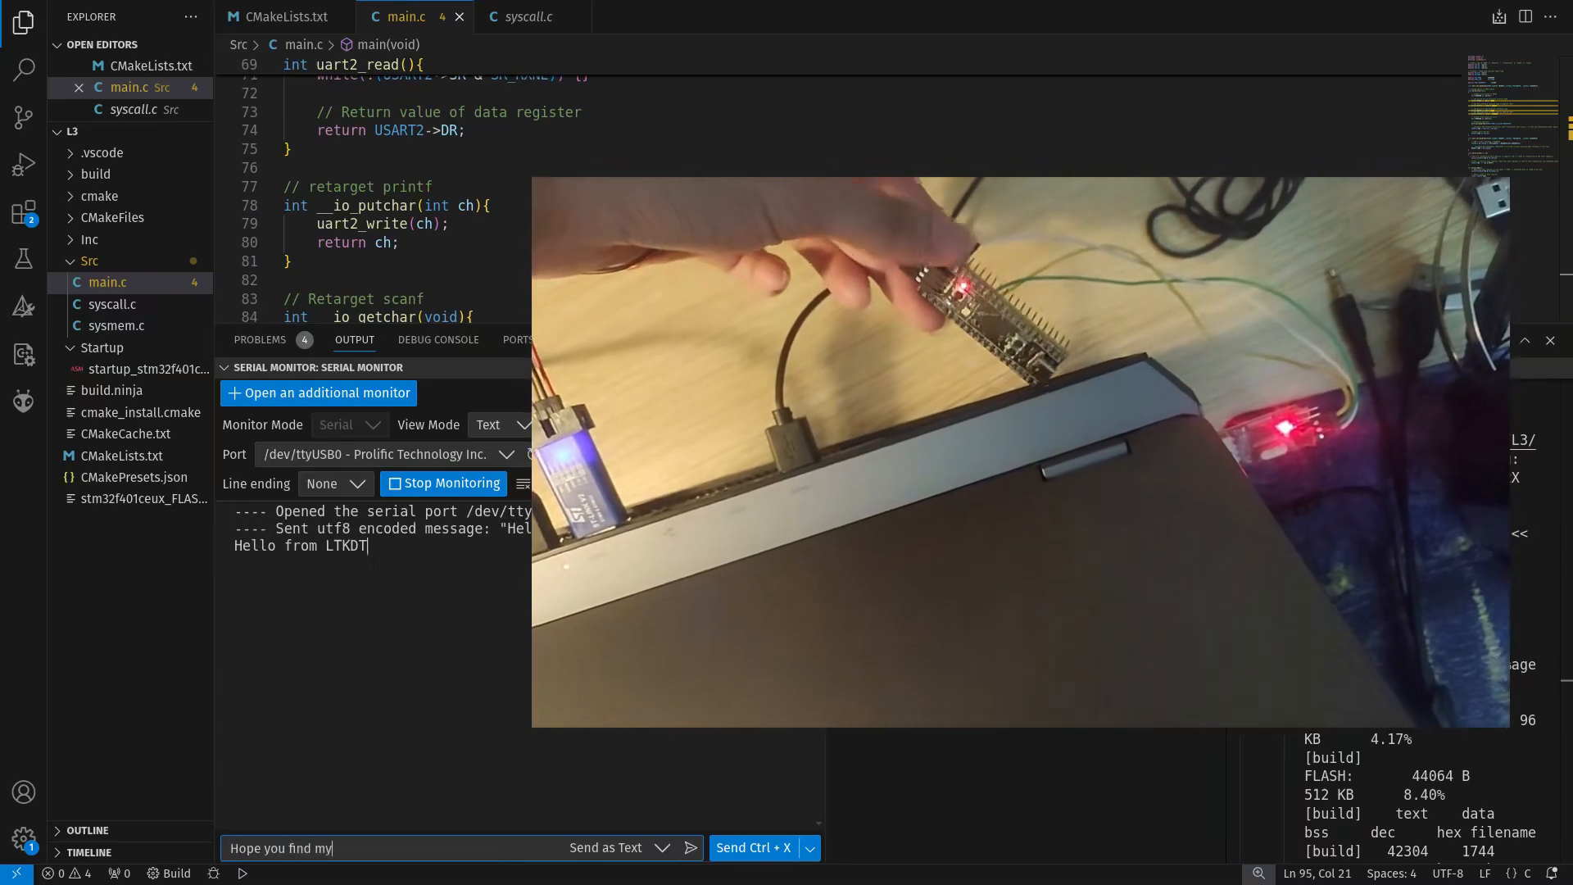
type("videos helpful")
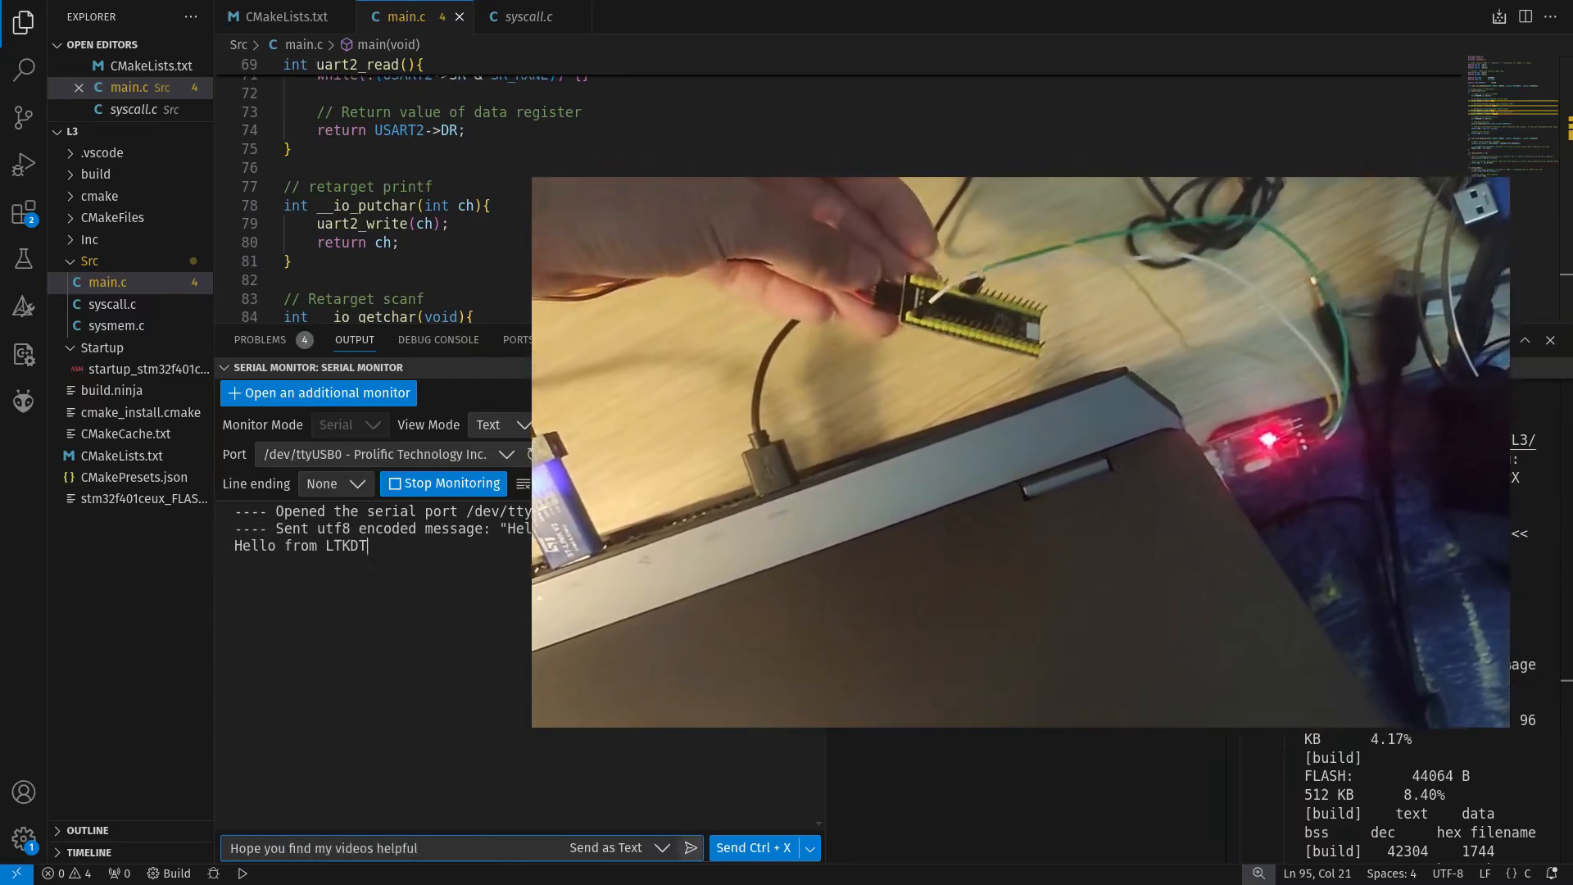
left_click(692, 848)
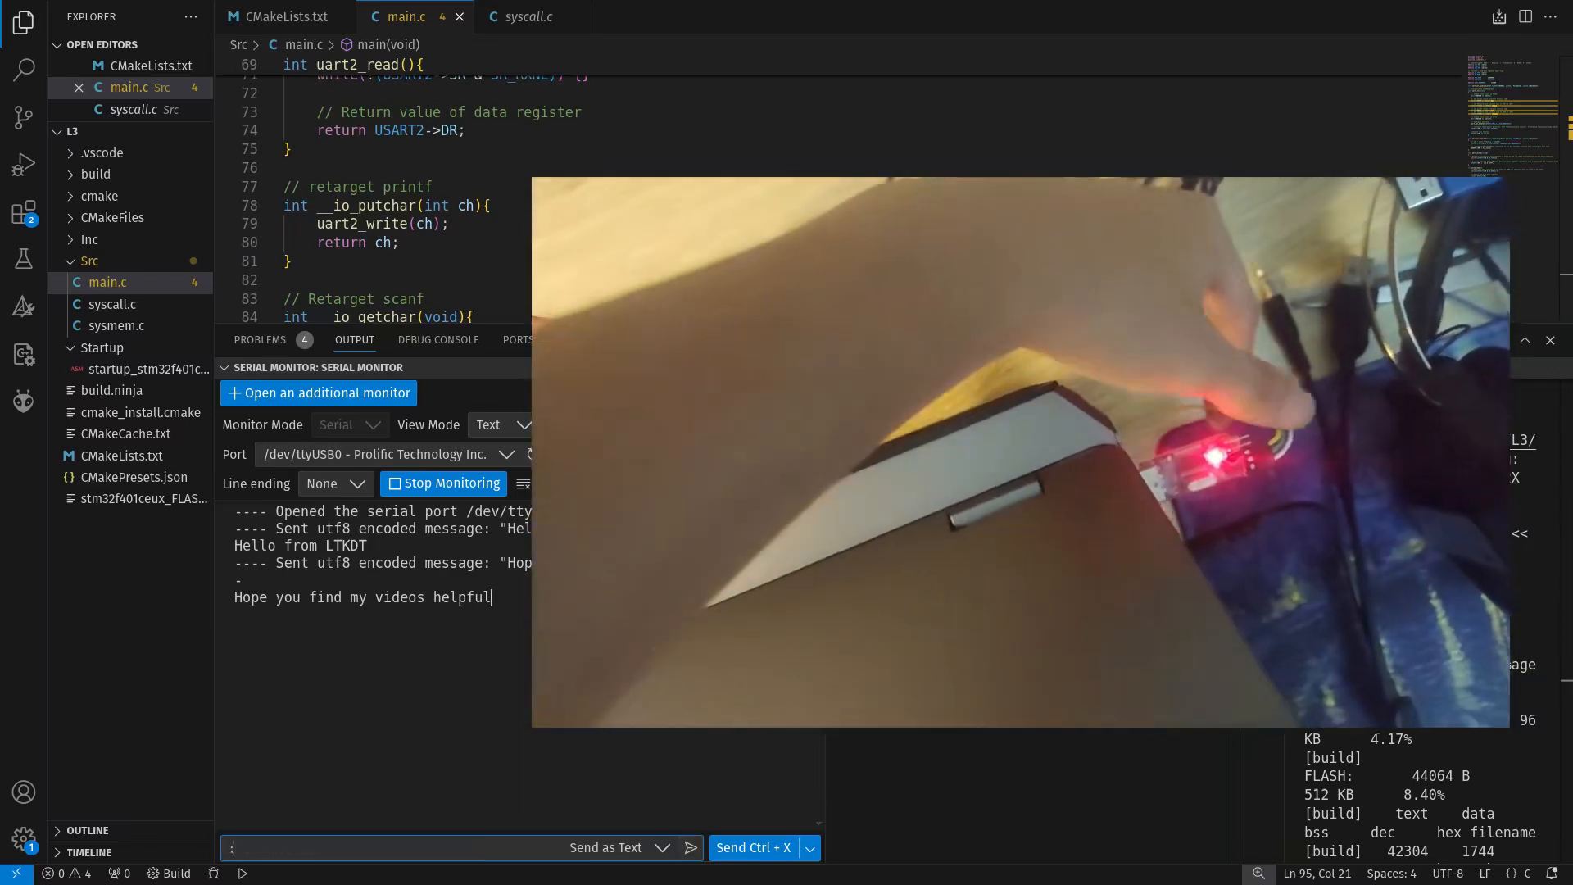
Send "Tks for watching!" and see it echoed back
type("Tks")
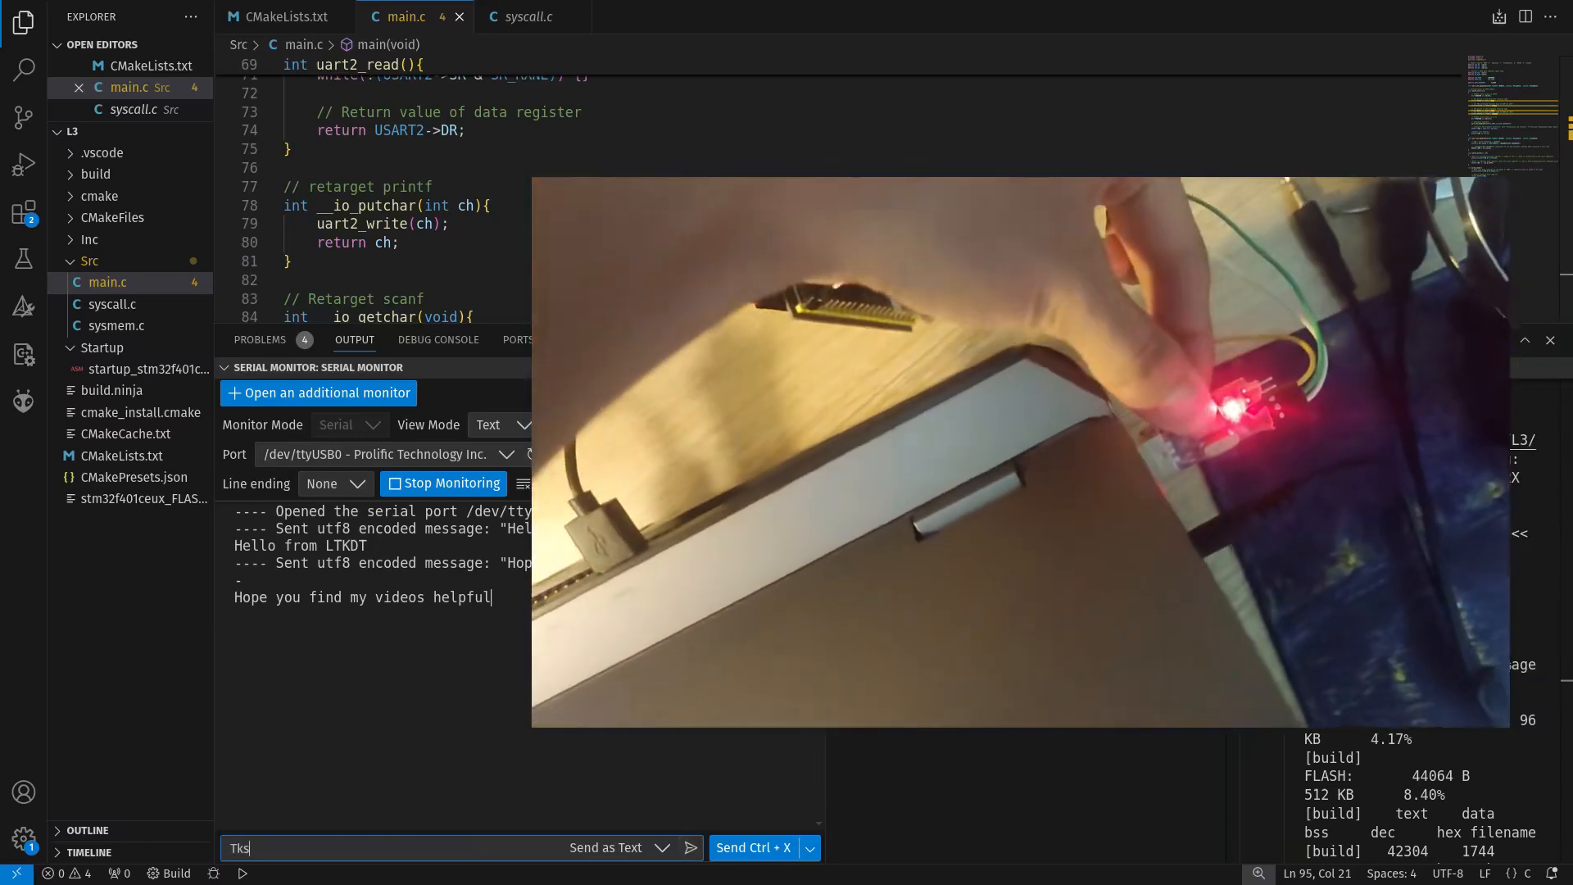
type("for watching")
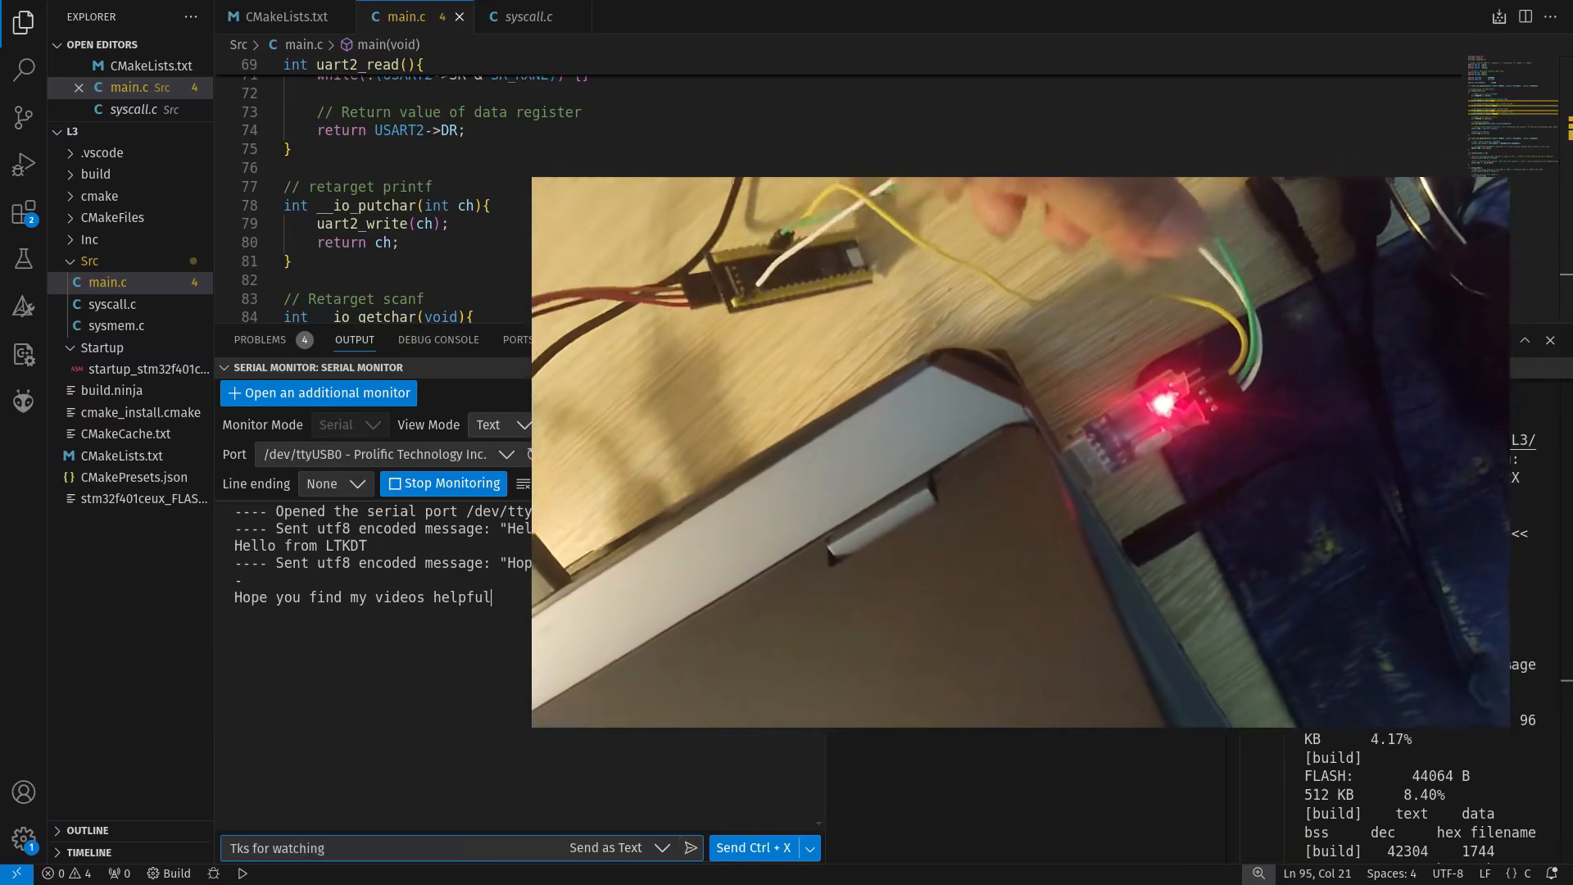
left_click(690, 848)
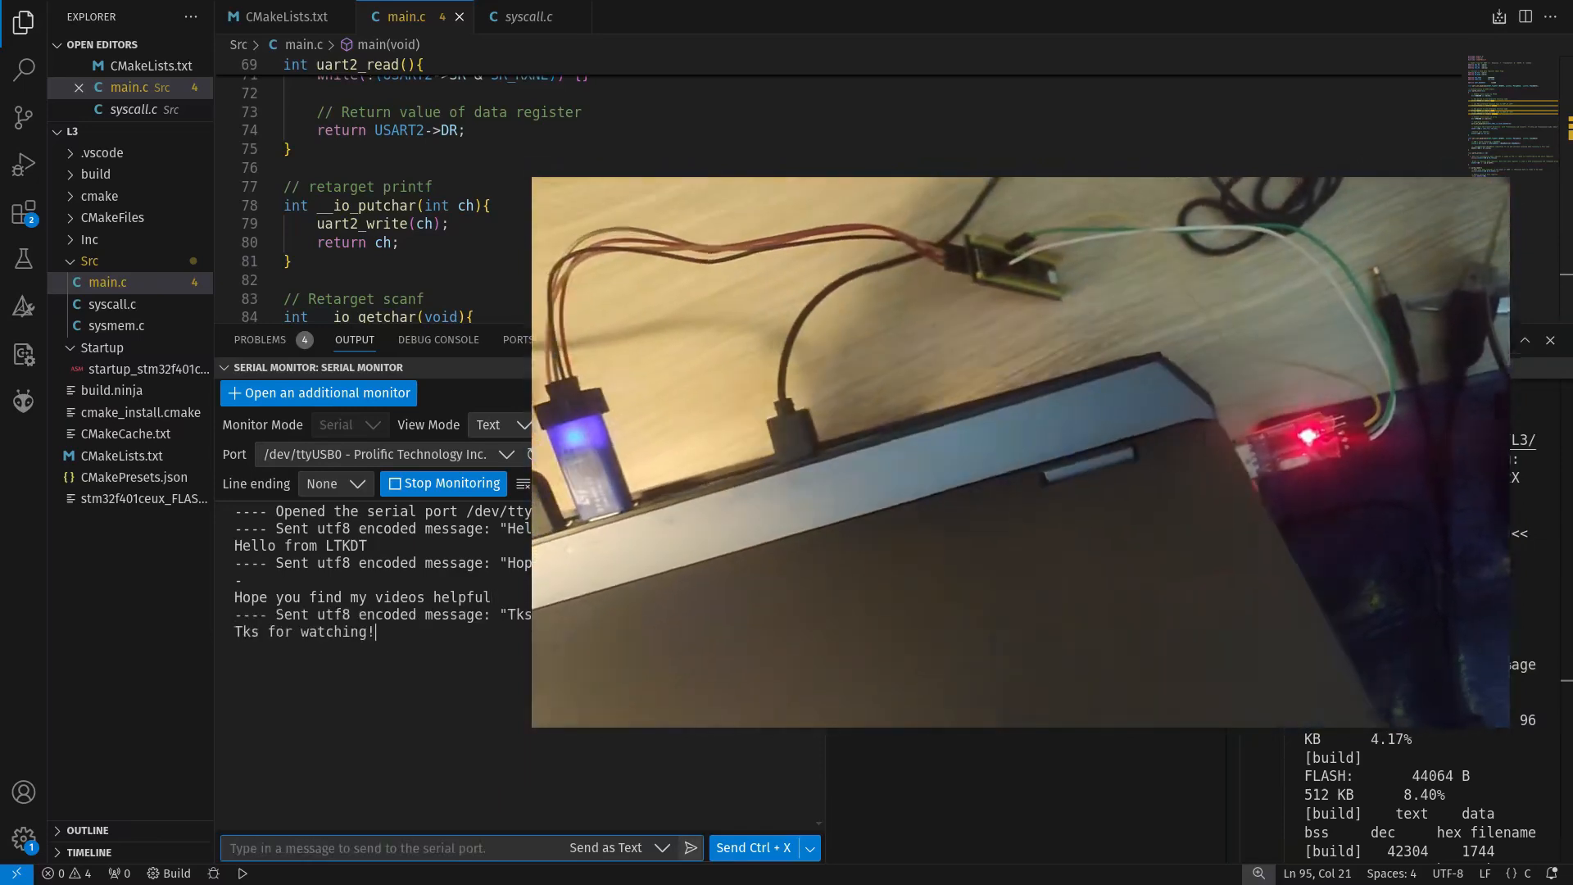